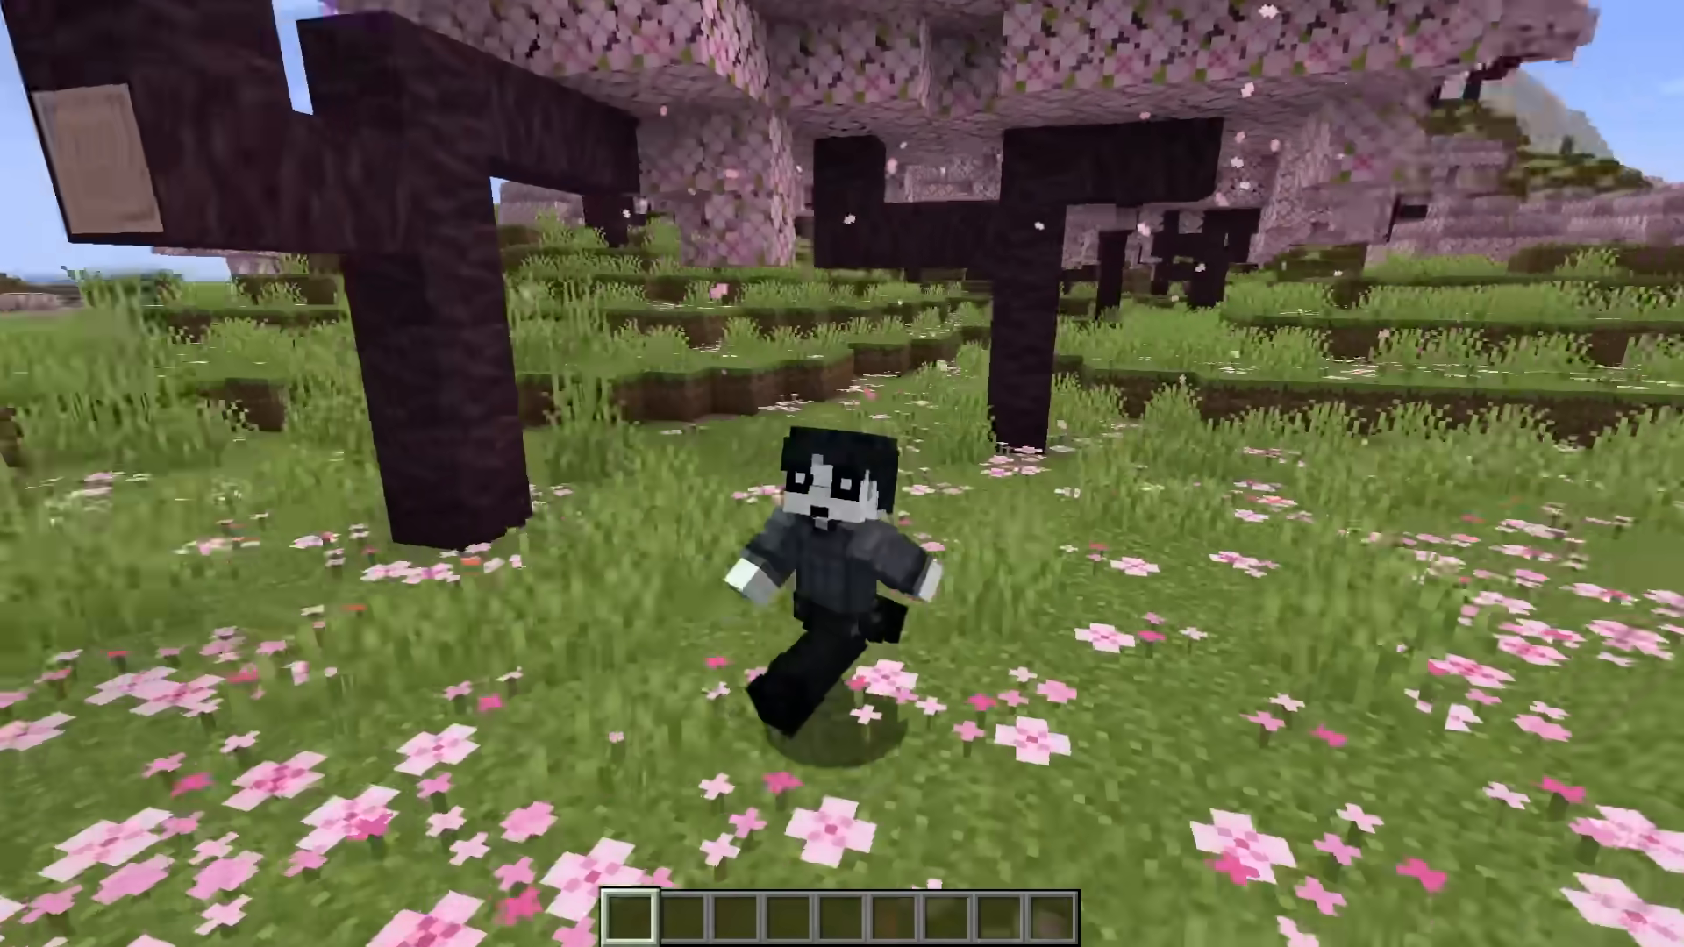
mouse_move(842, 473)
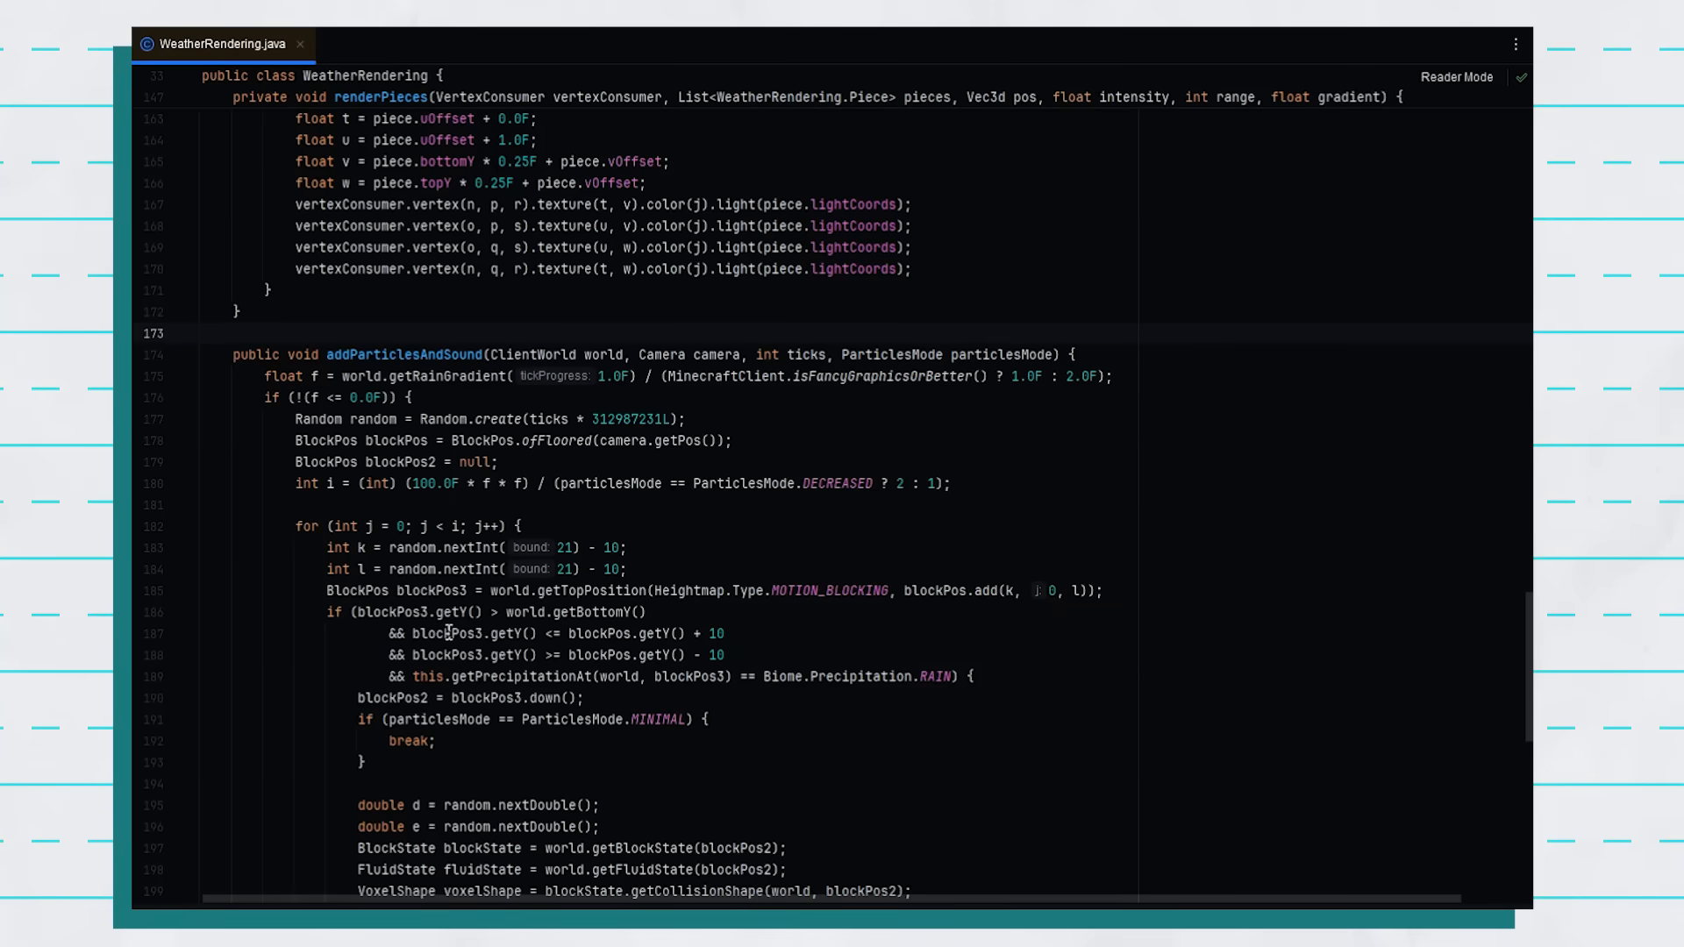
Scroll through the Cat Runner store page and select its window
scroll(up, 3)
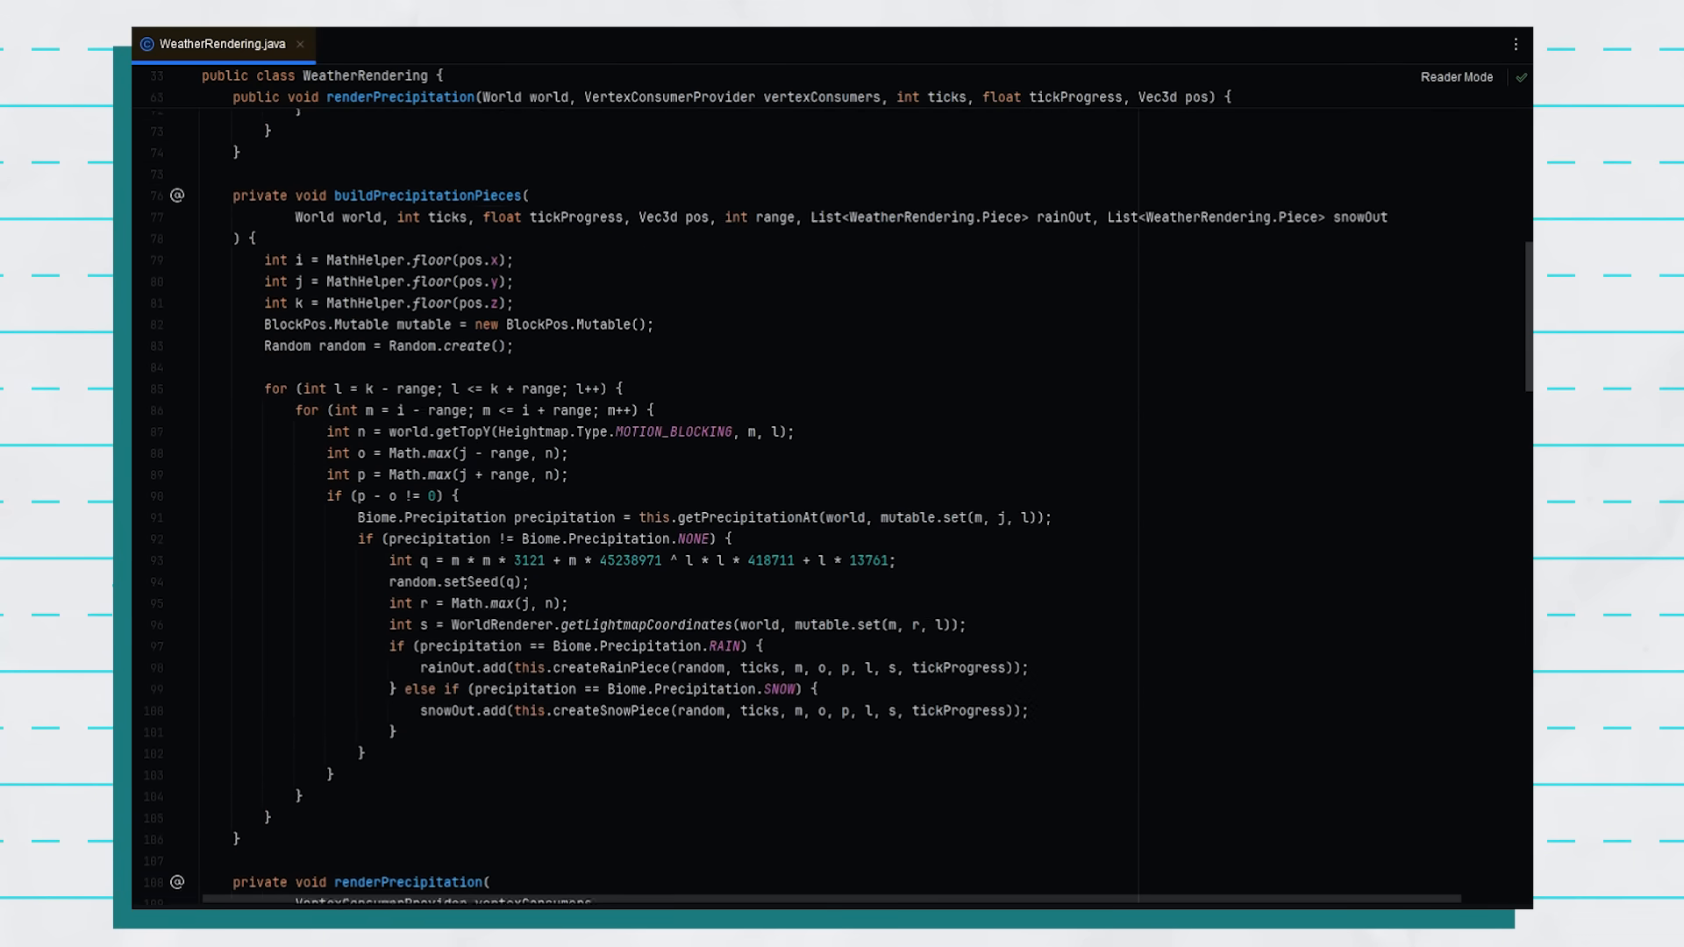
scroll(down, 3)
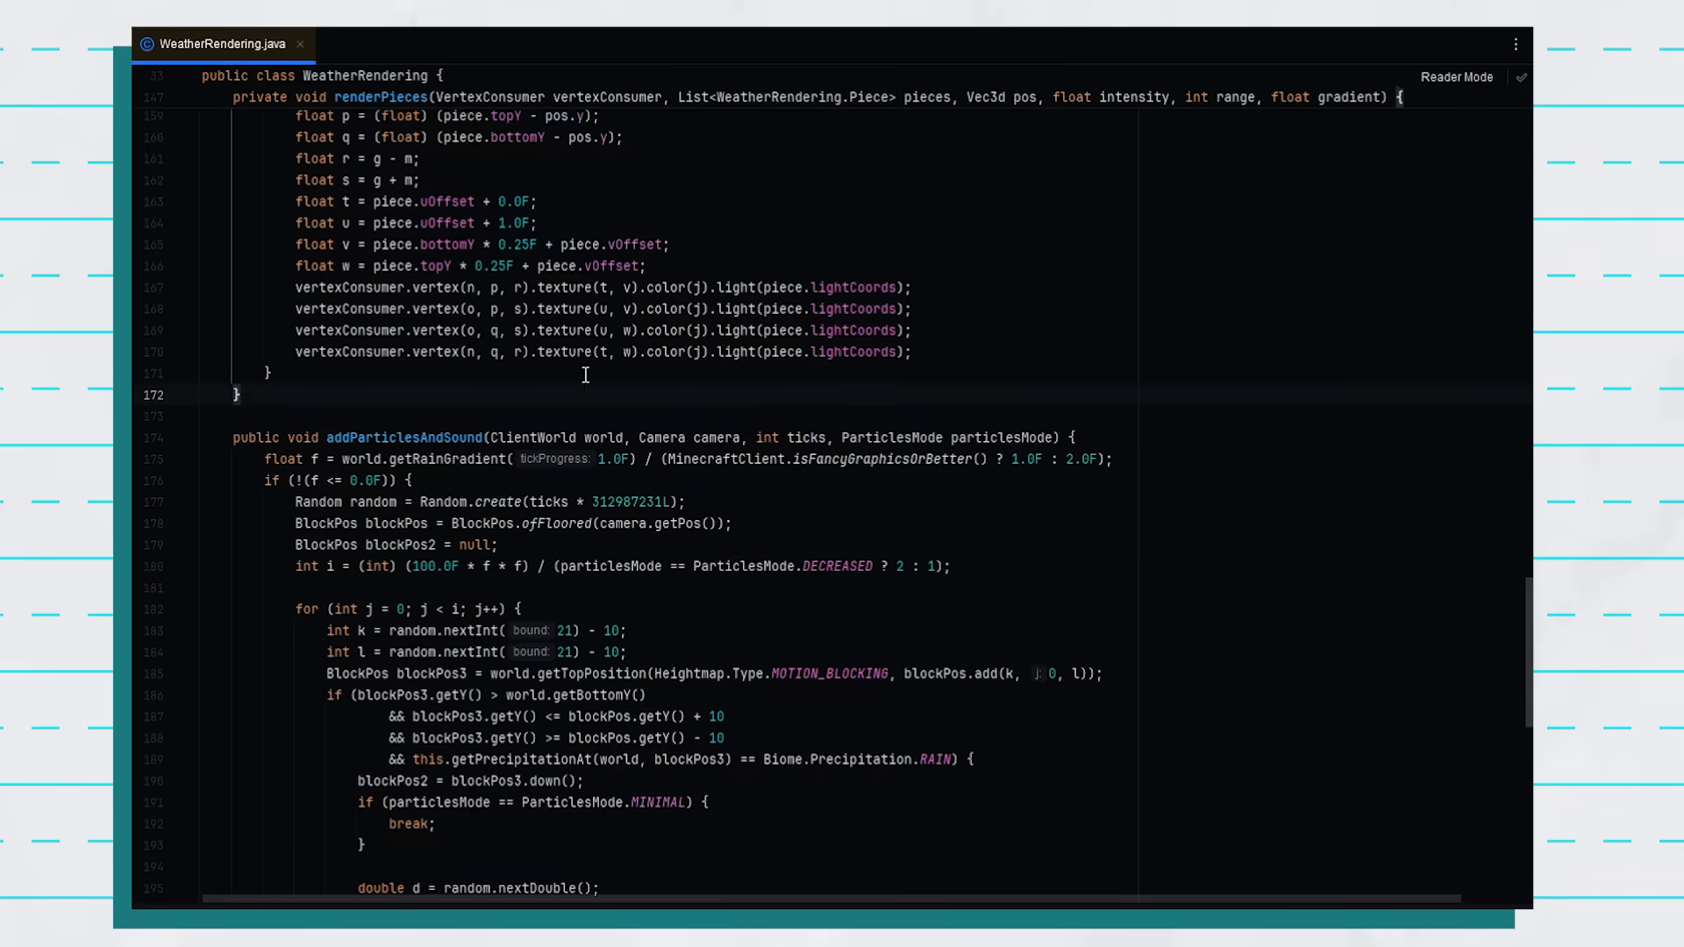
scroll(down, 3)
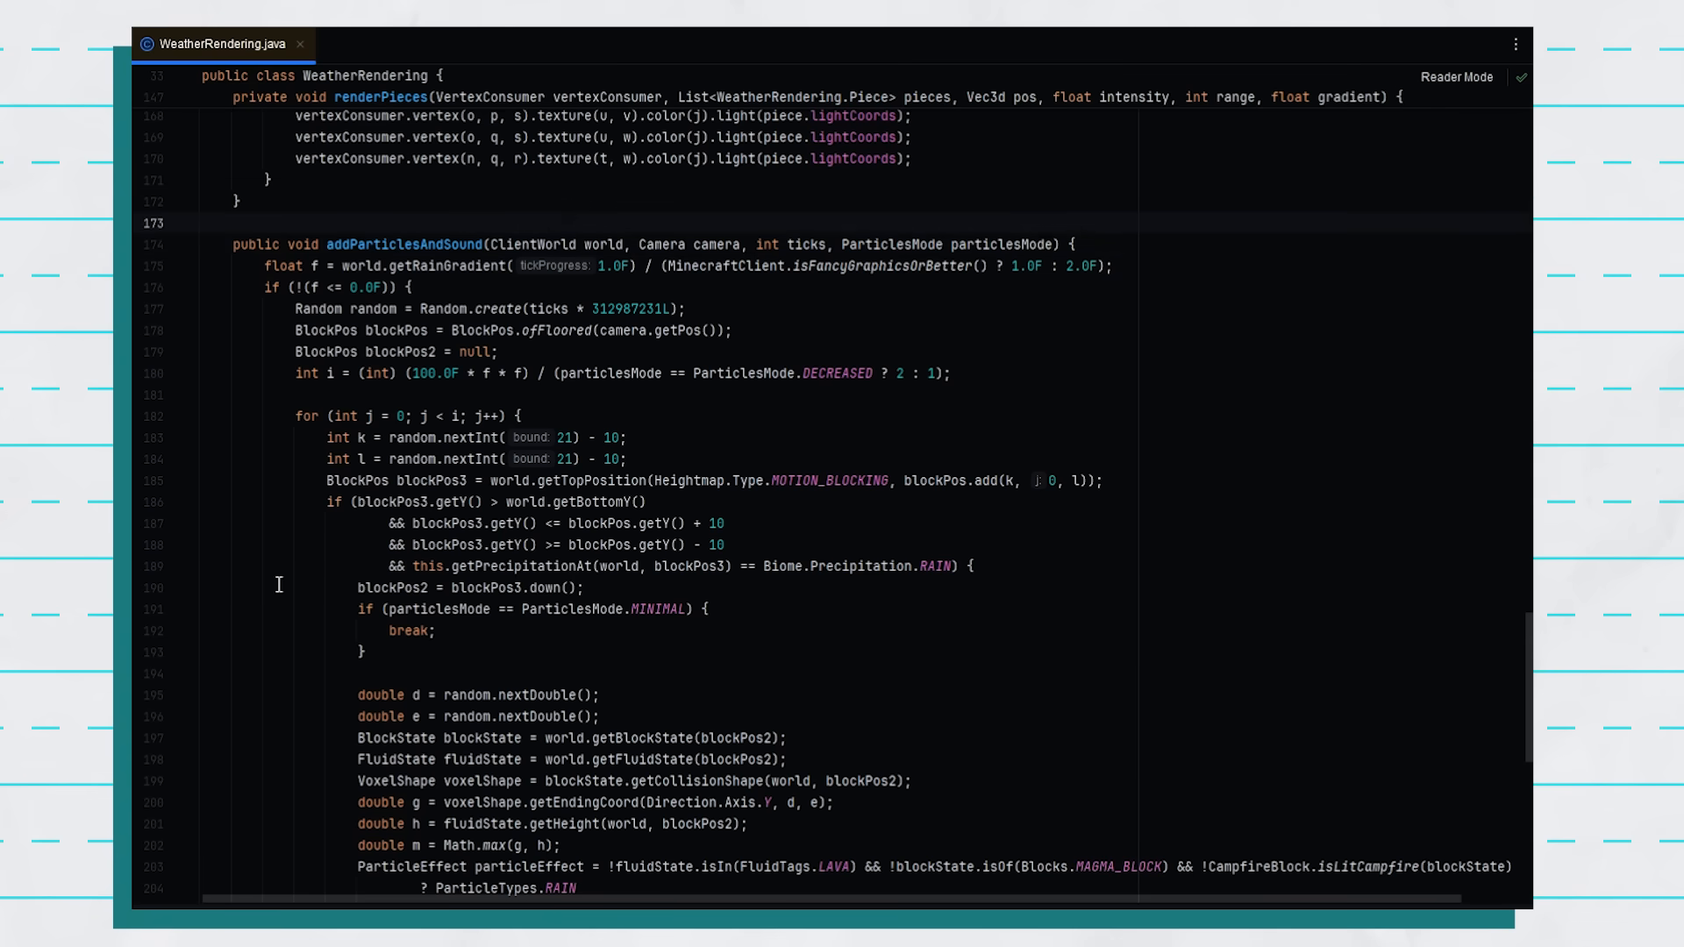
scroll(down, 3)
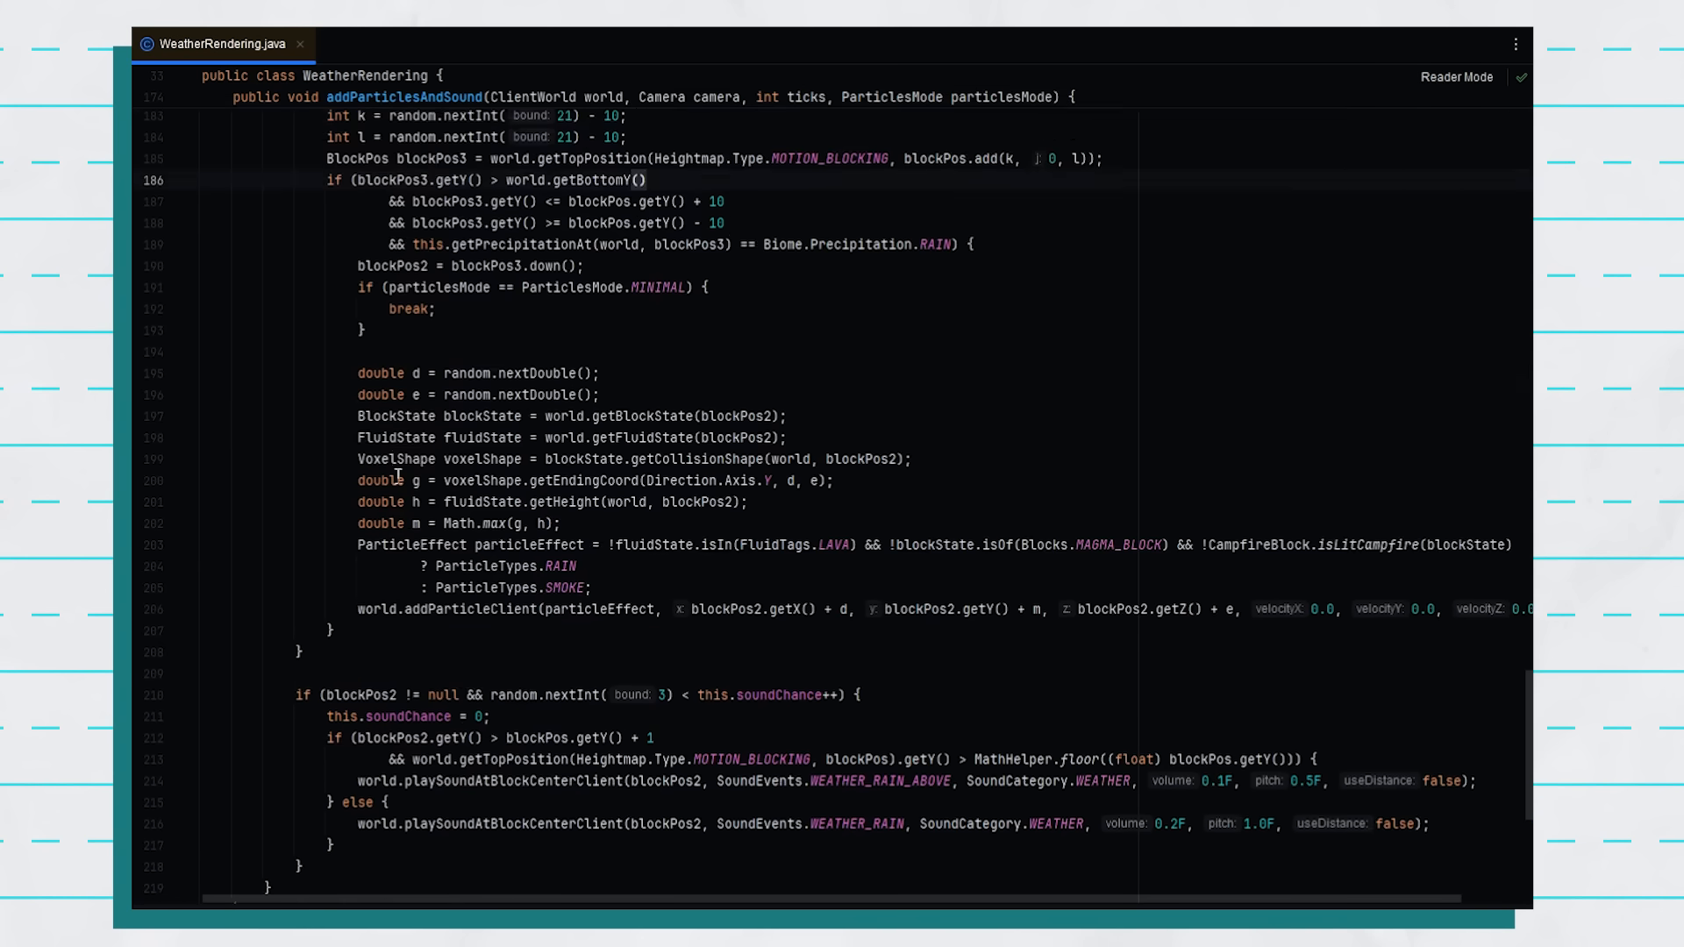
scroll(down, 3)
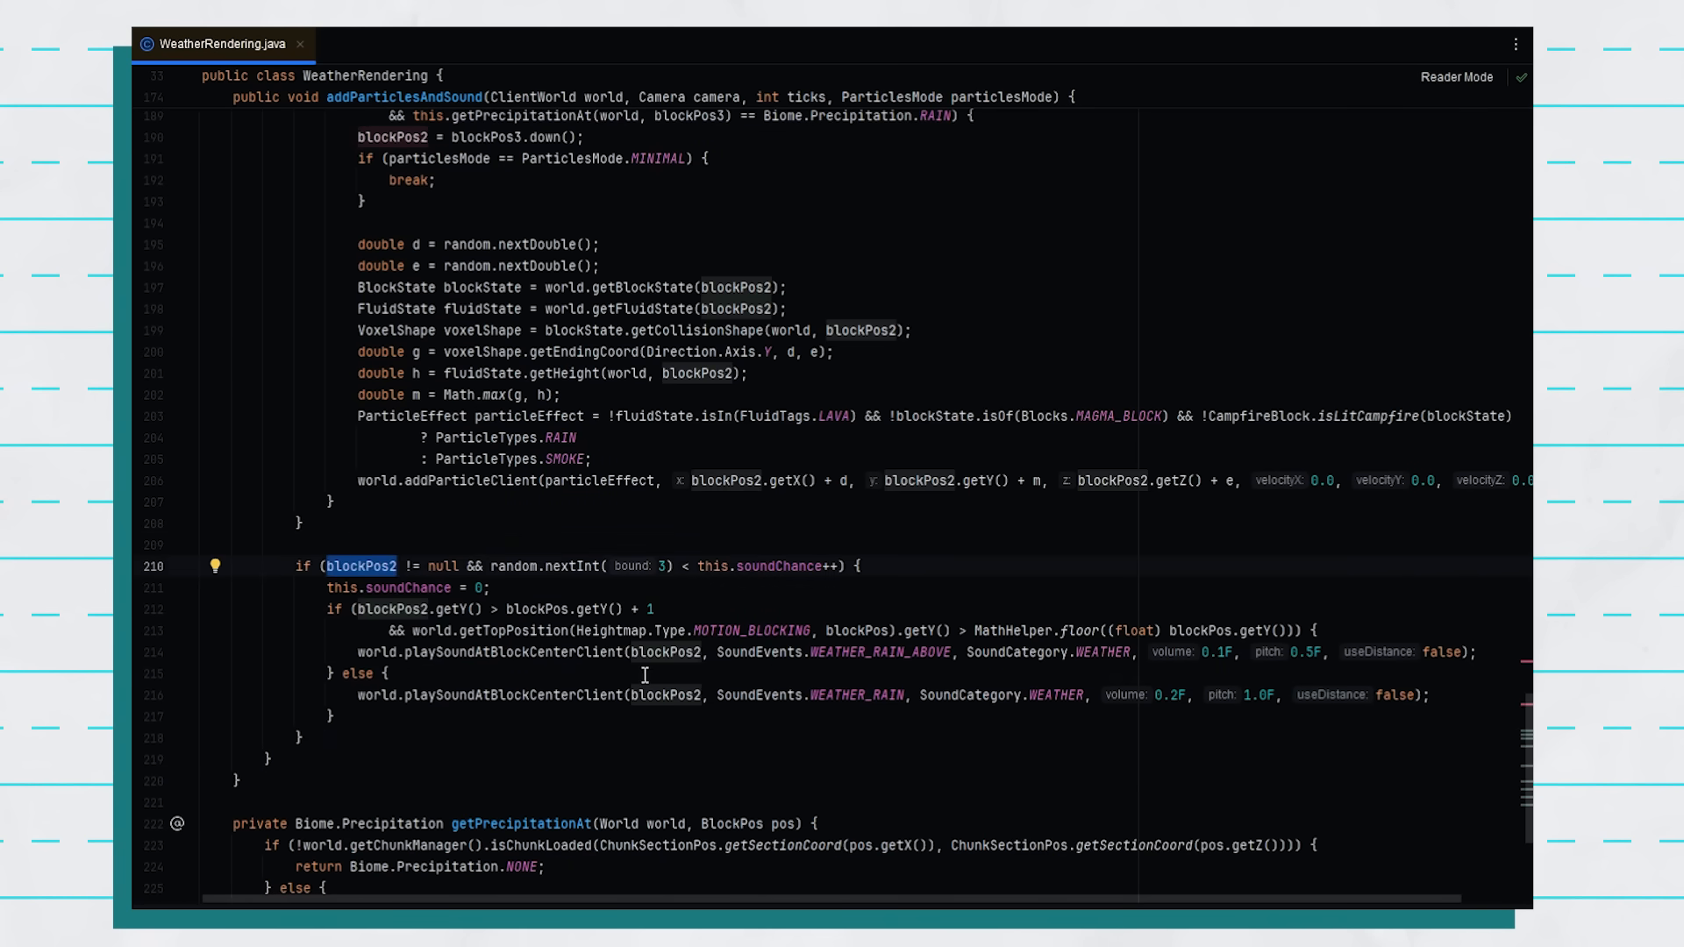
click(452, 73)
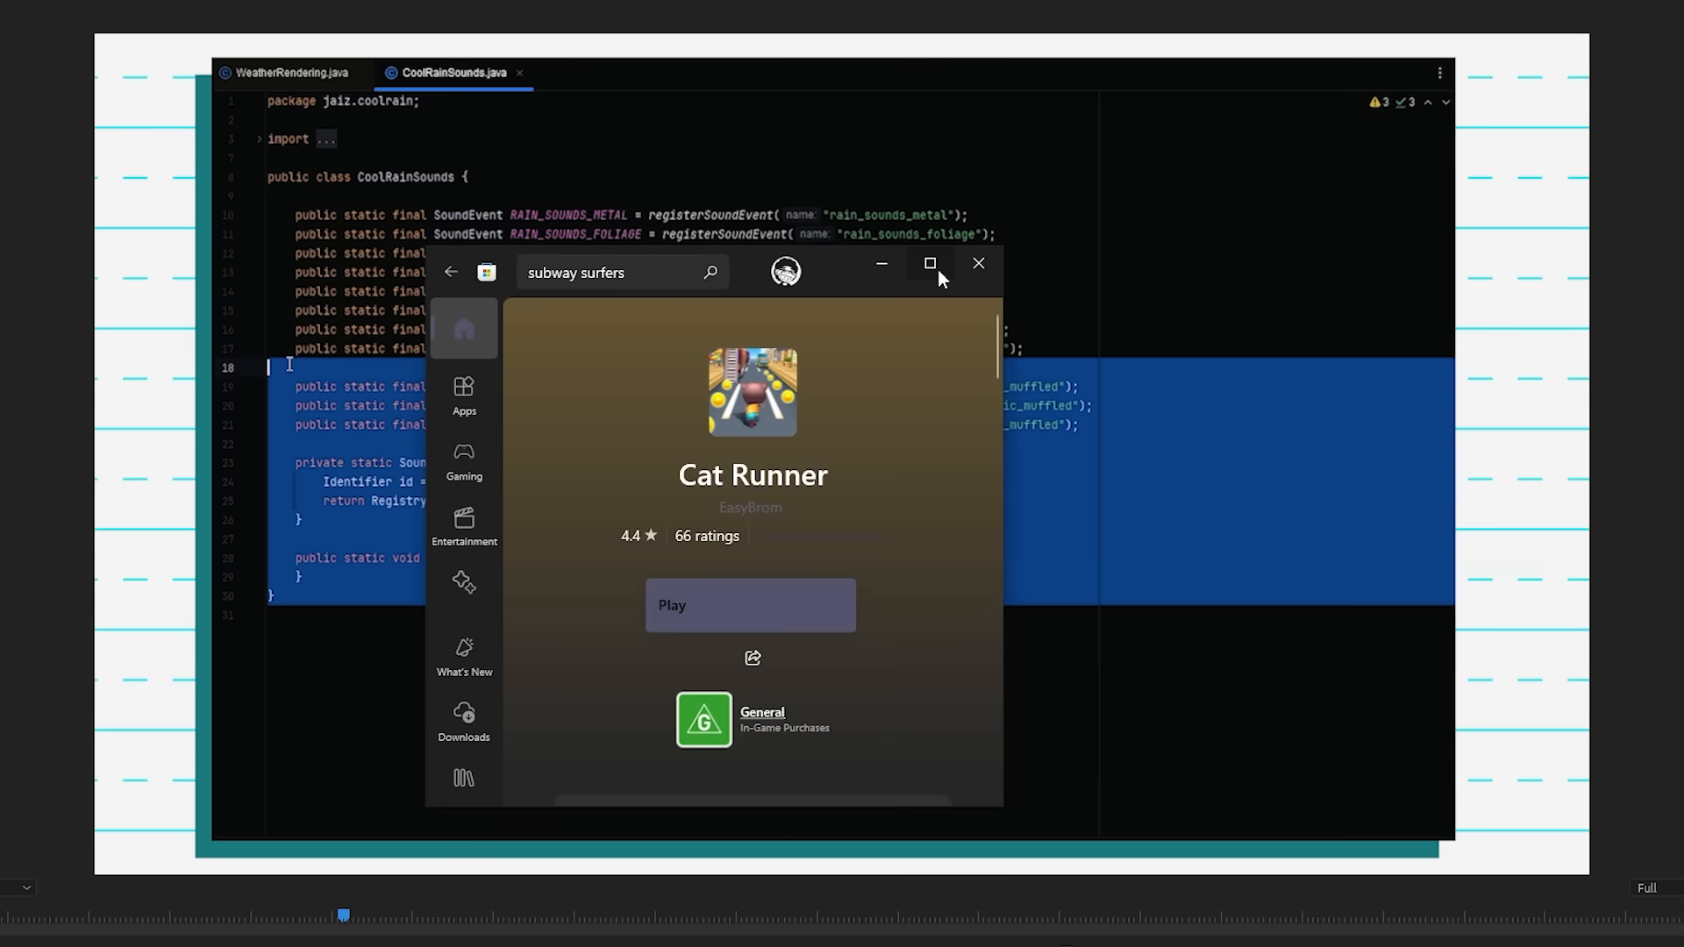
Maximize the Microsoft Store window so Cat Runner fills the screen
click(930, 264)
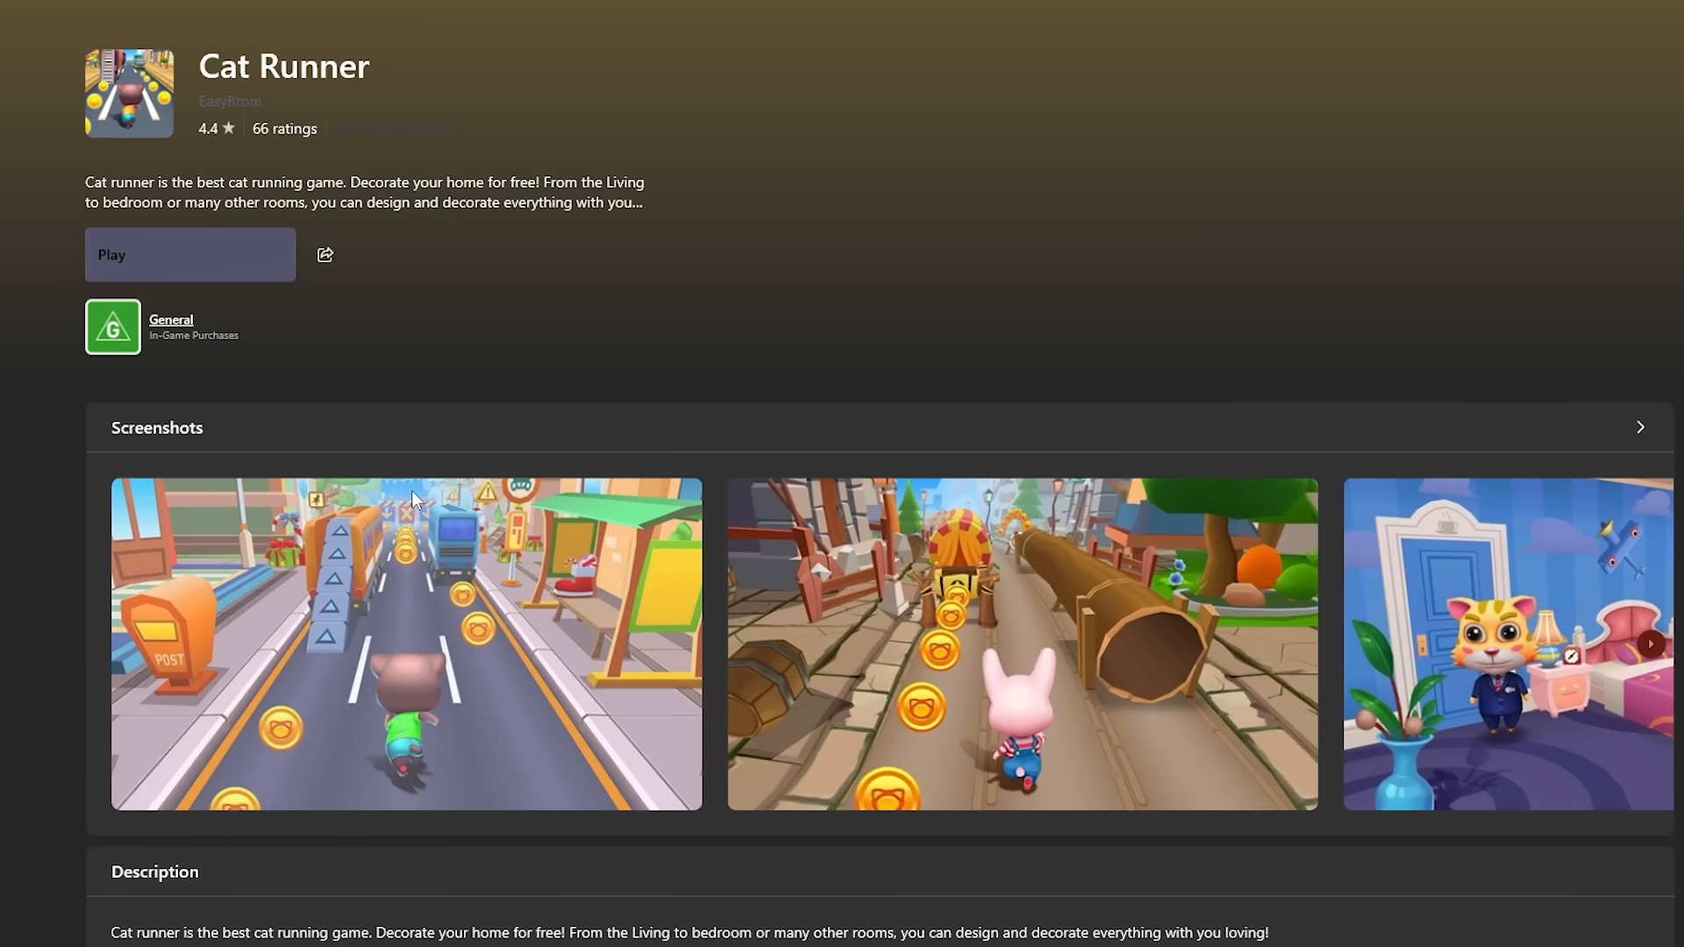
mouse_move(376, 388)
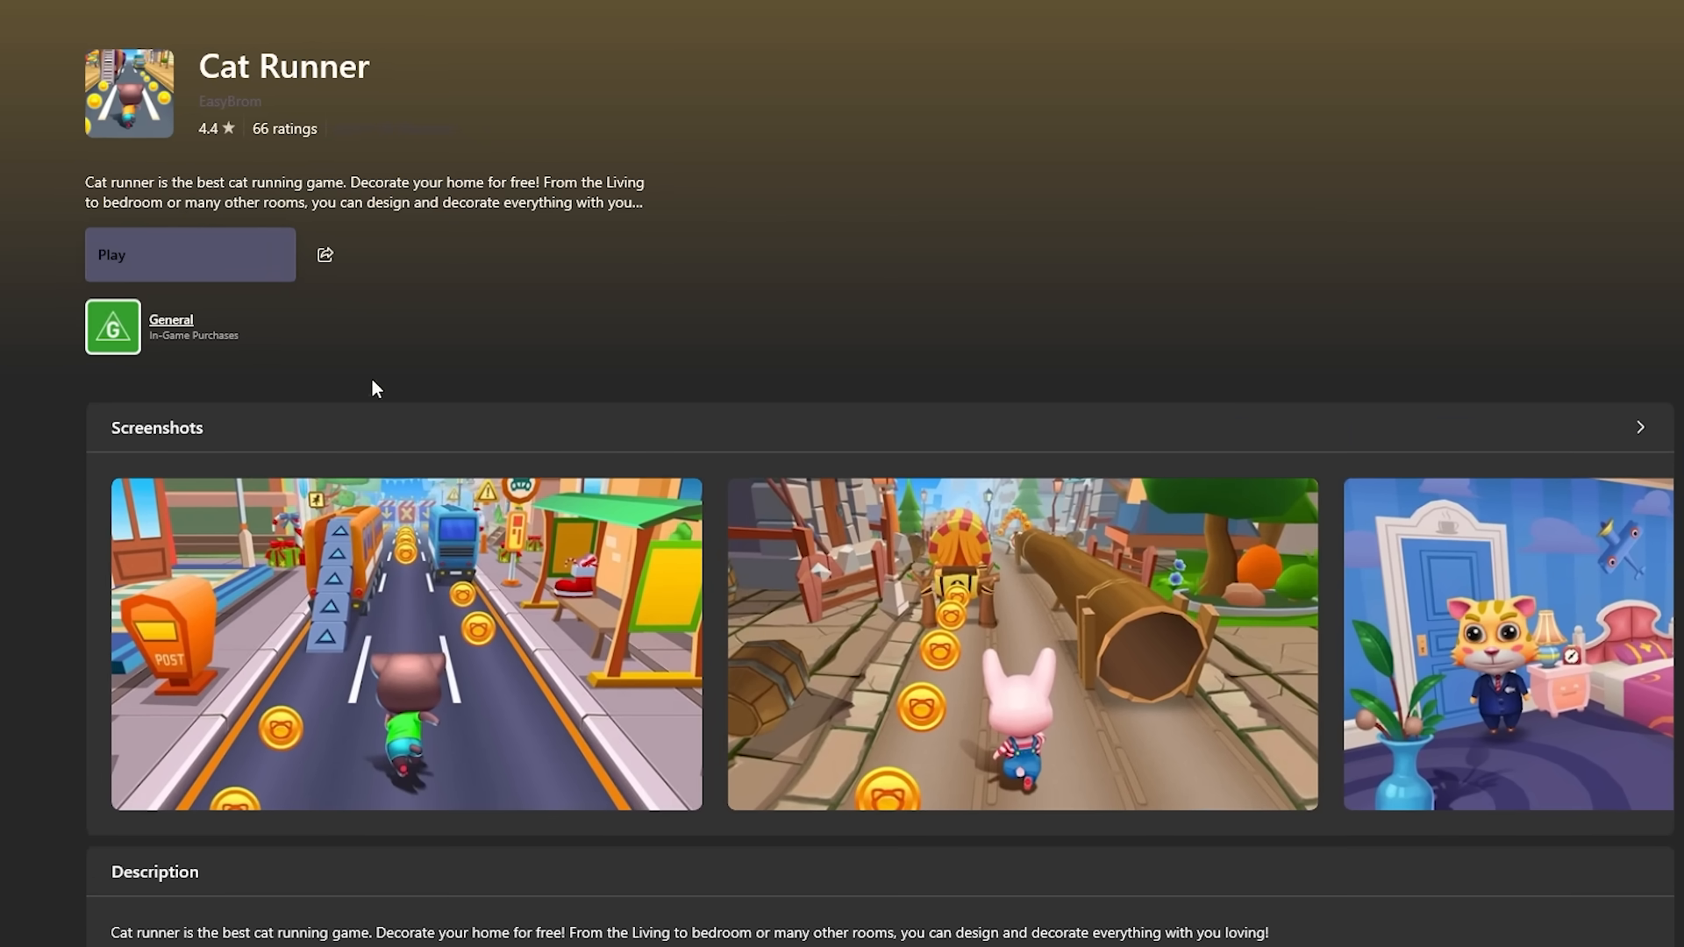
click(1503, 643)
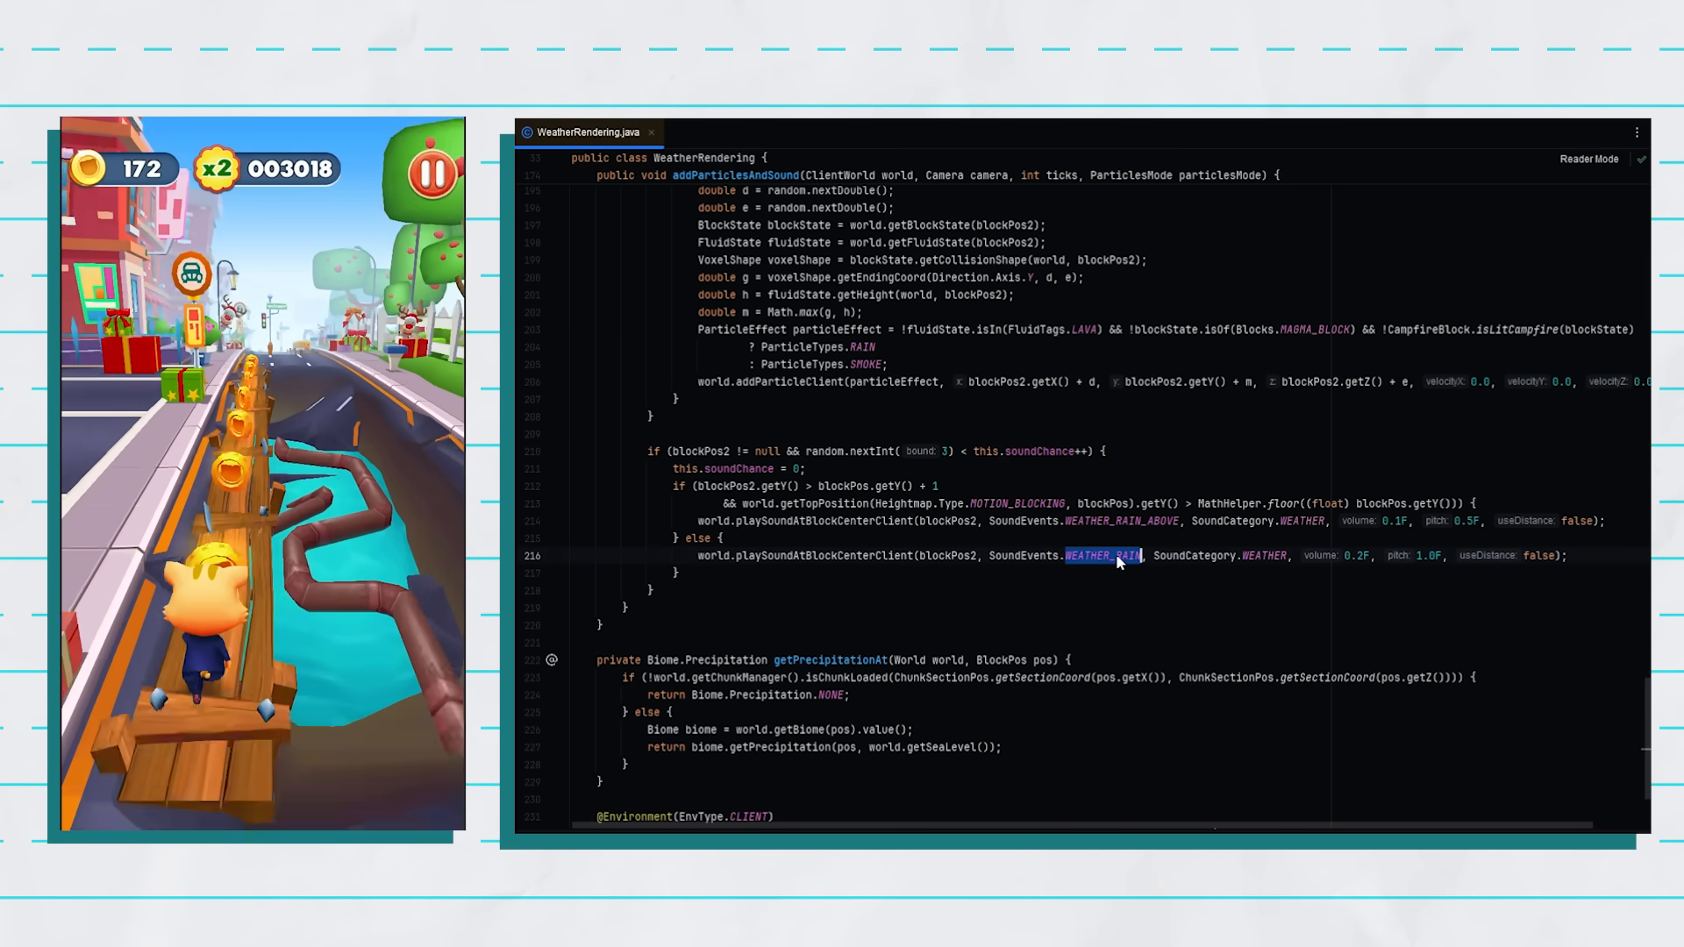
Switch between the CoolRainSounds, WeatherRendering and RainMixin file tabs
click(735, 131)
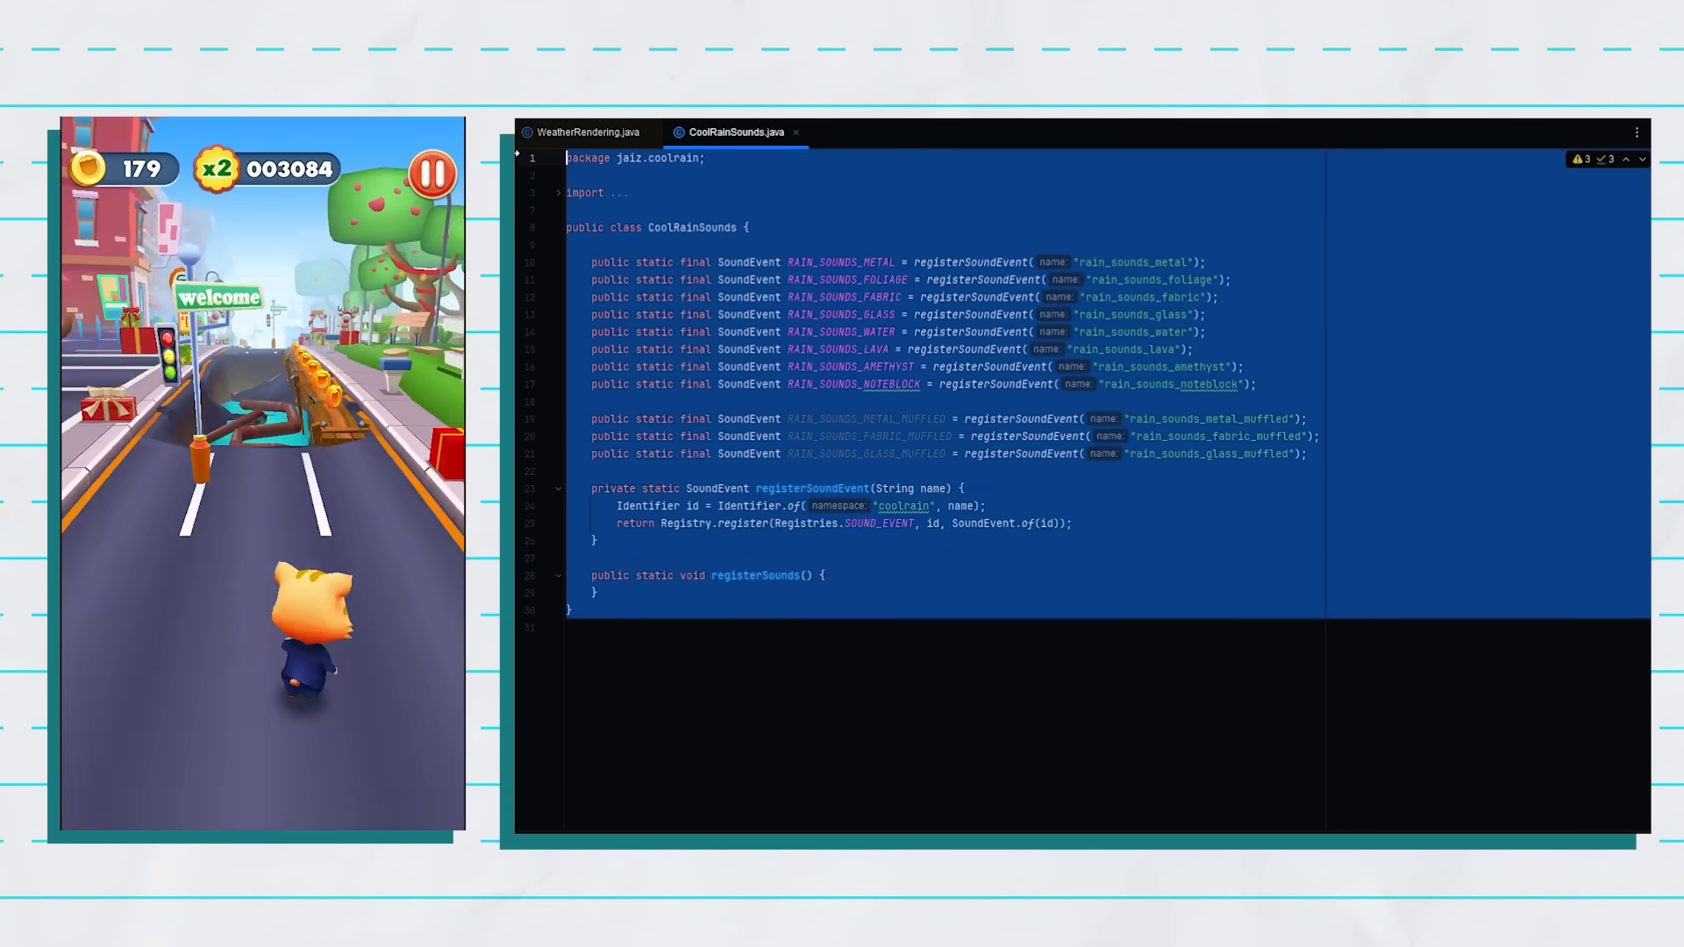
click(589, 130)
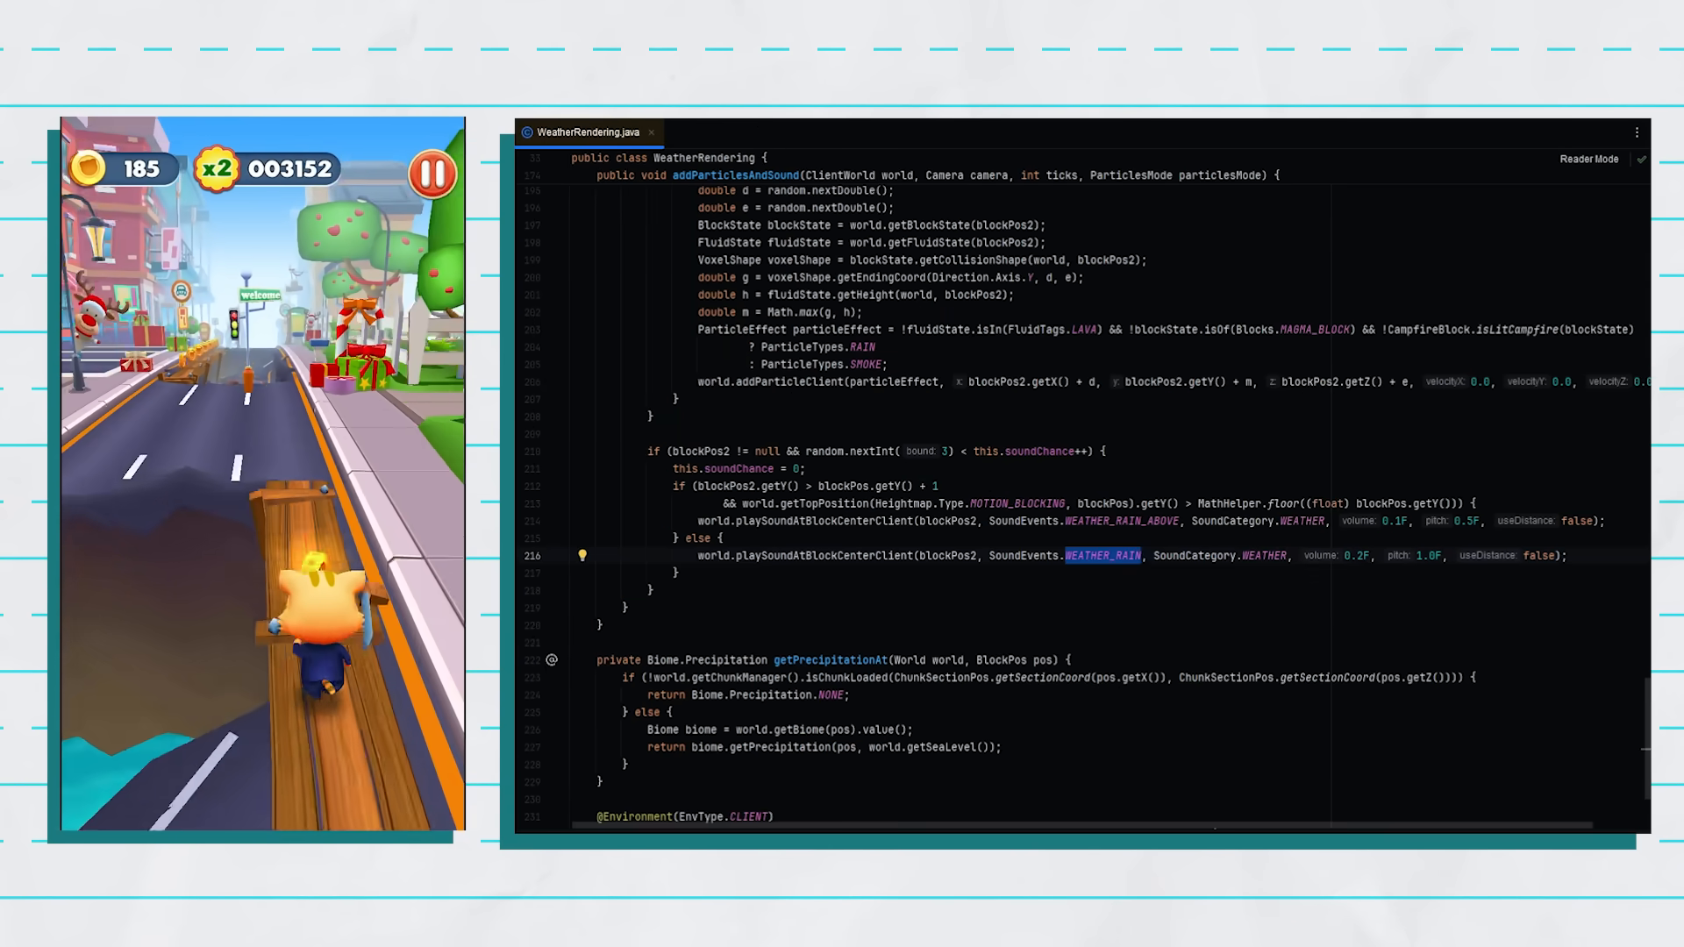
click(717, 131)
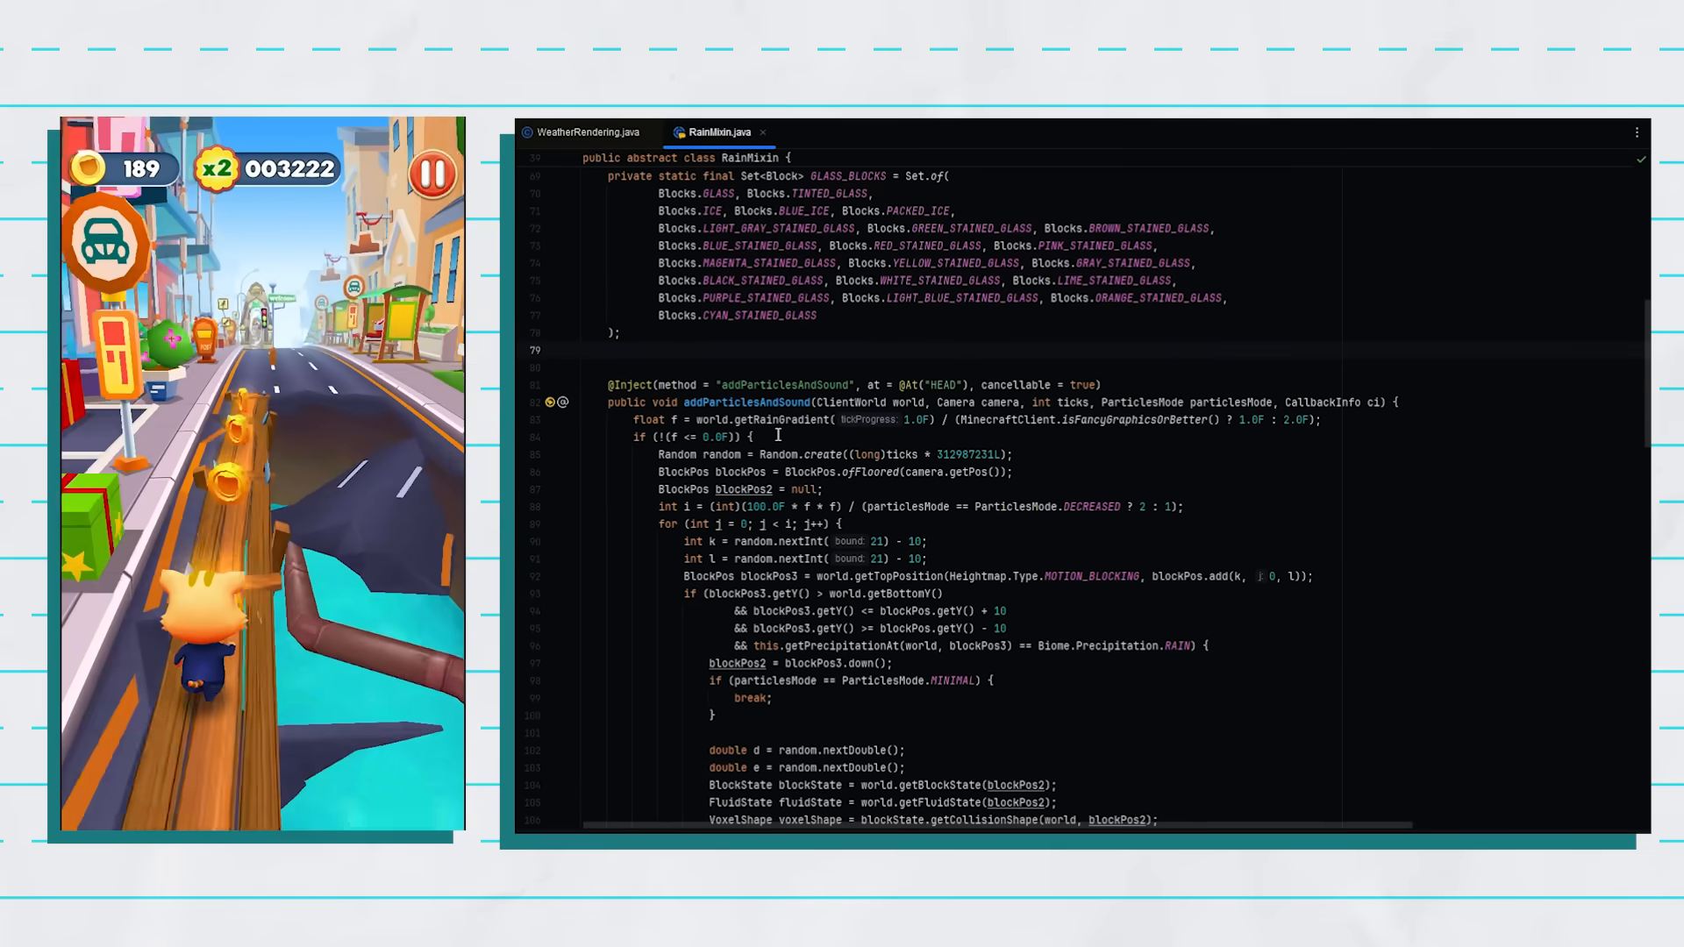
click(585, 131)
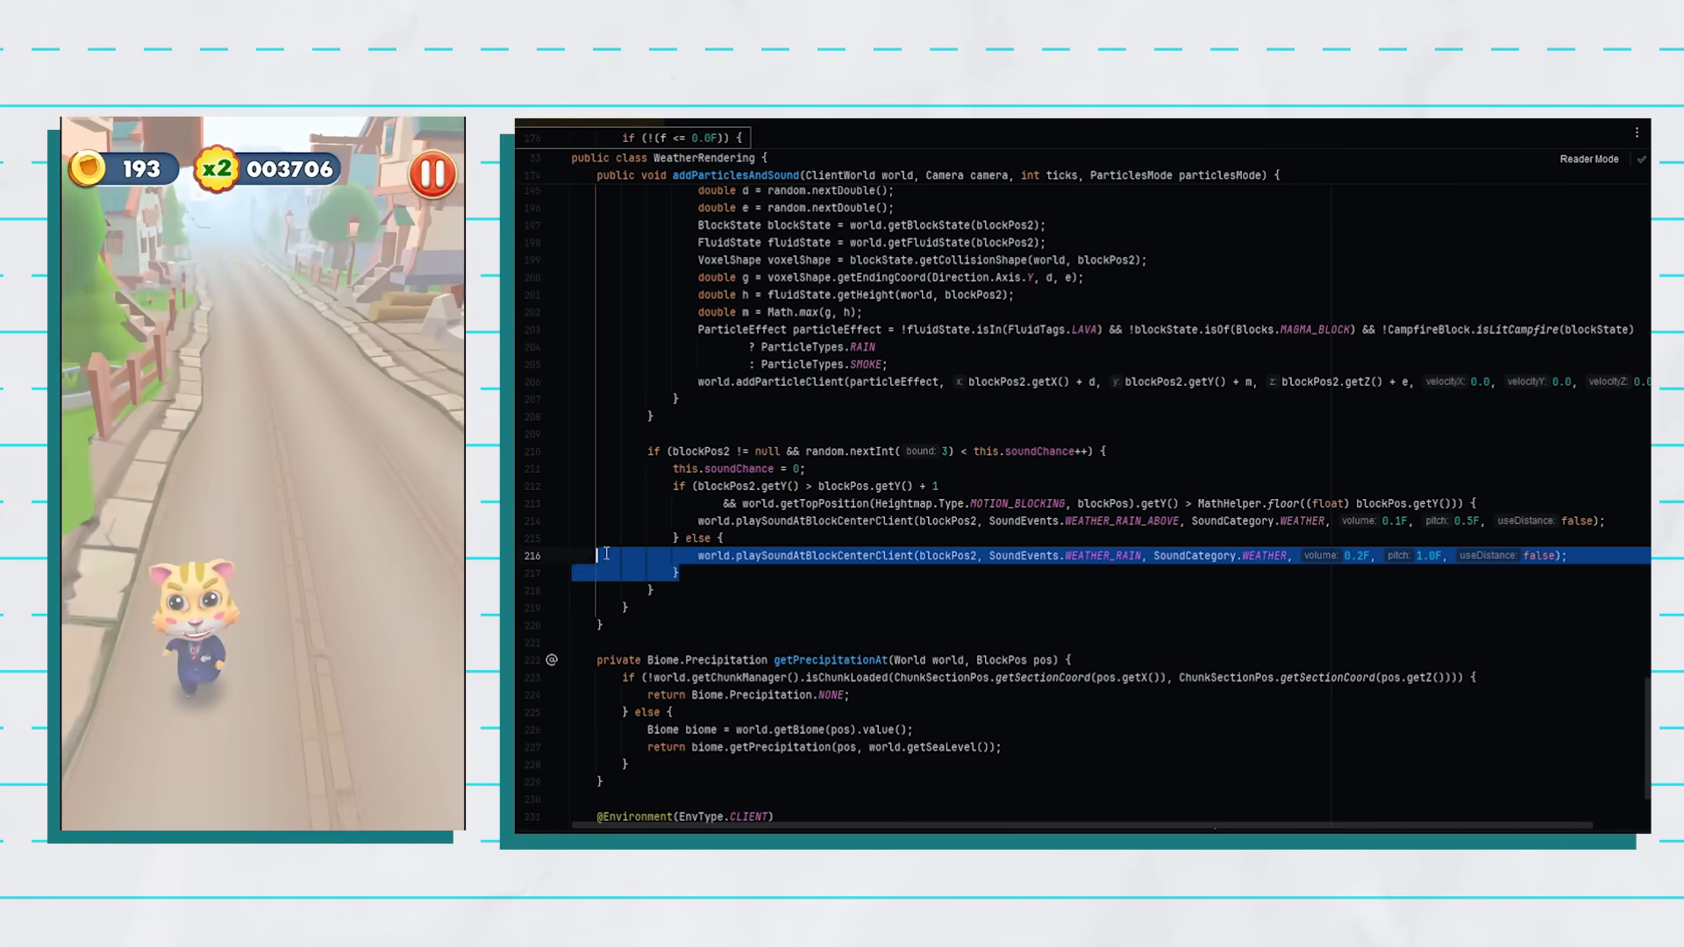
Return to RainMixin.java and scroll through its per-block rain sound branches
click(716, 130)
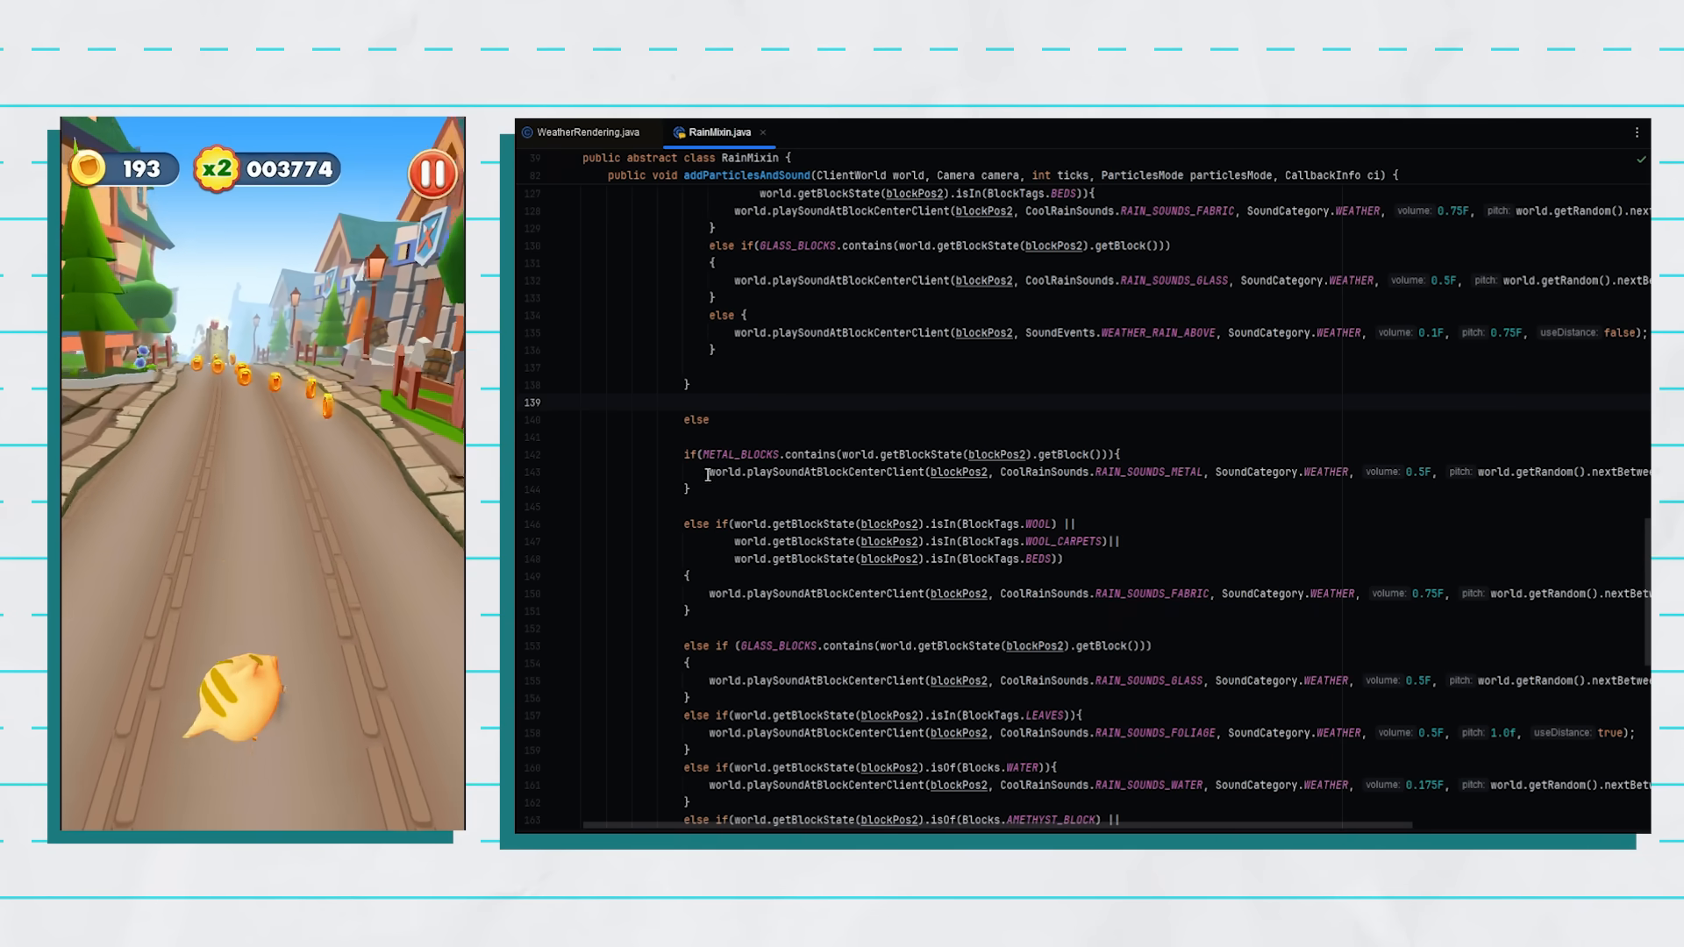
double_click(995, 453)
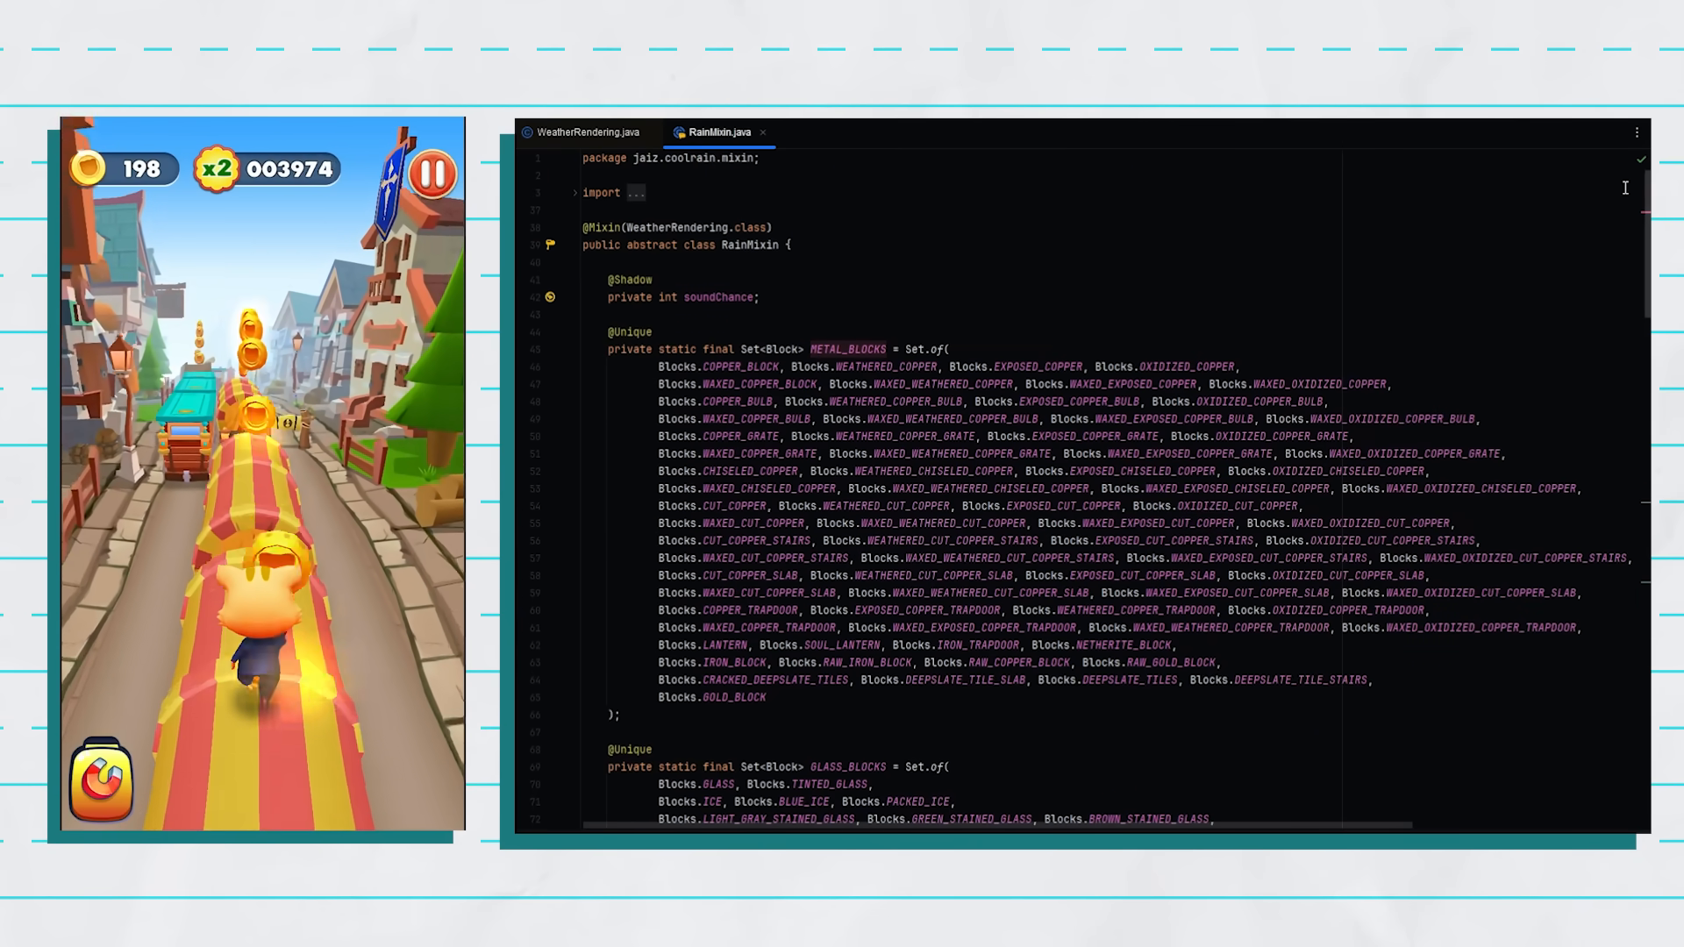
scroll(down, 3)
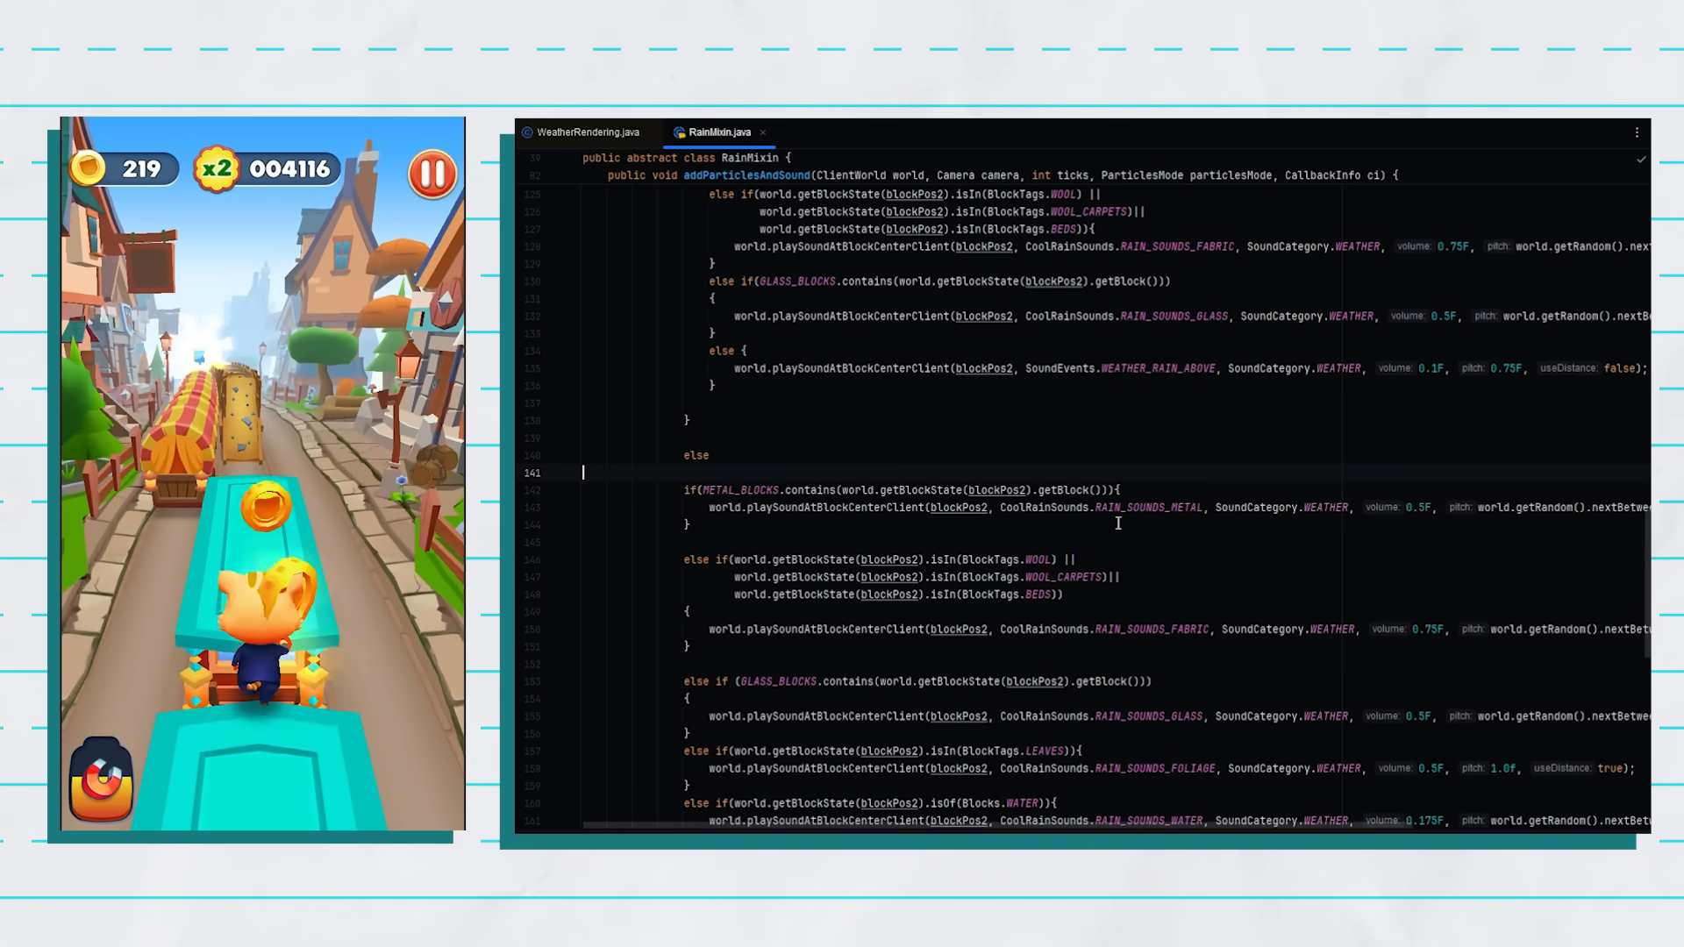
scroll(down, 3)
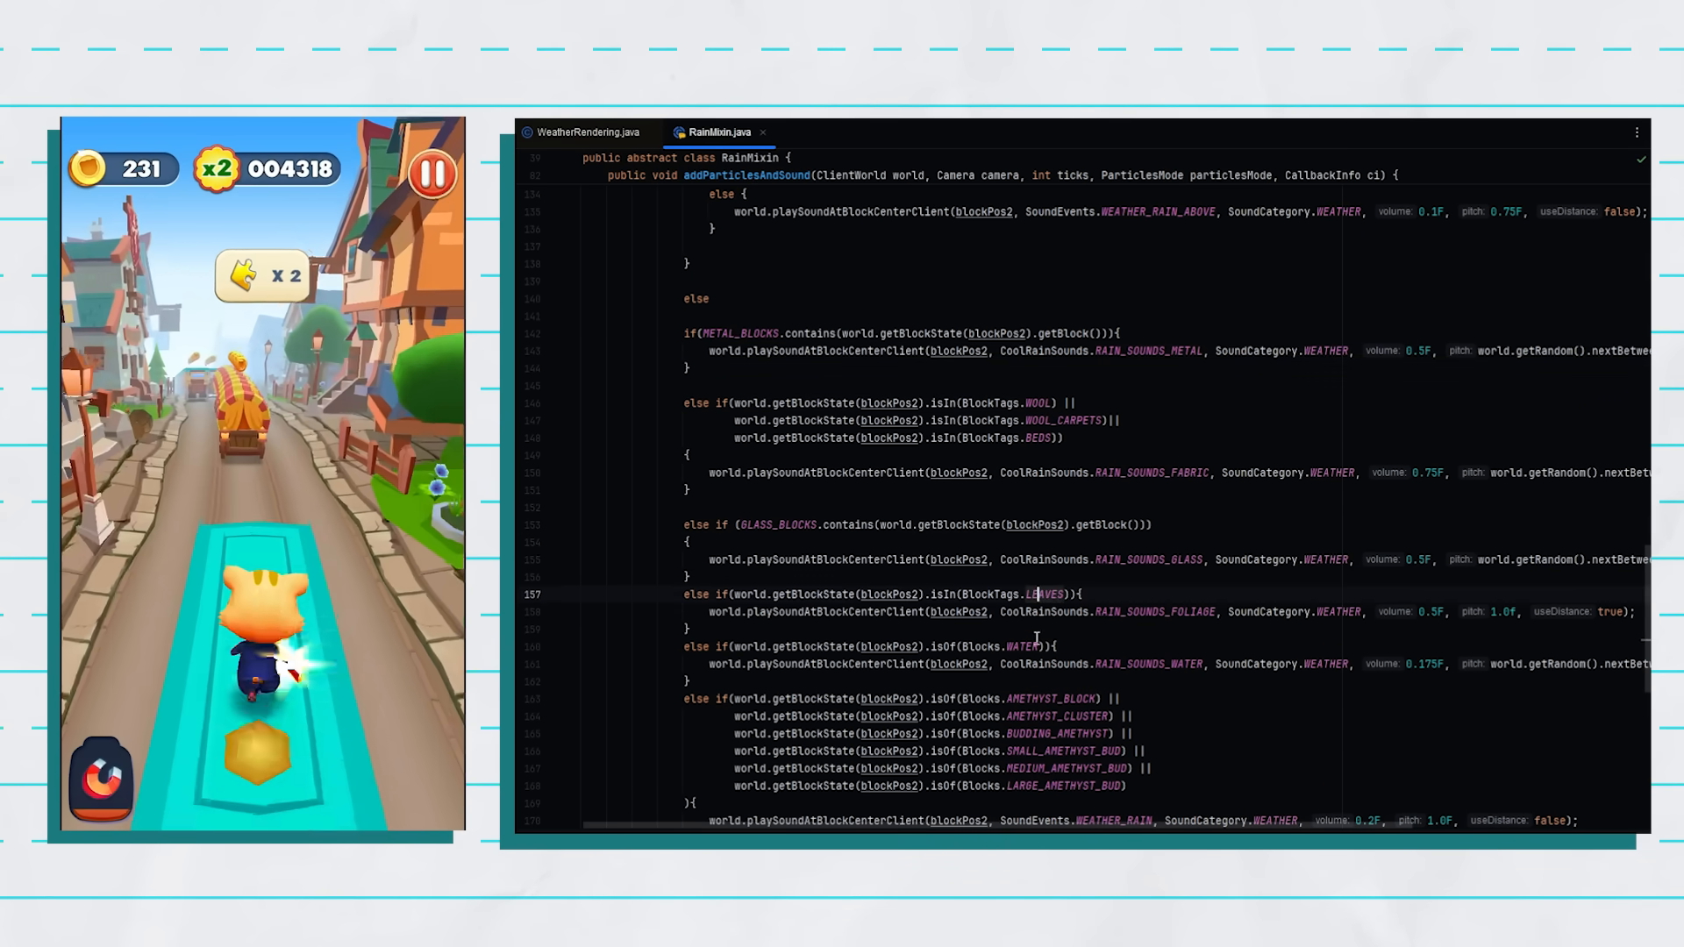
scroll(down, 3)
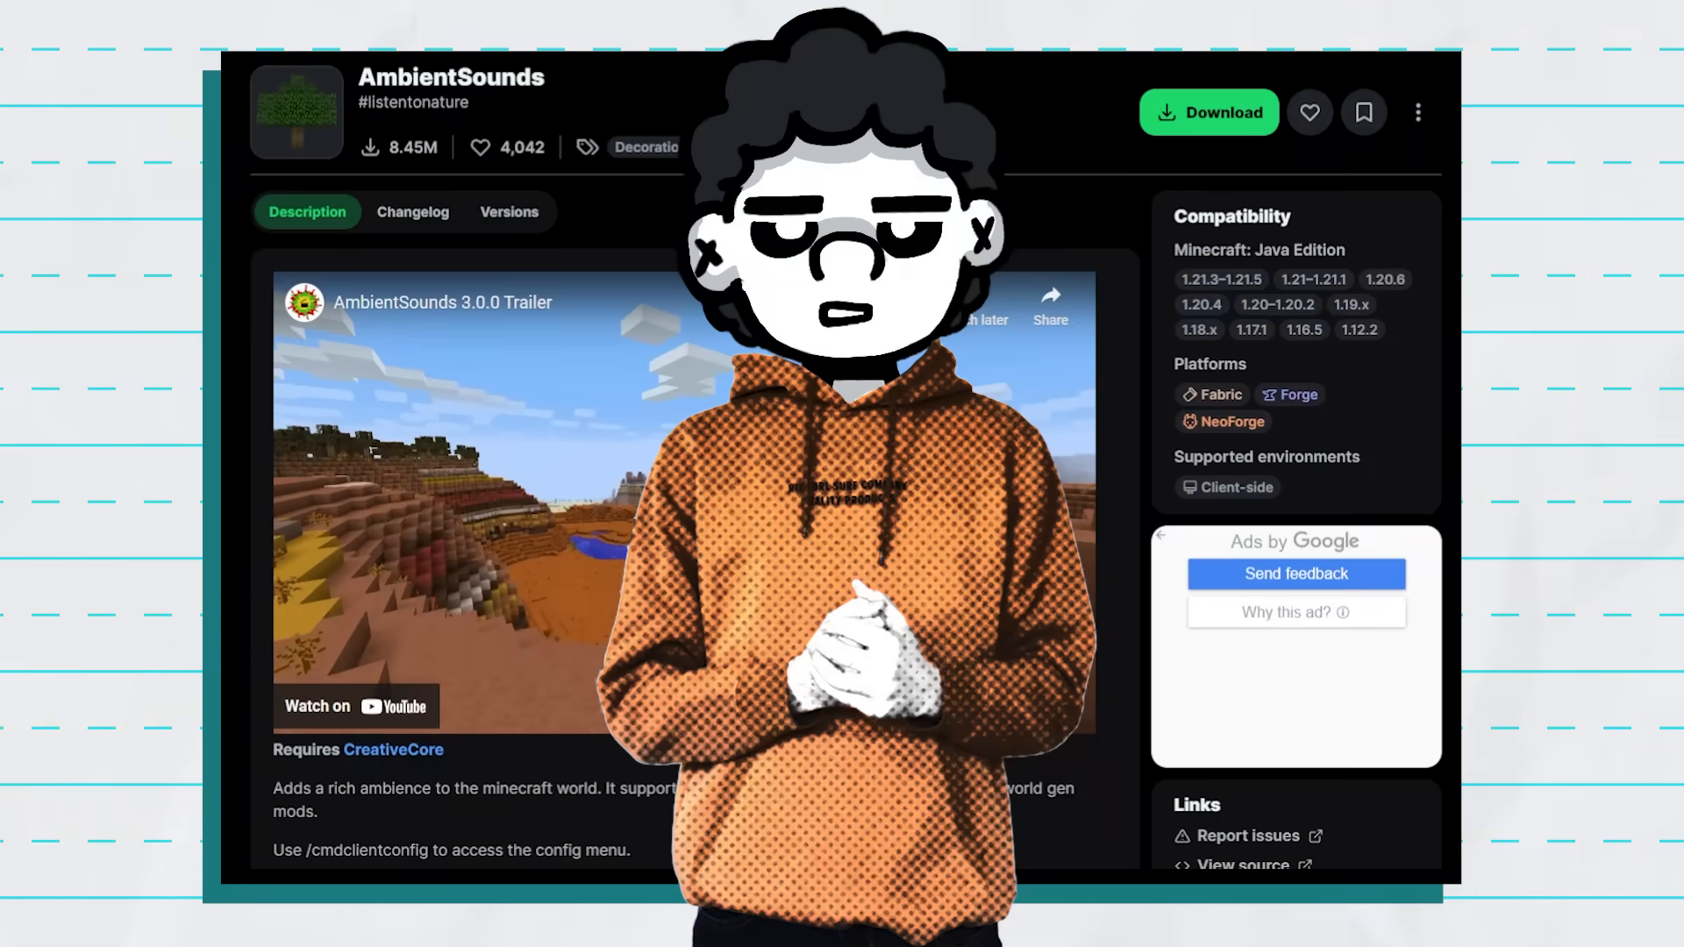
scroll(down, 3)
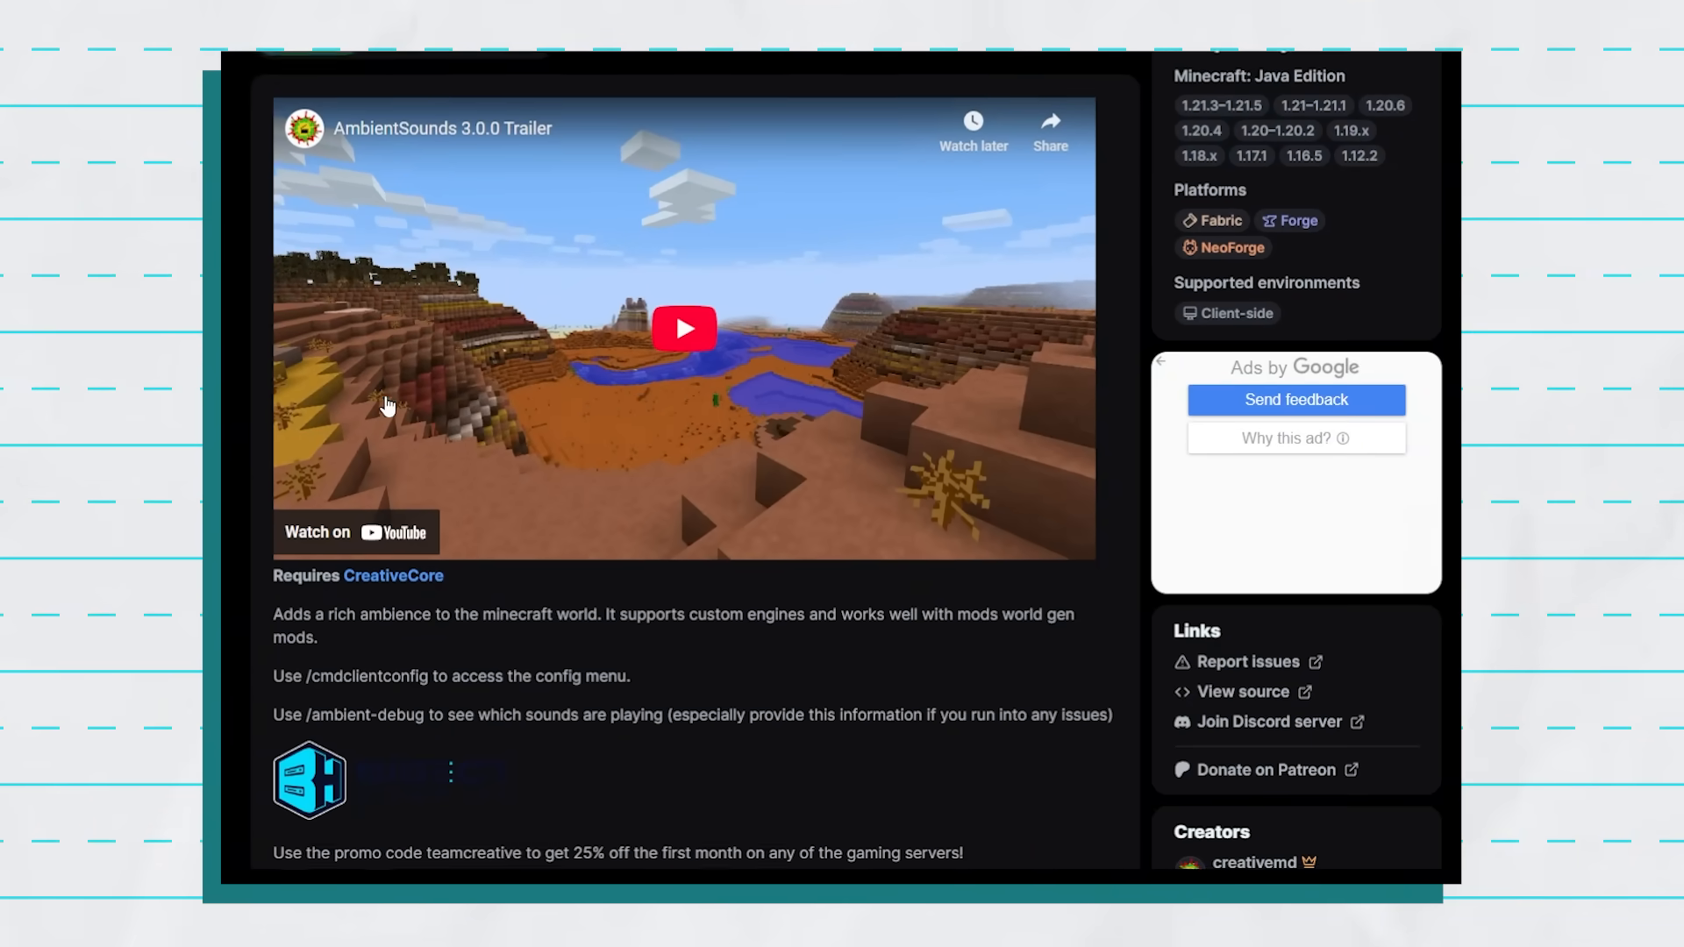
scroll(up, 3)
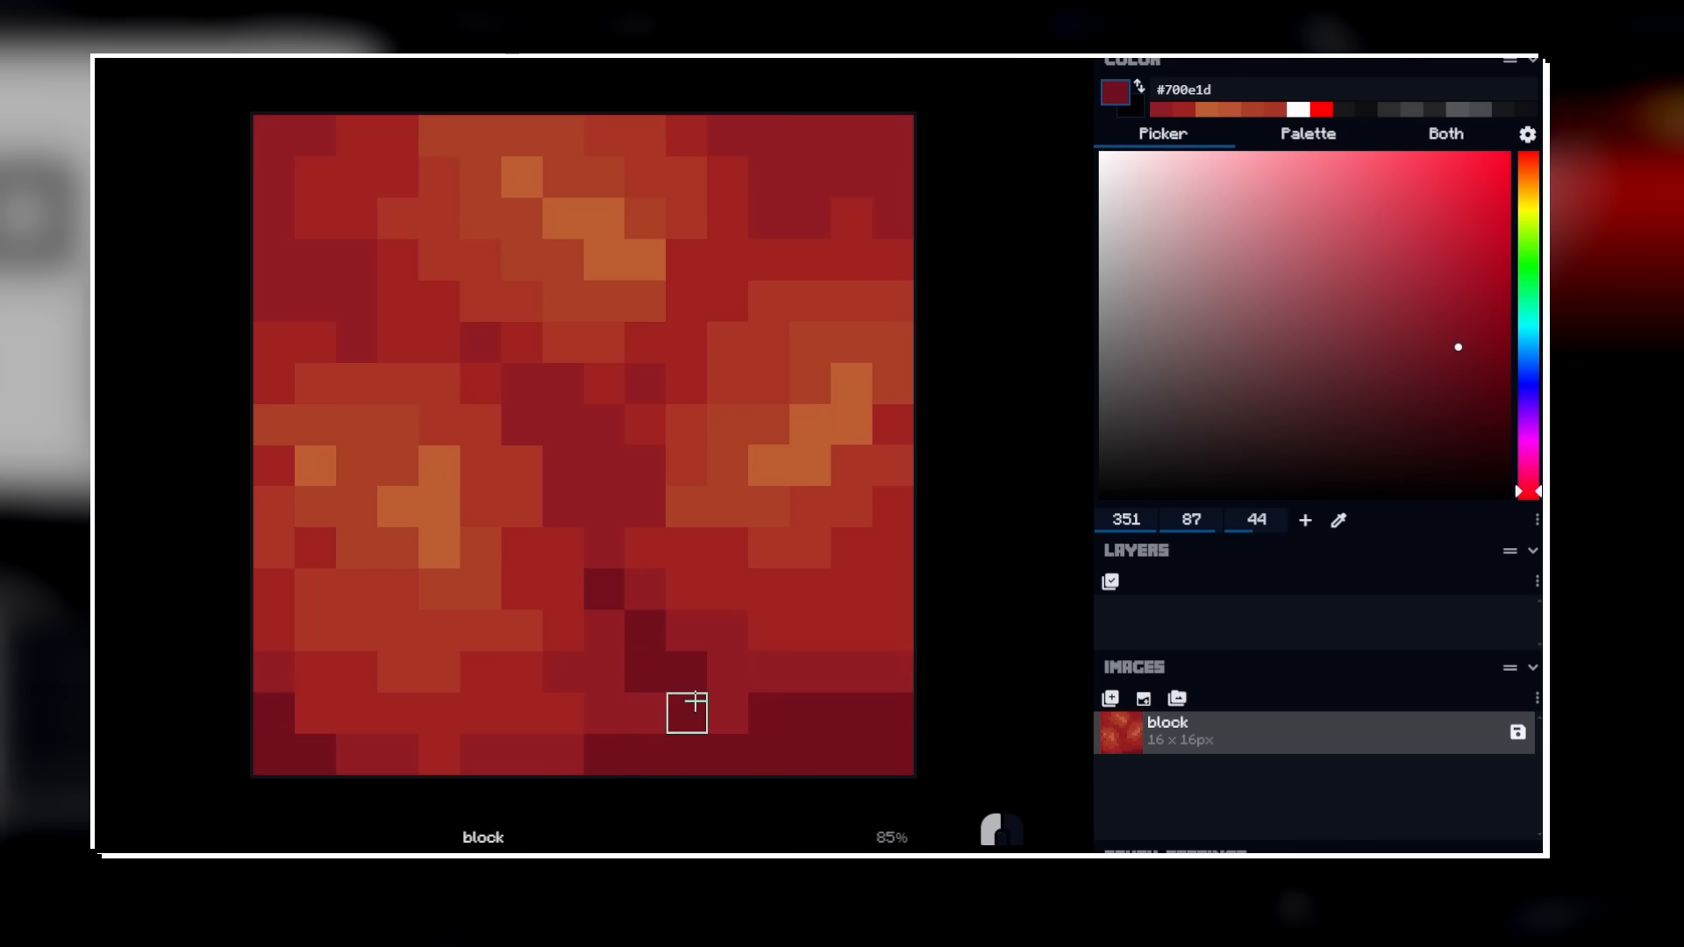
Paint the block texture with a green and then a lighter green shade
click(1307, 134)
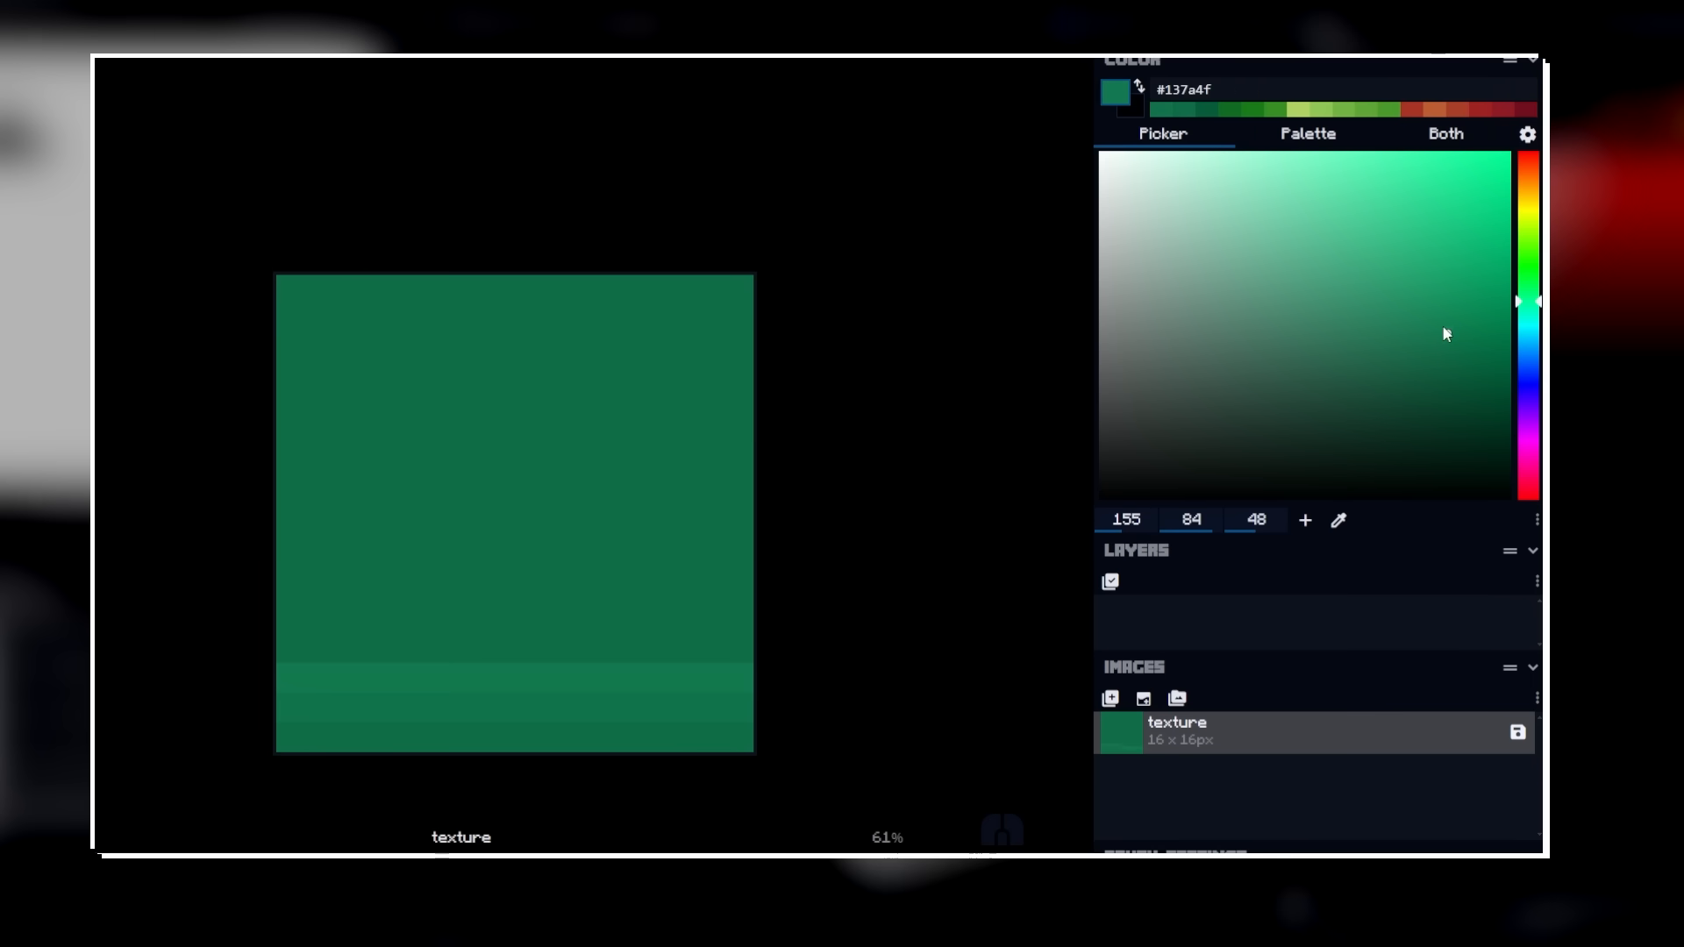
click(1417, 265)
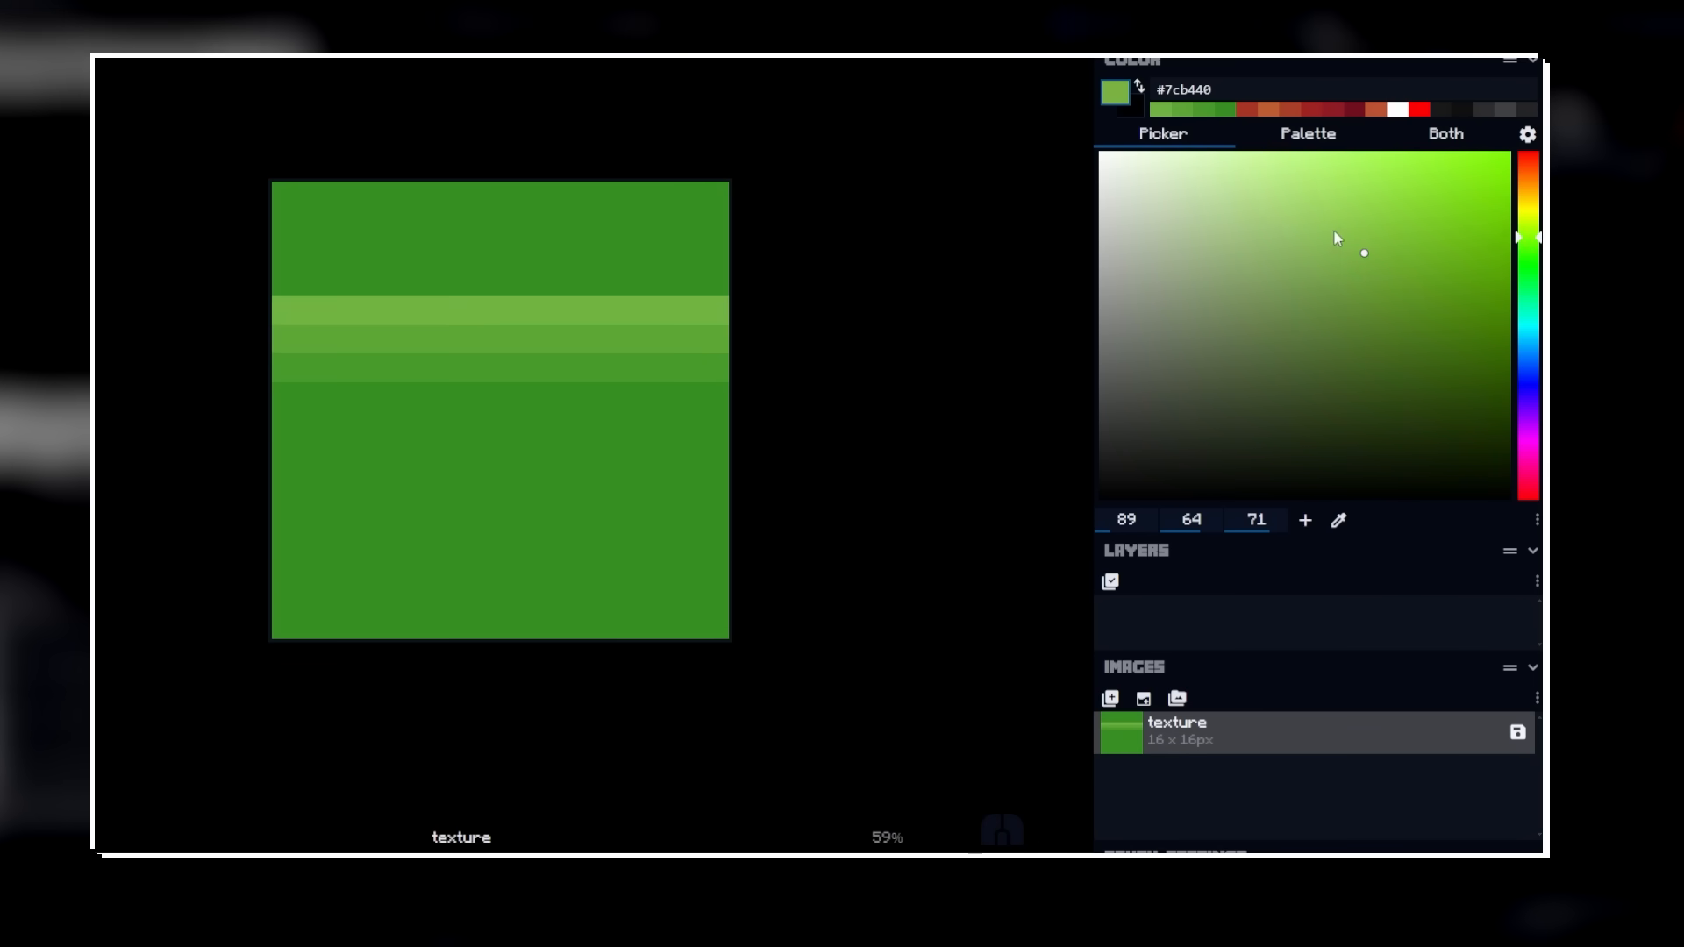
click(1320, 209)
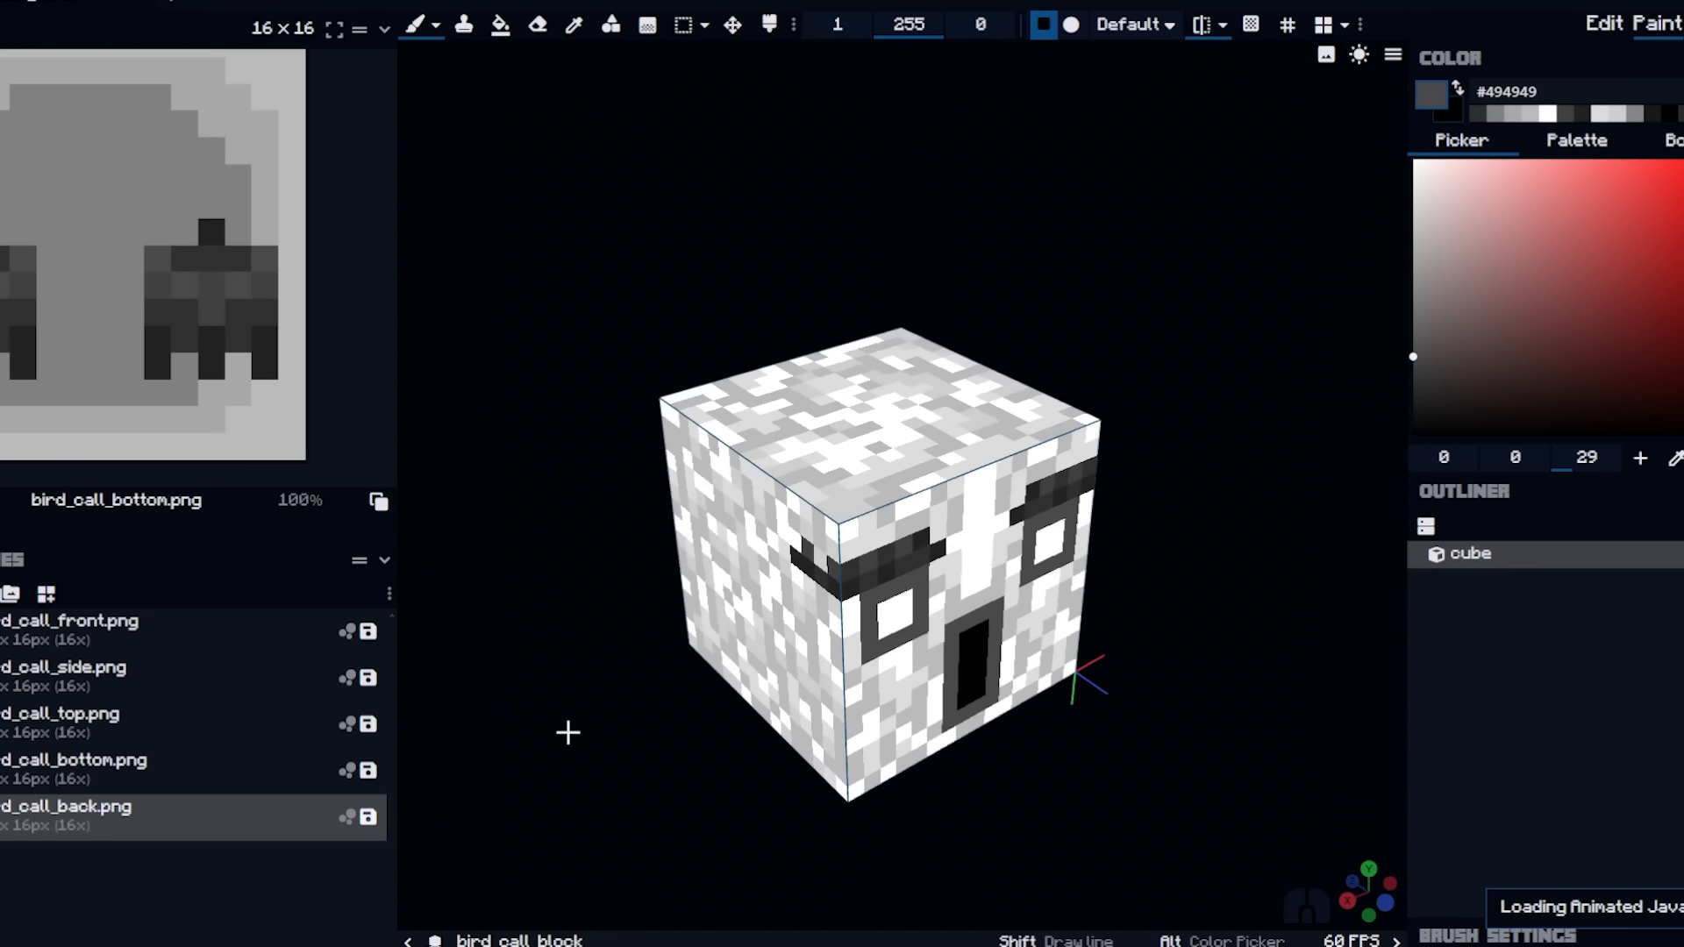
Display the bird_call_block cube with all five face textures in the viewport
click(61, 720)
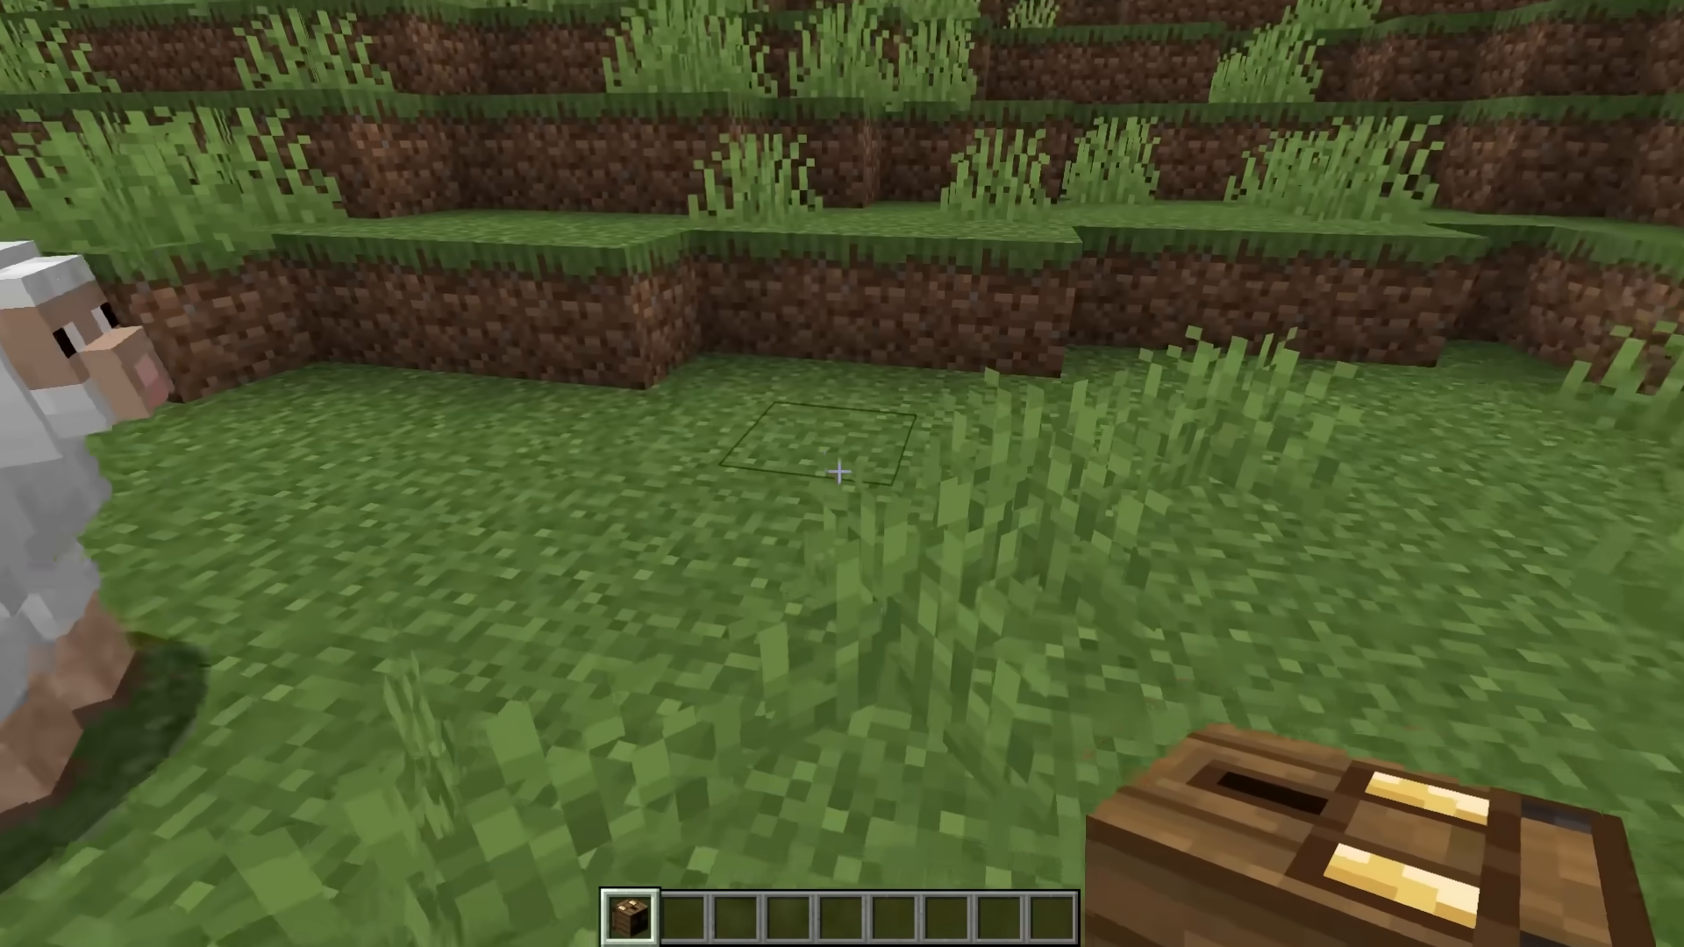
mouse_move(842, 474)
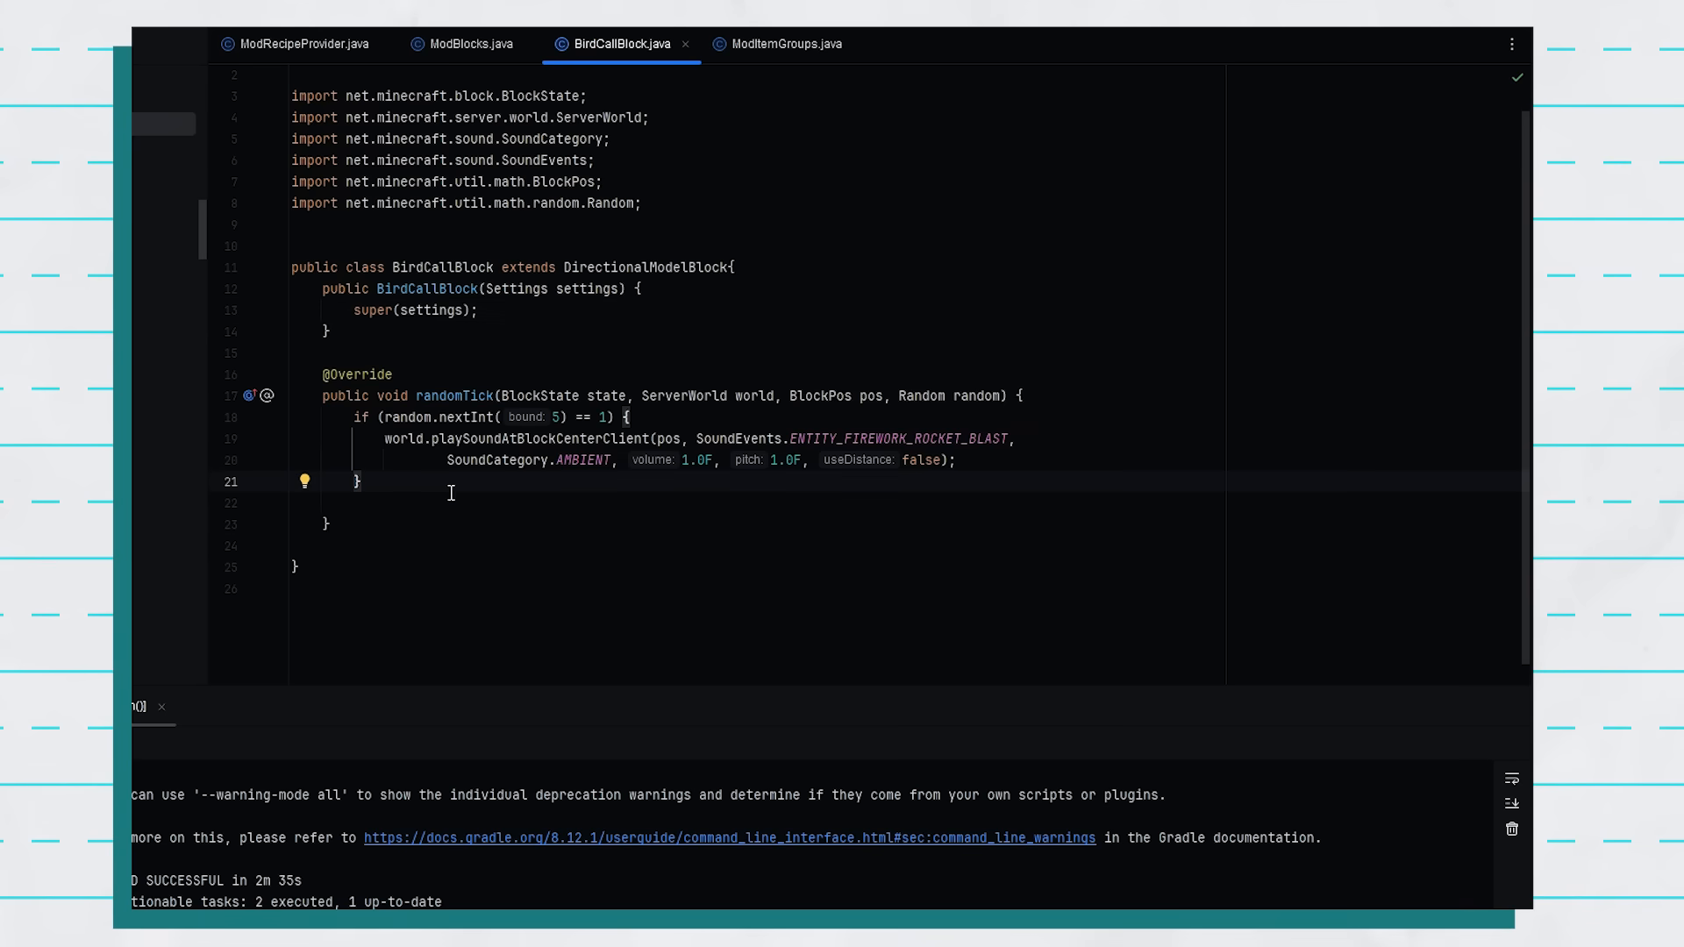
Replace ENTITY_FIREWORK_ROCKET_BLAST with ModSounds.BIRD_CALL in BirdCallBlock's randomTick
double_click(897, 438)
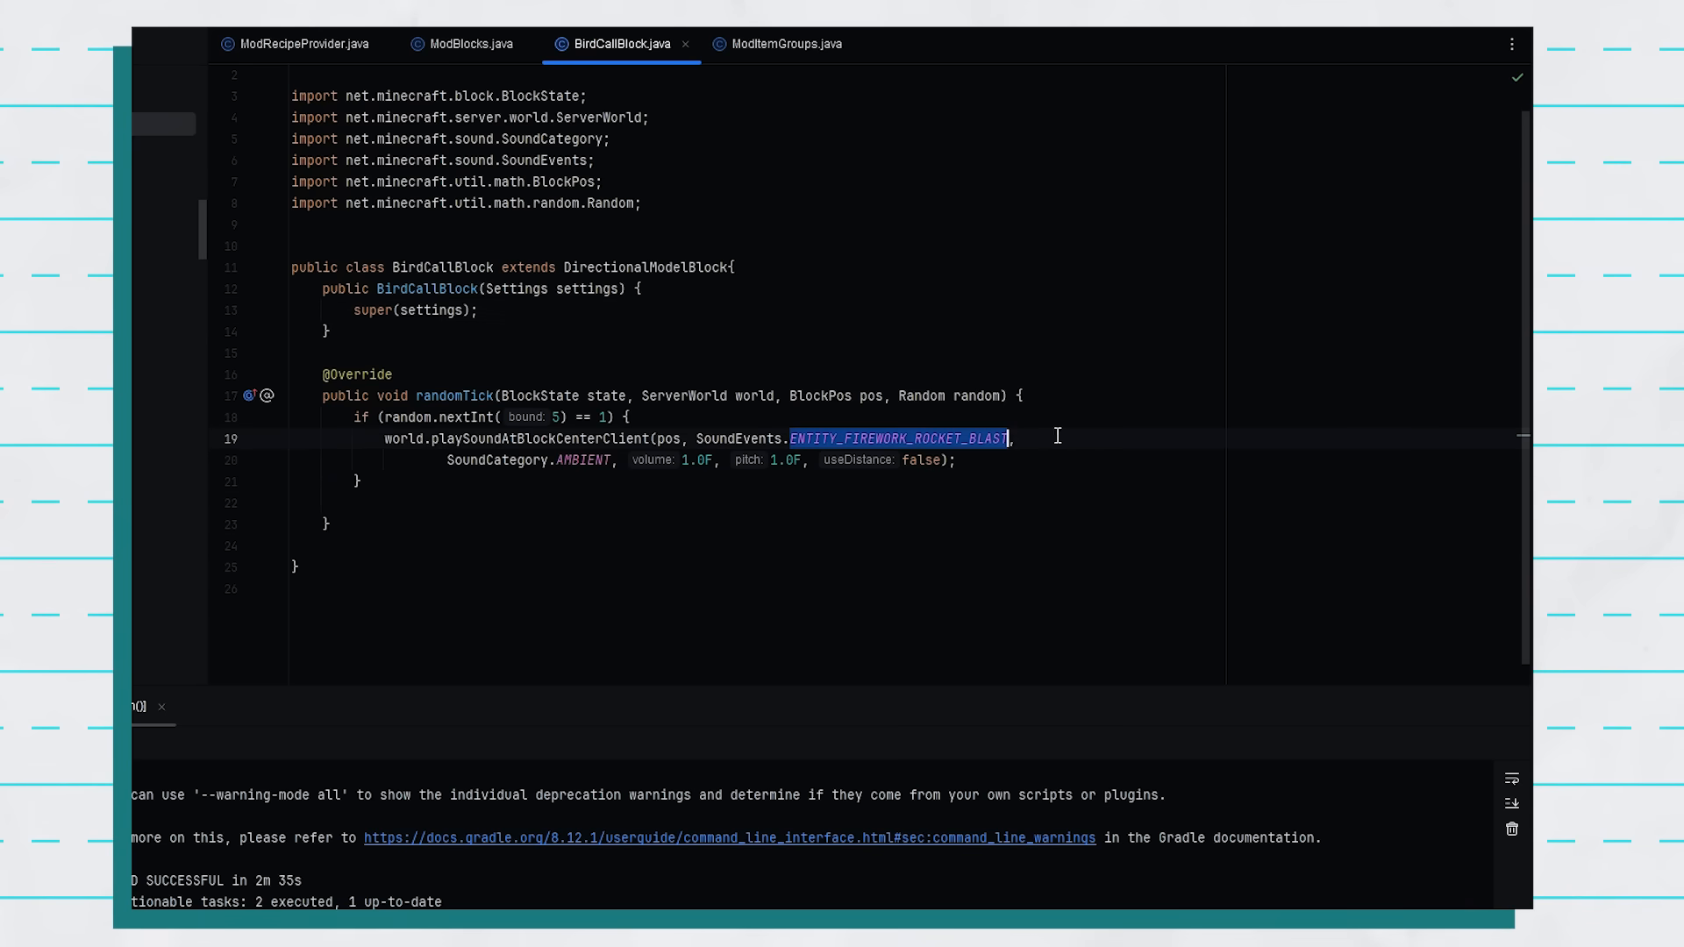
click(799, 415)
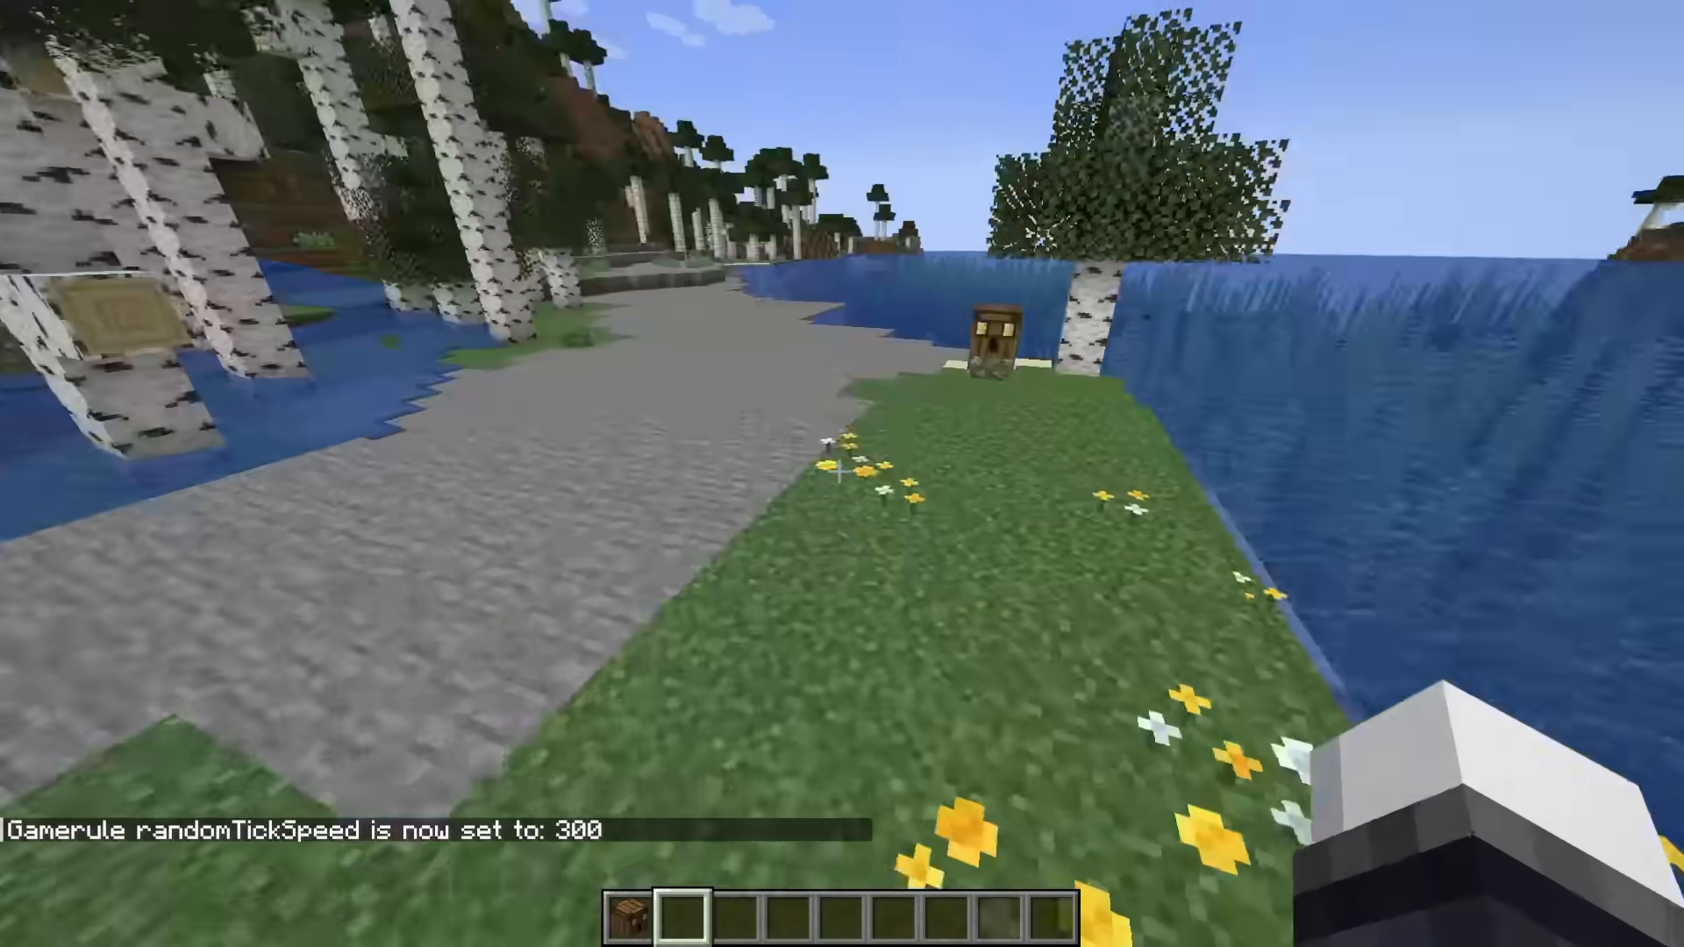
mouse_move(842, 474)
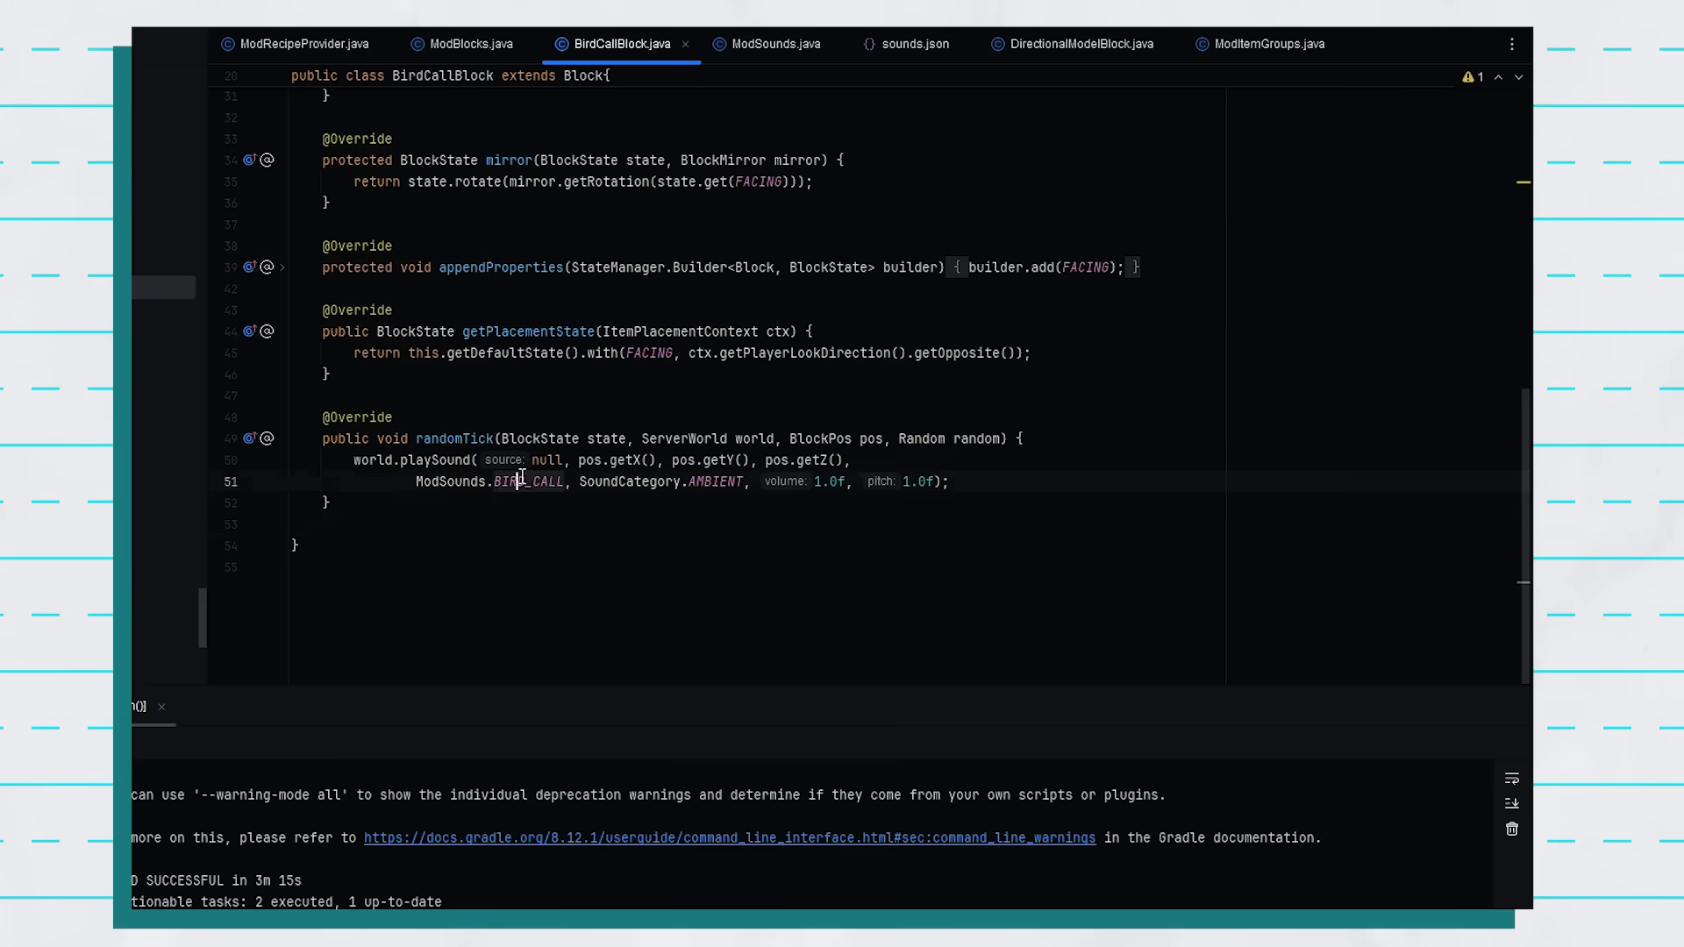
click(775, 44)
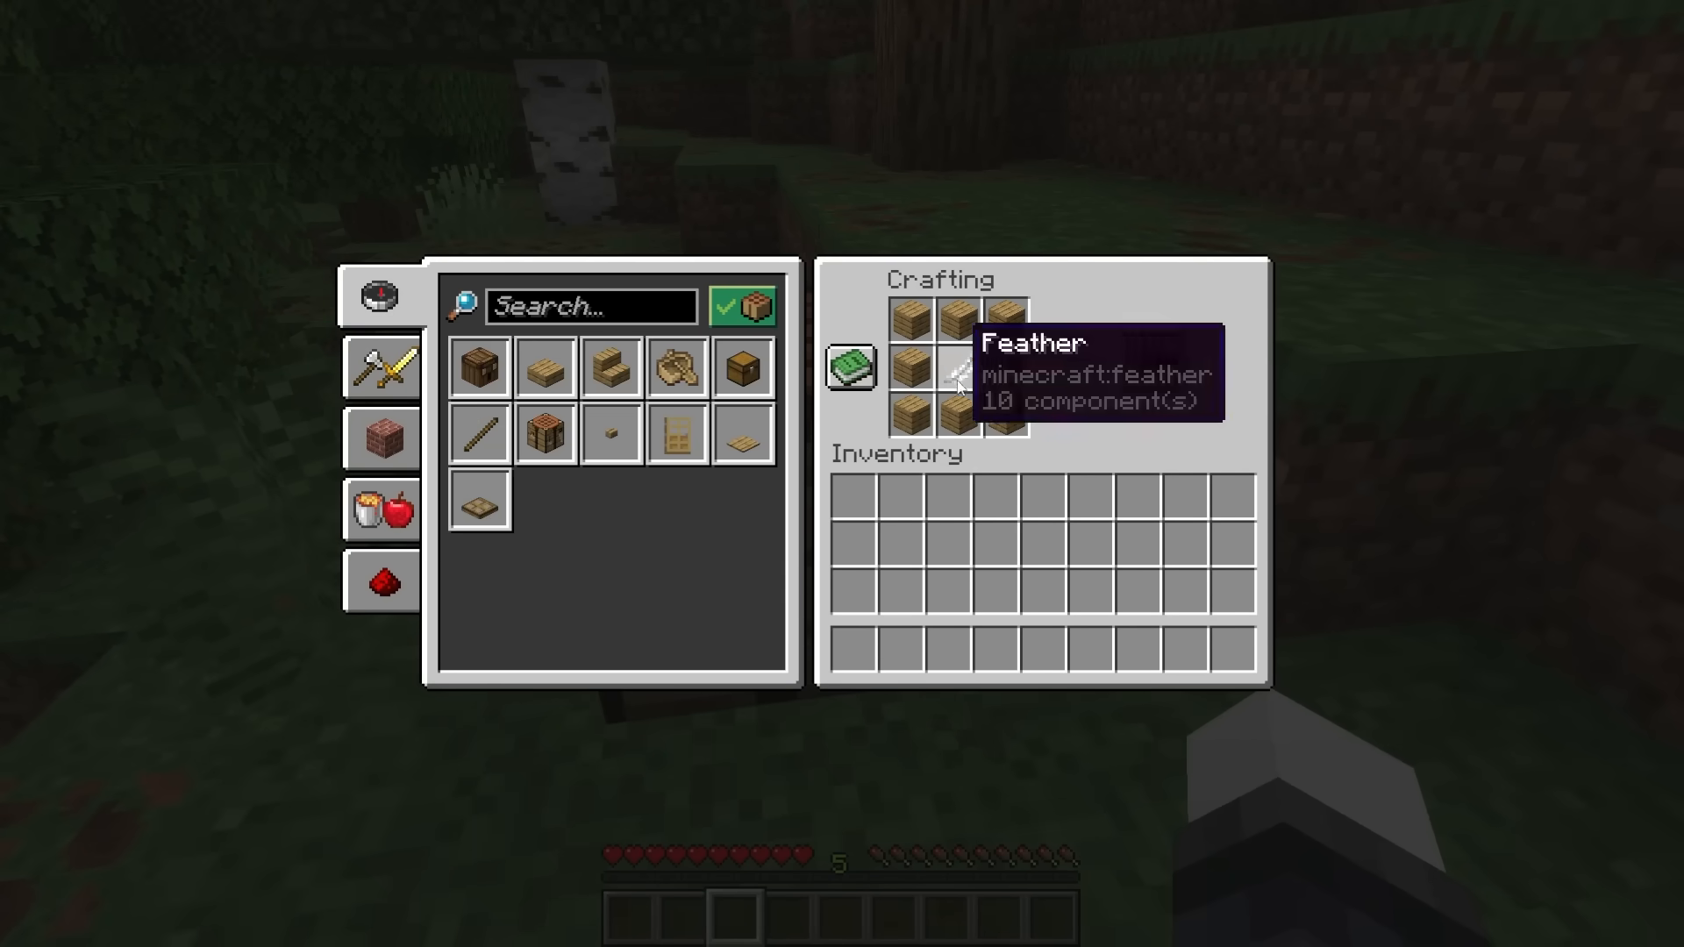
Close the crafting screen showing planks surrounding a feather
key(Escape)
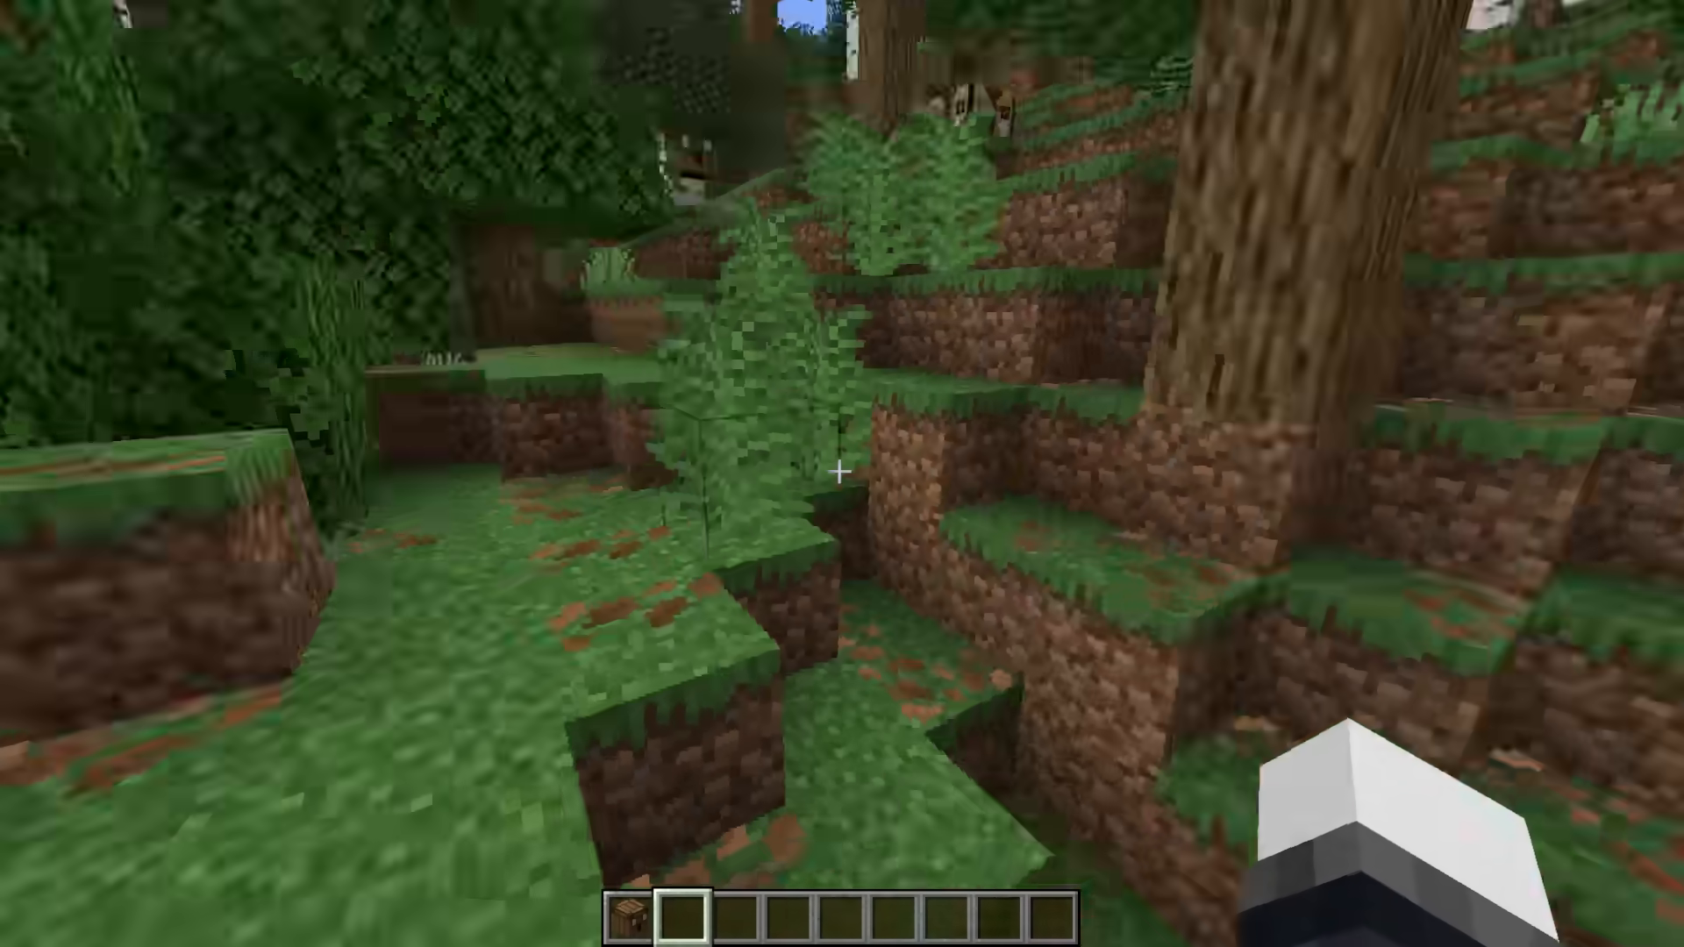
mouse_move(842, 474)
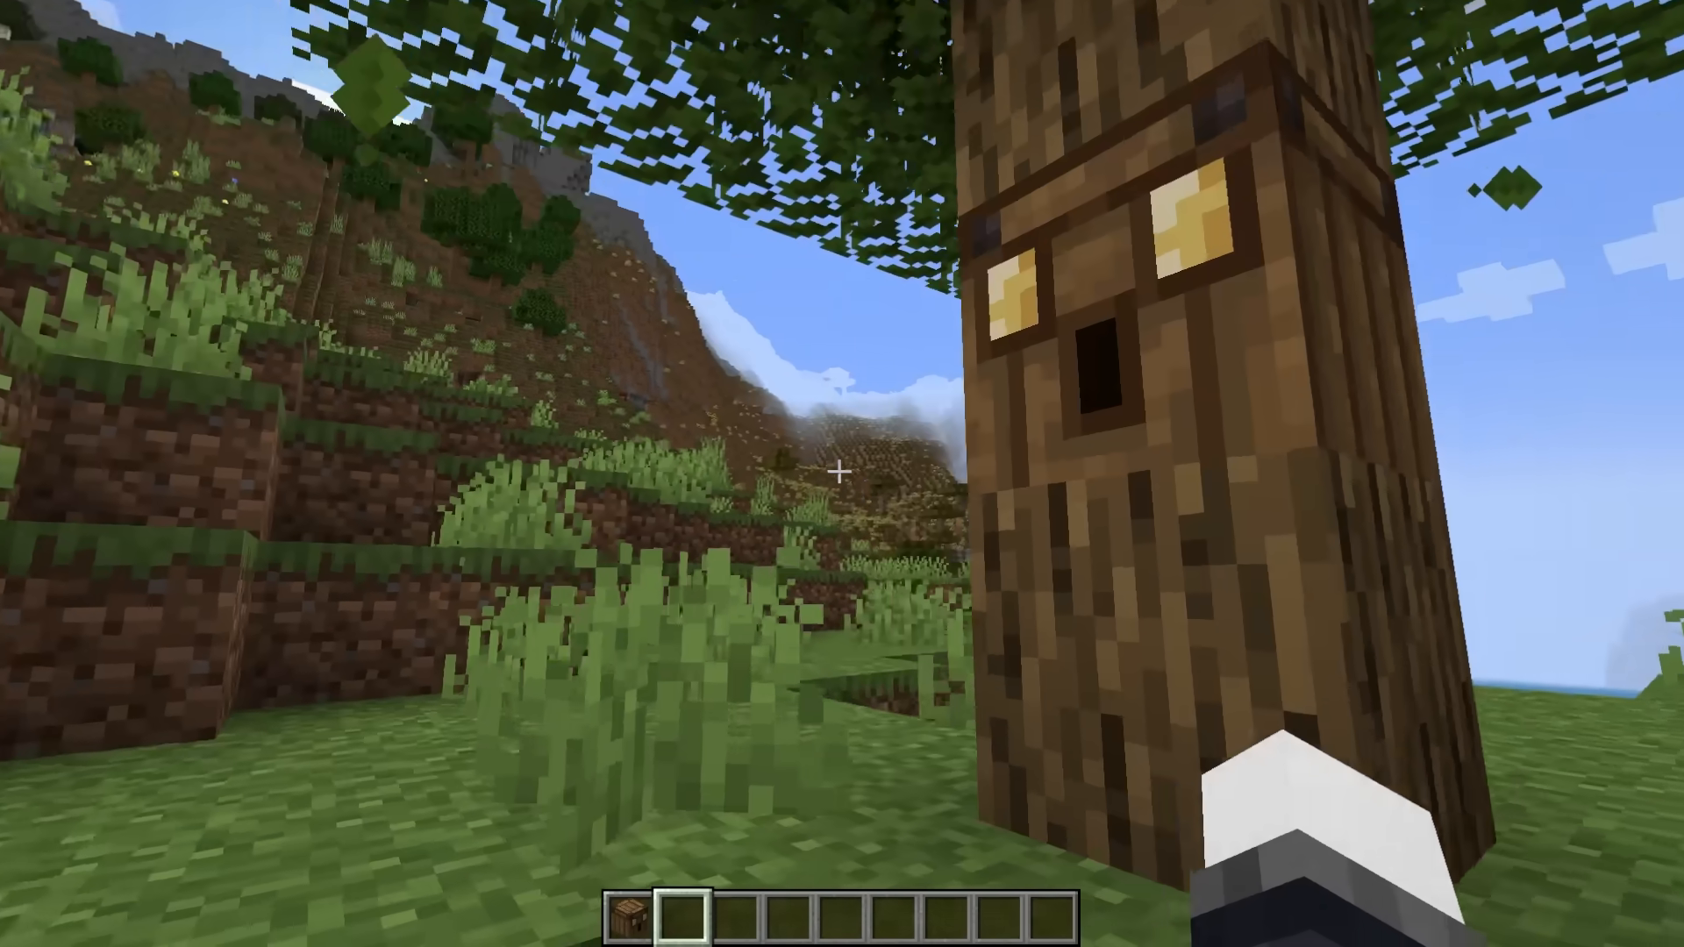
mouse_move(842, 474)
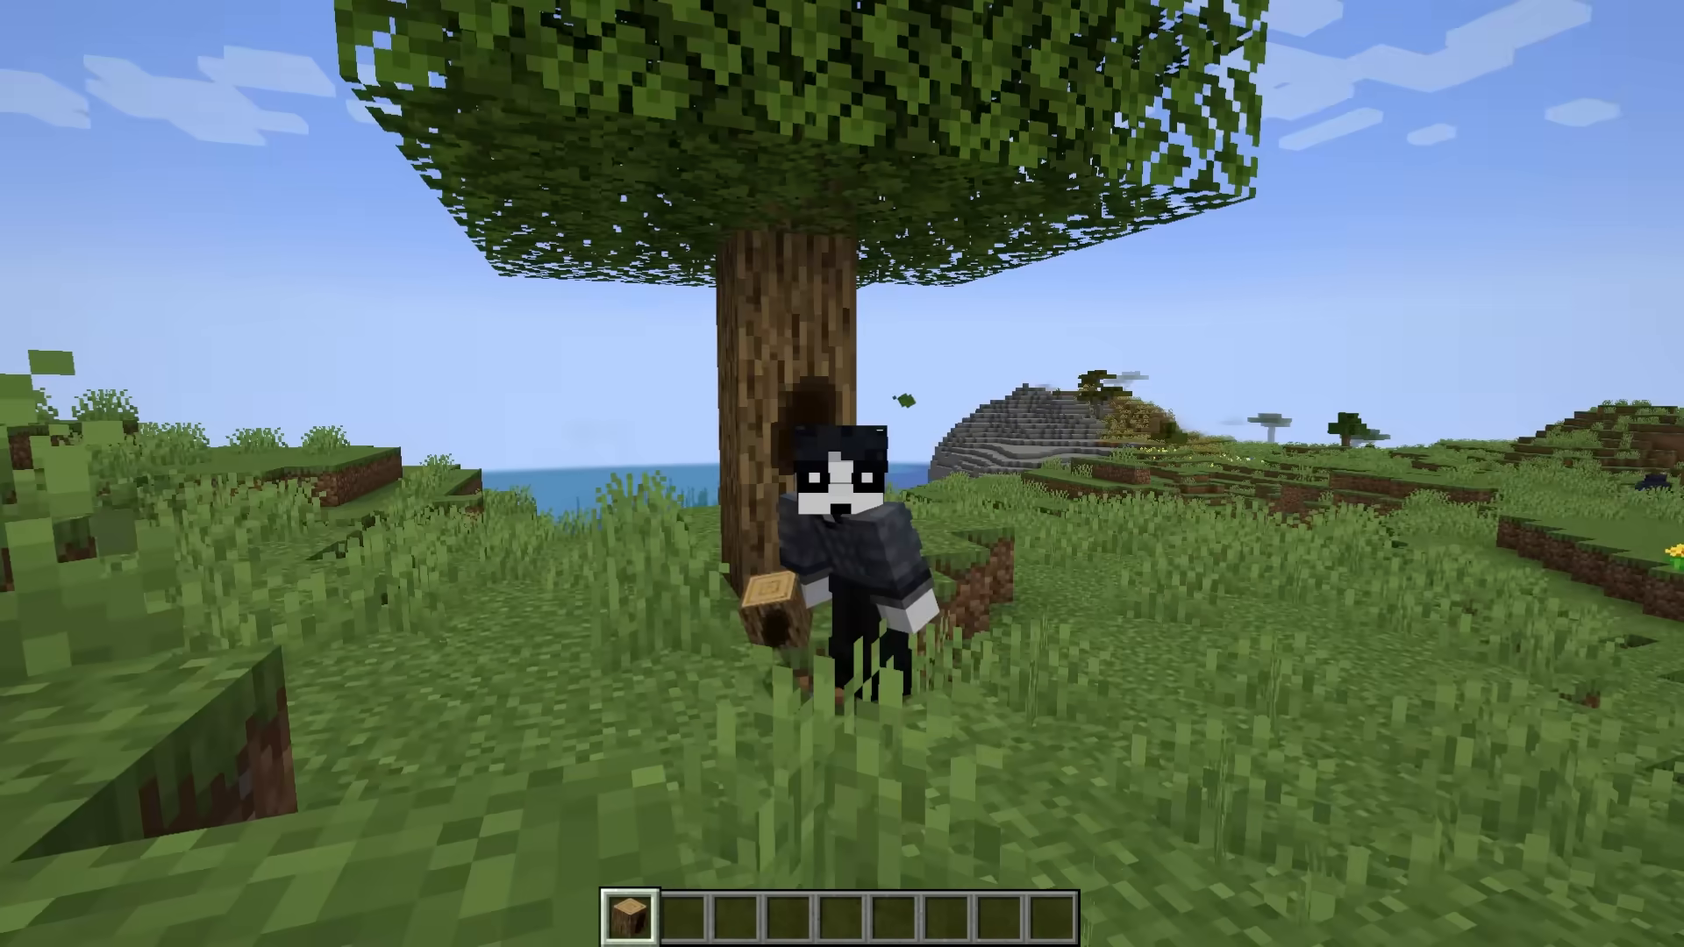
Open and close the creative inventory of JaizMod blocks
key(e)
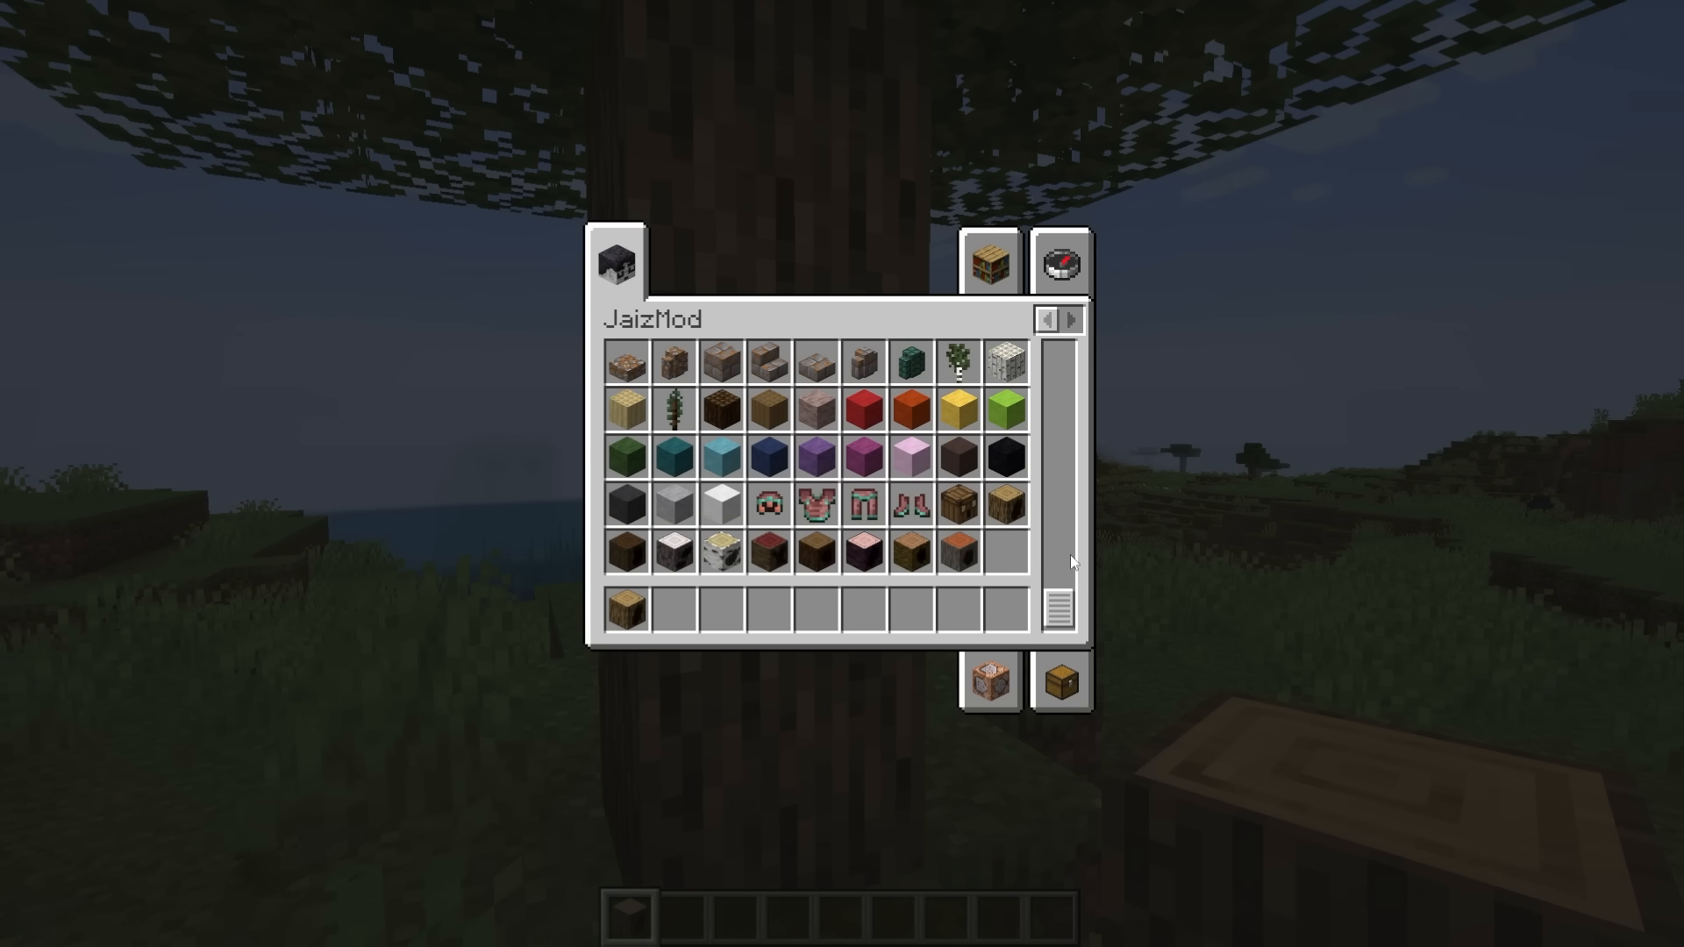
key(Escape)
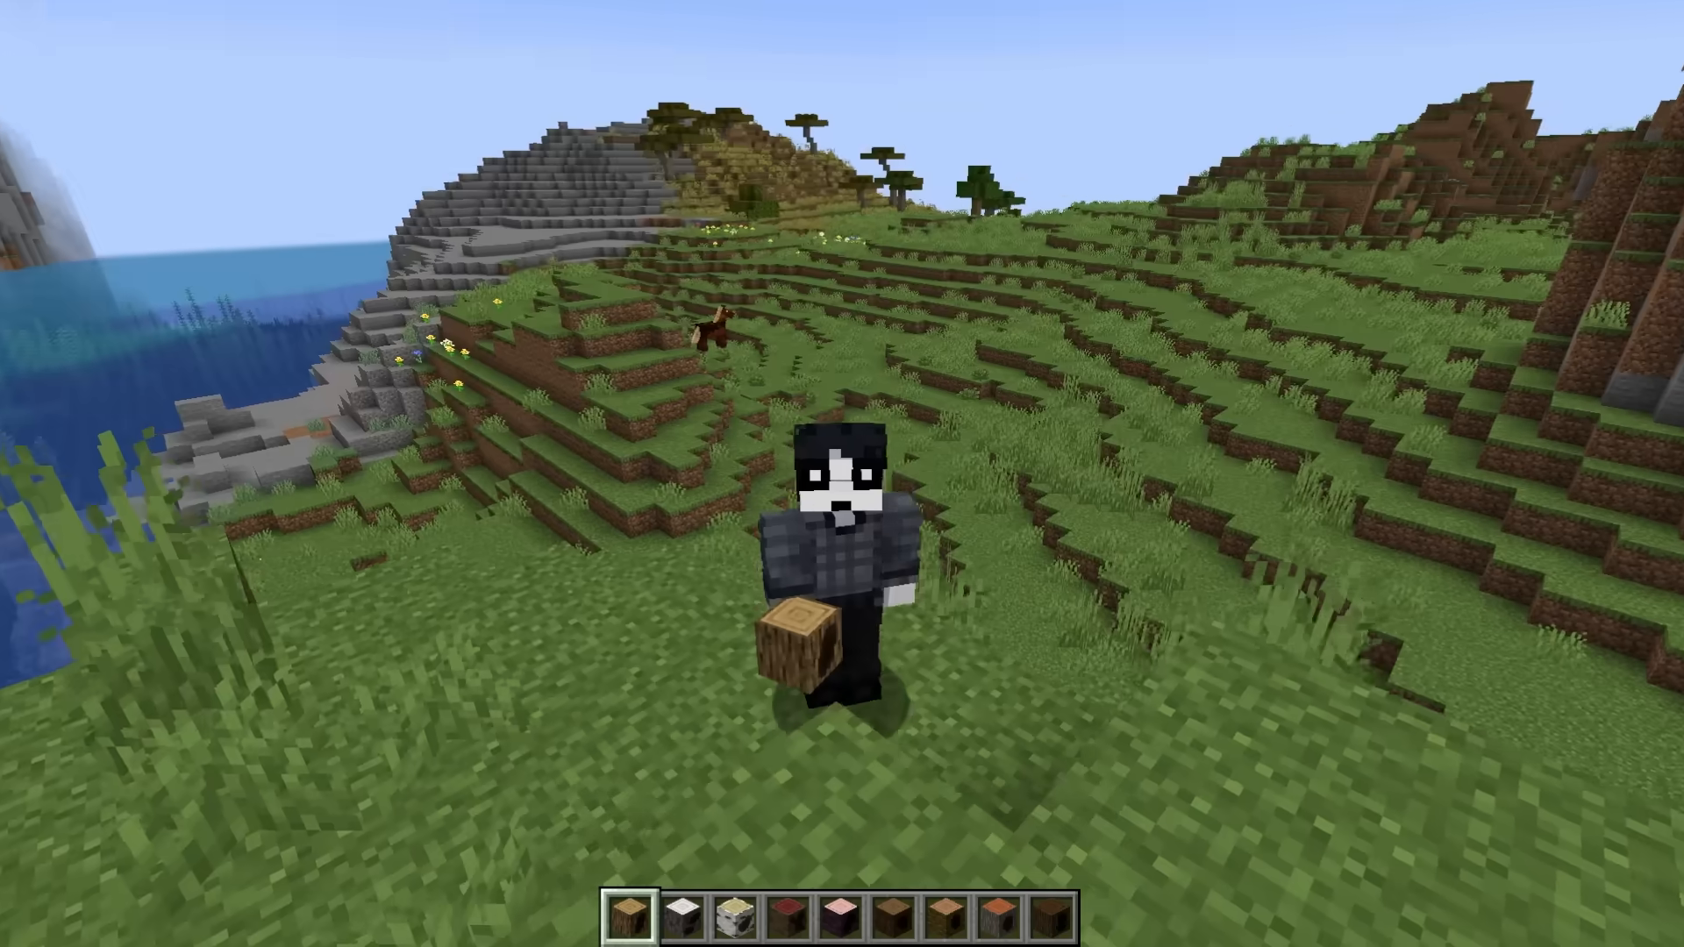
key(e)
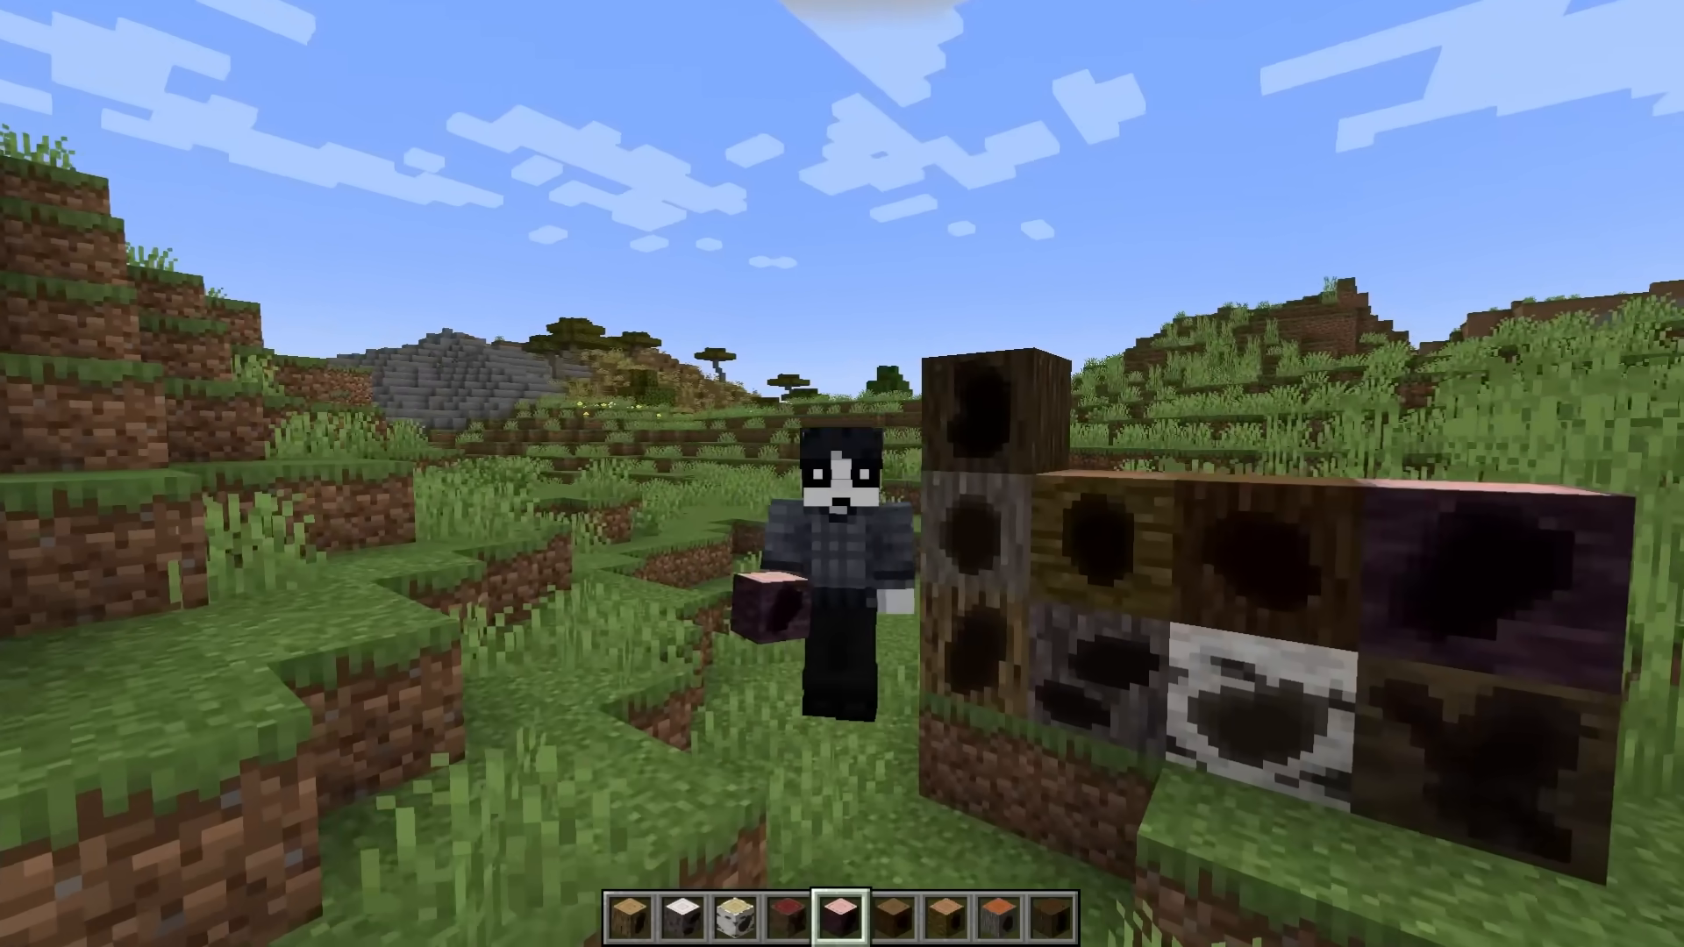
Scroll the creative inventory for Oak Bird Log blocks, then return to place them
key(e)
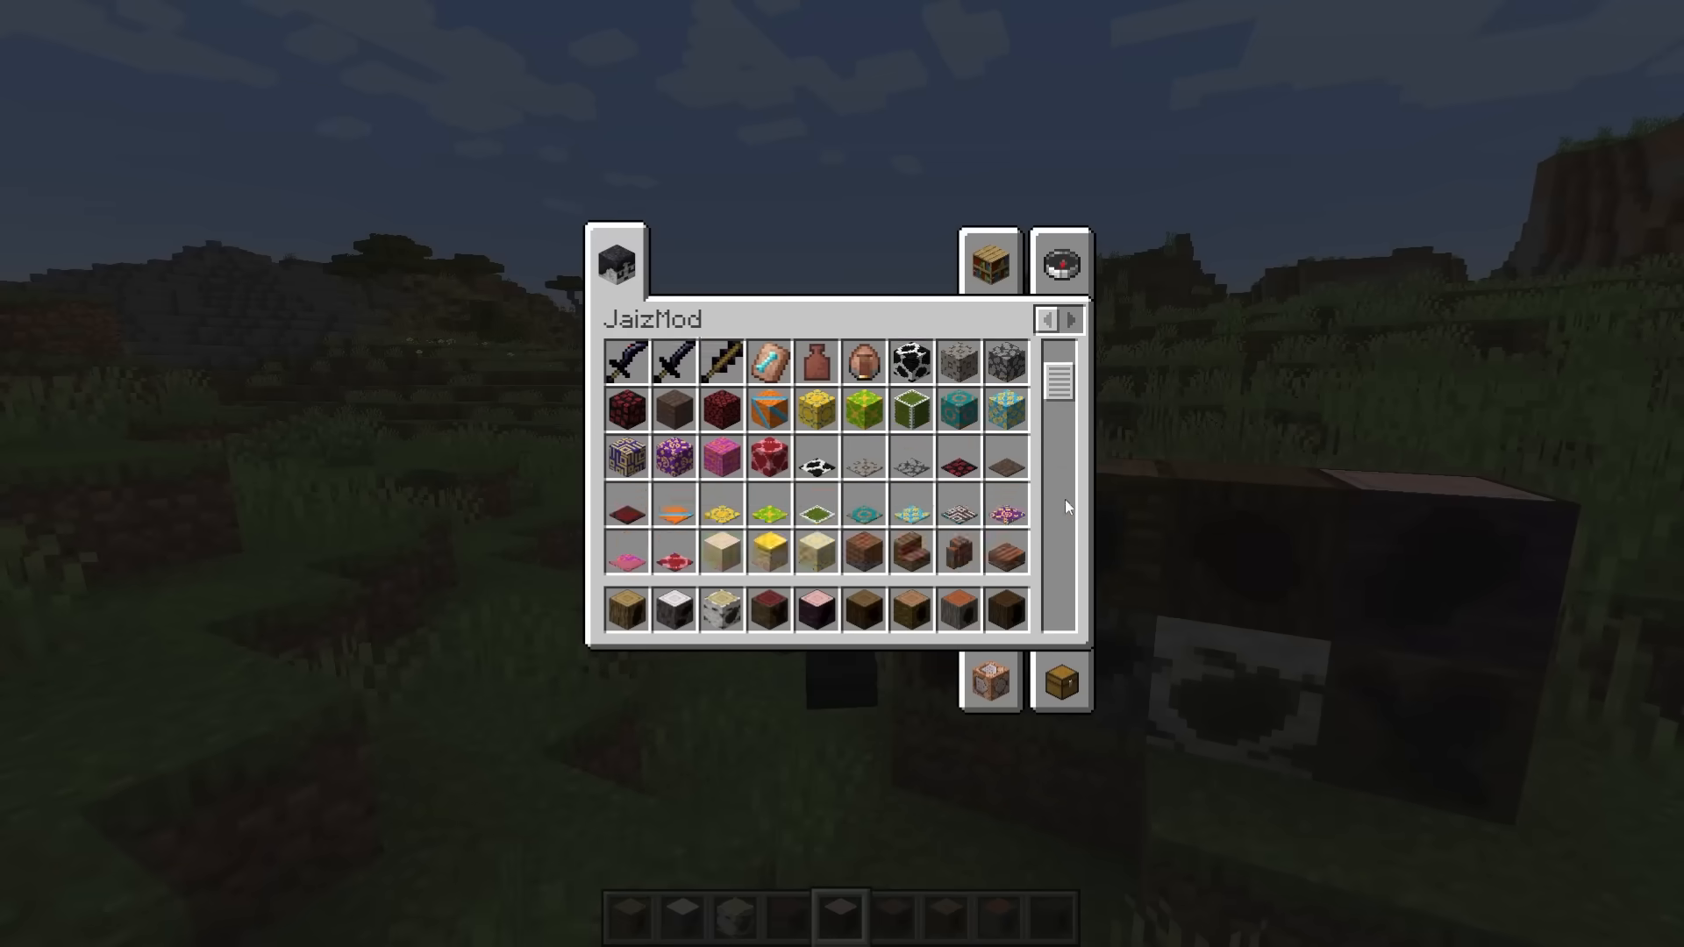
scroll(down, 3)
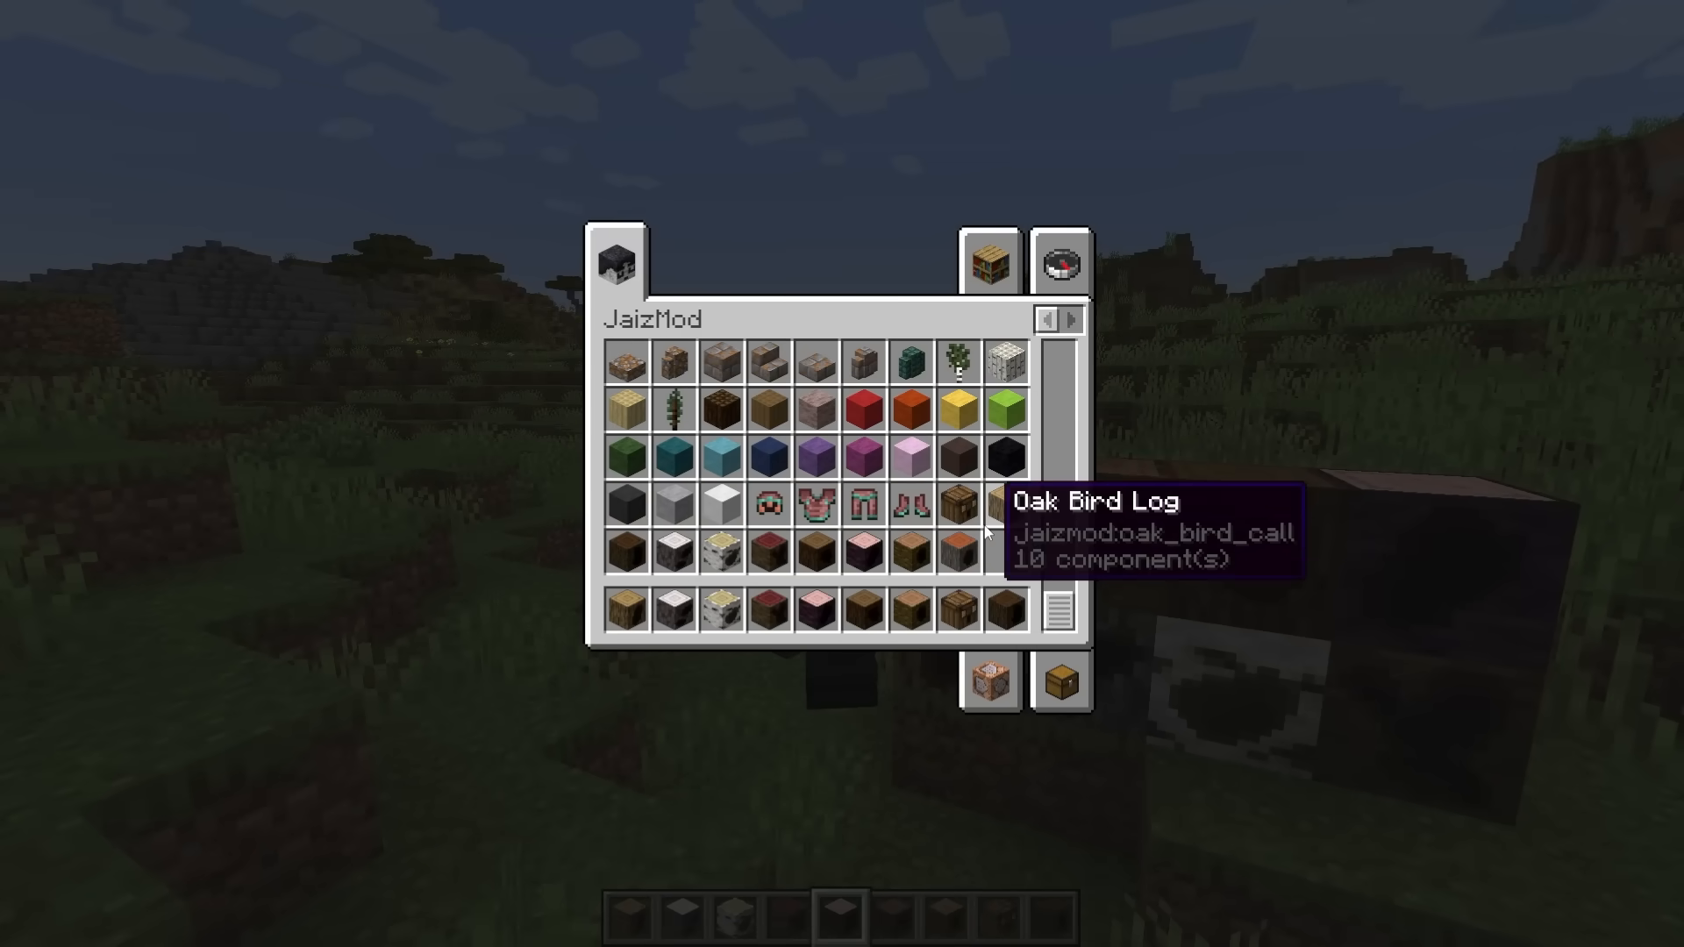
key(Escape)
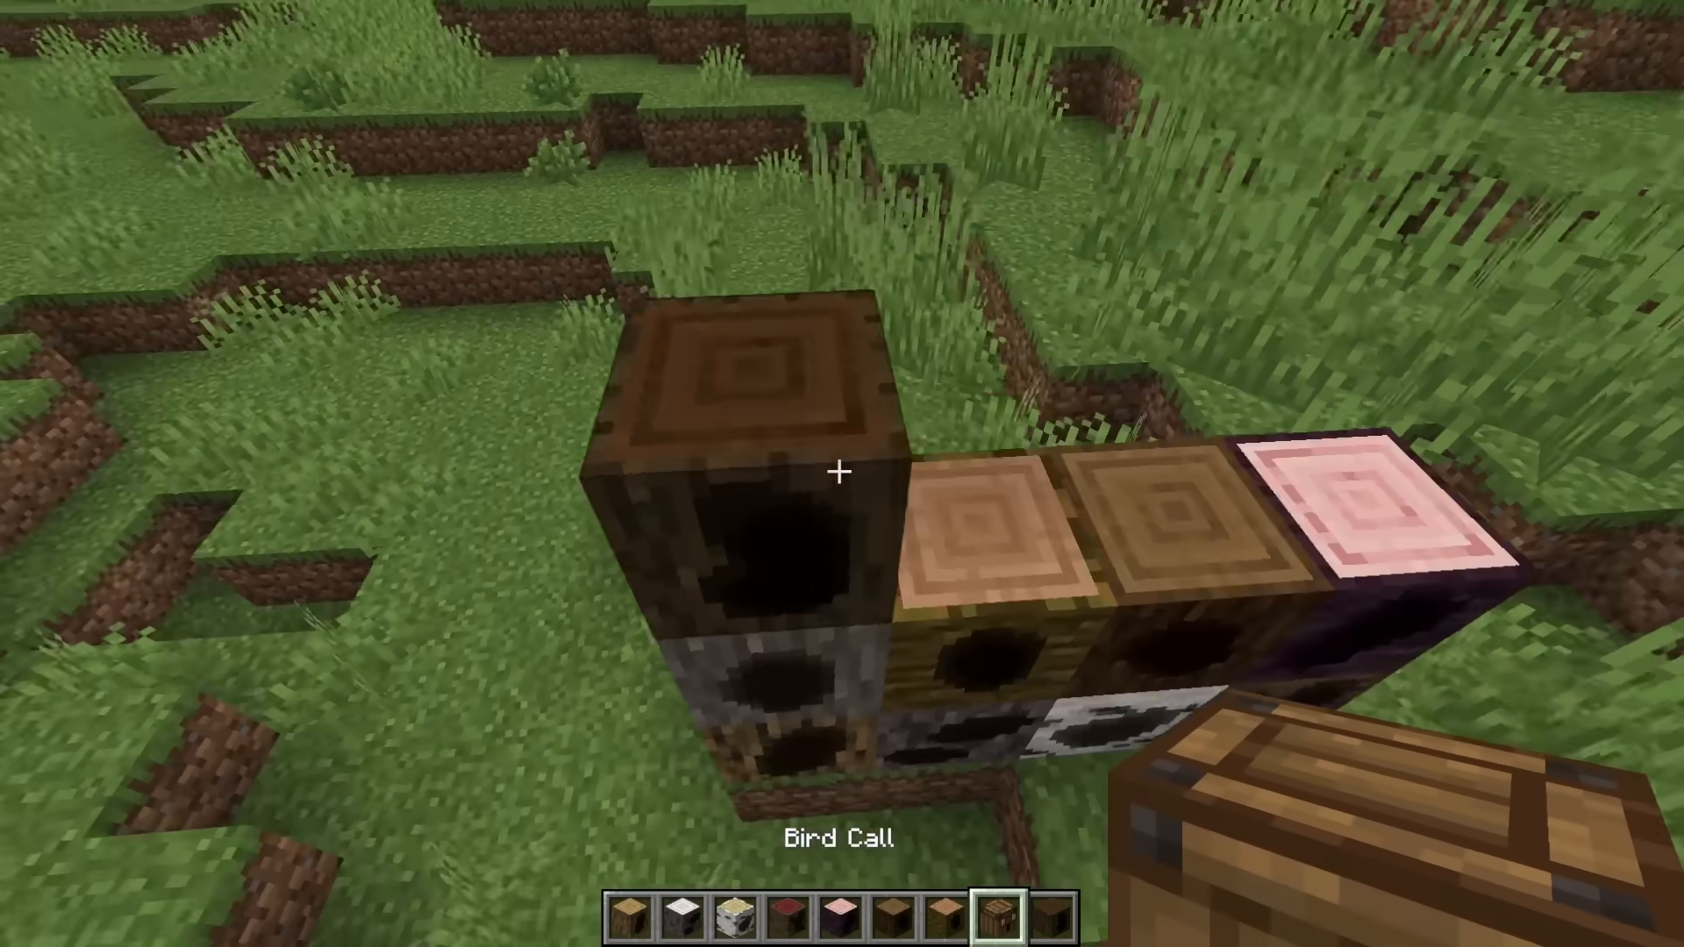
mouse_move(842, 474)
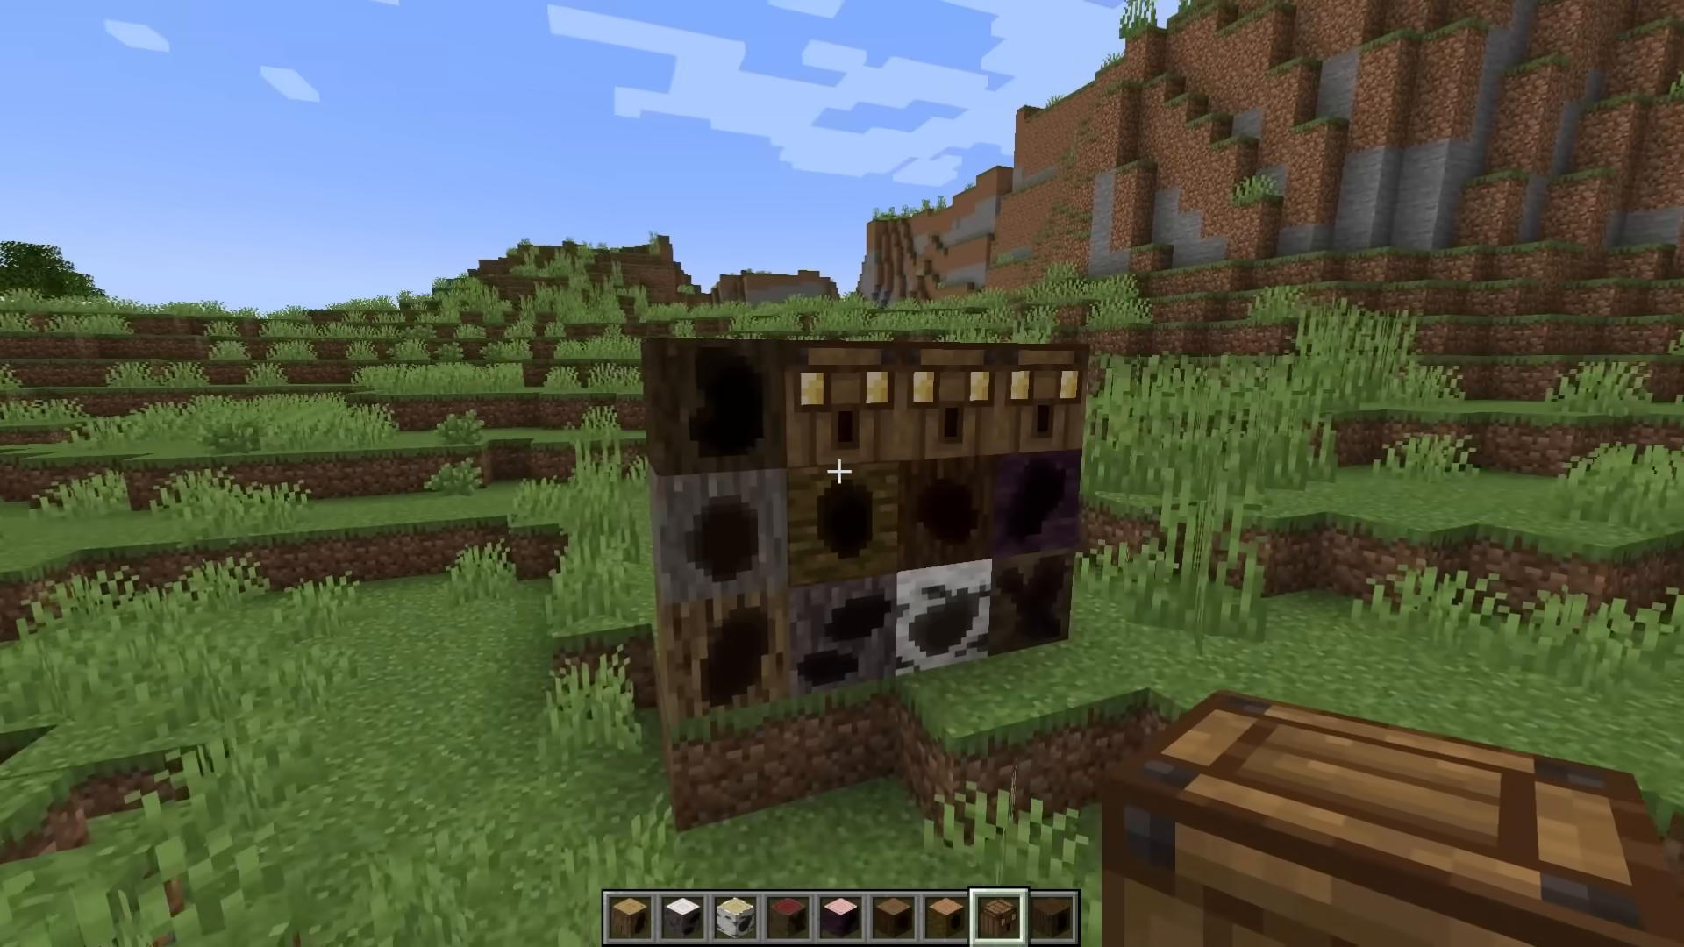
mouse_move(842, 473)
text(/playsound guitar:g_chord)
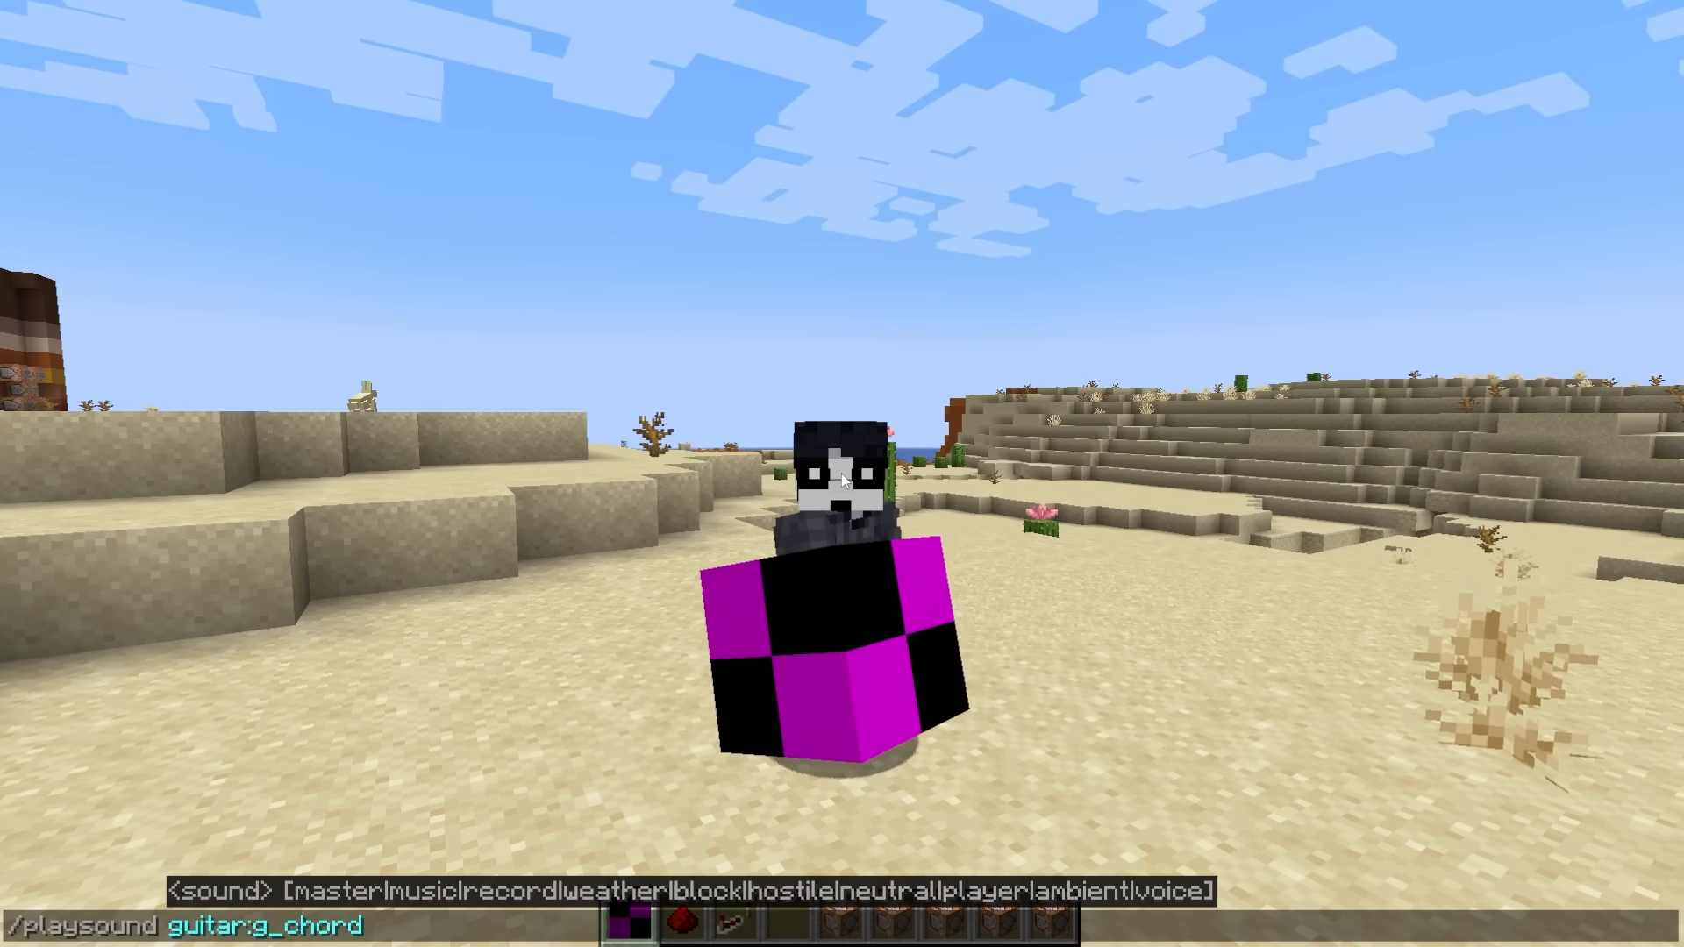
Run /playsound guitar:g_chord while holding the guitar
key(Return)
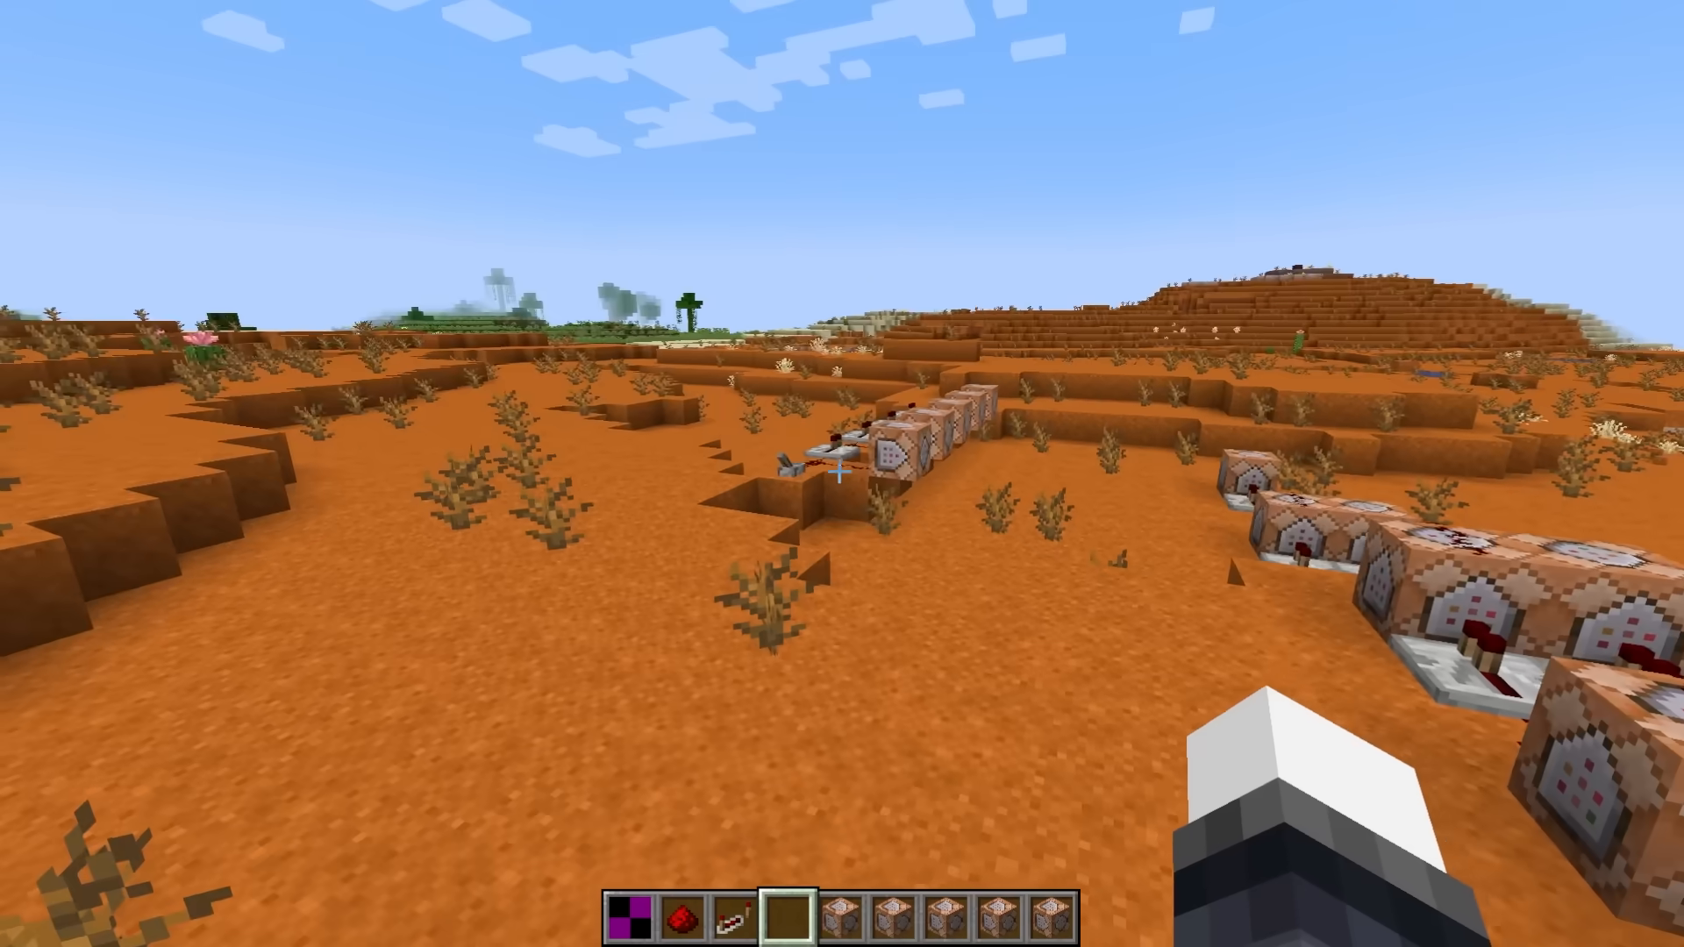
mouse_move(842, 474)
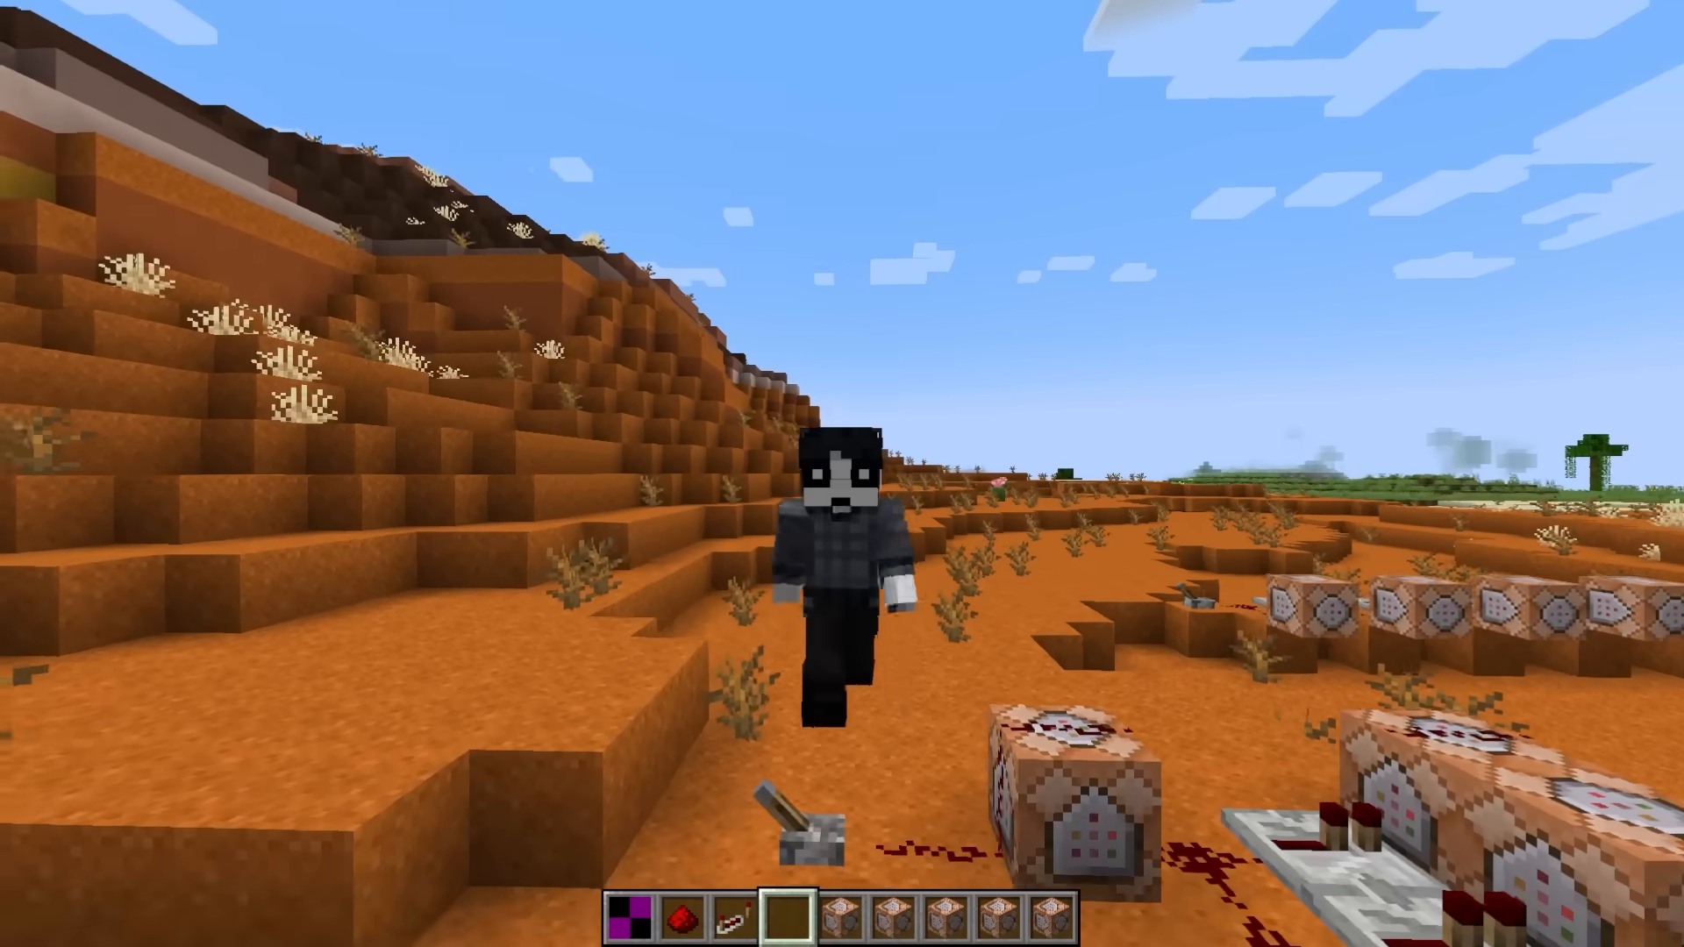
mouse_move(842, 474)
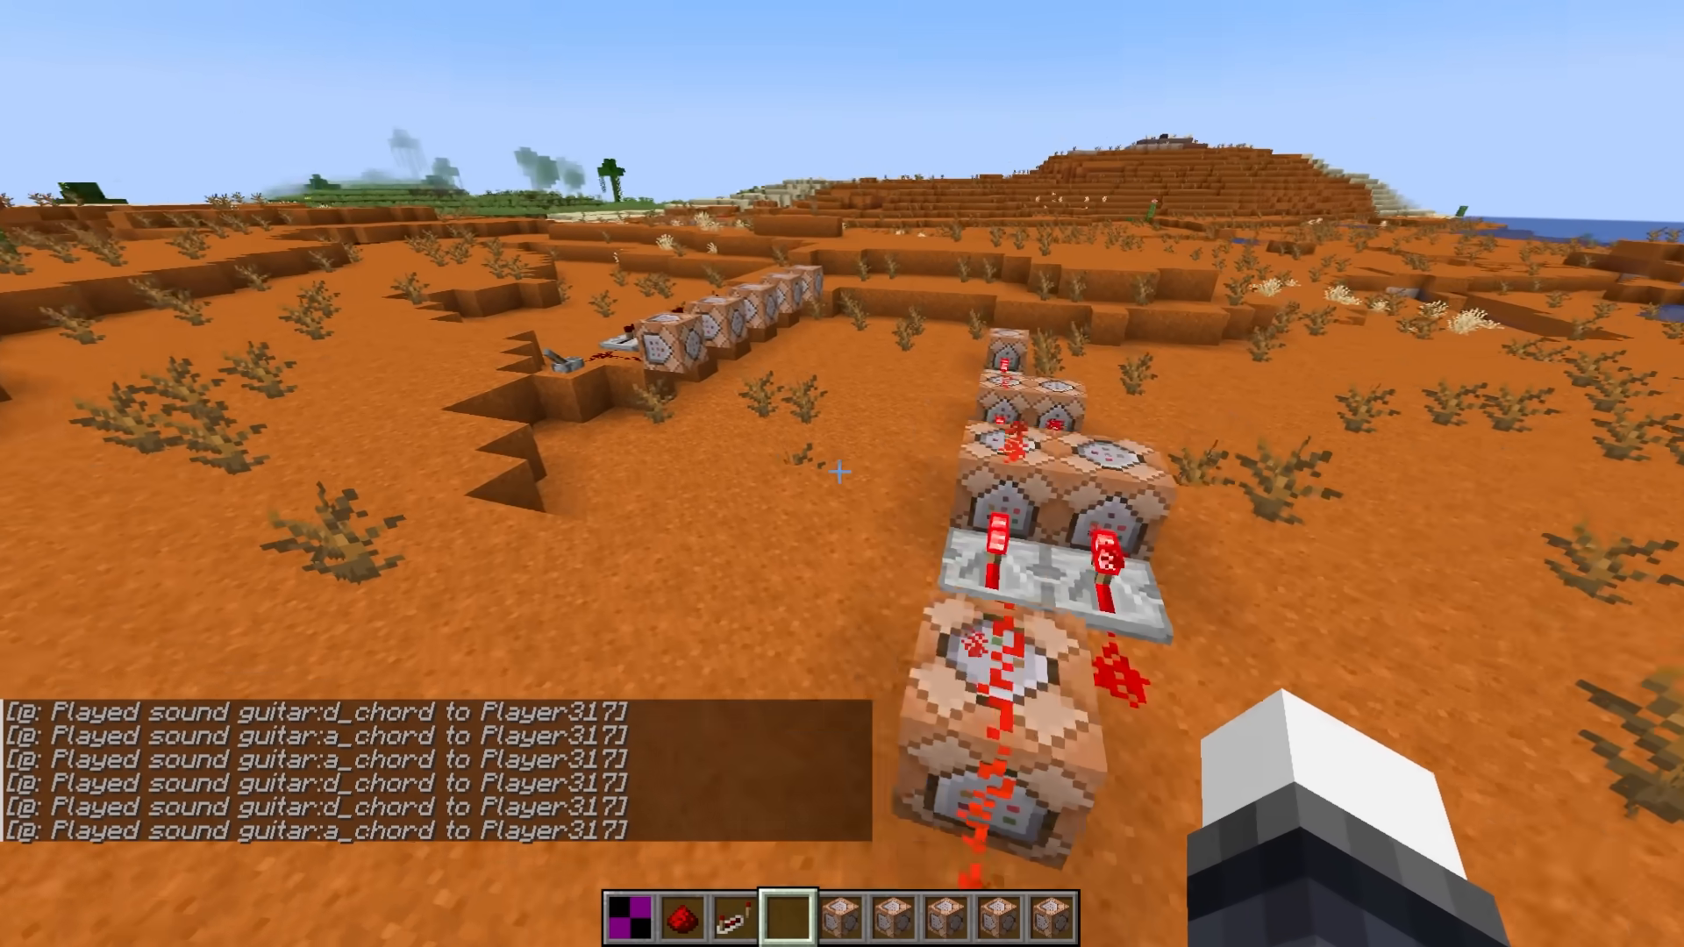
mouse_move(842, 474)
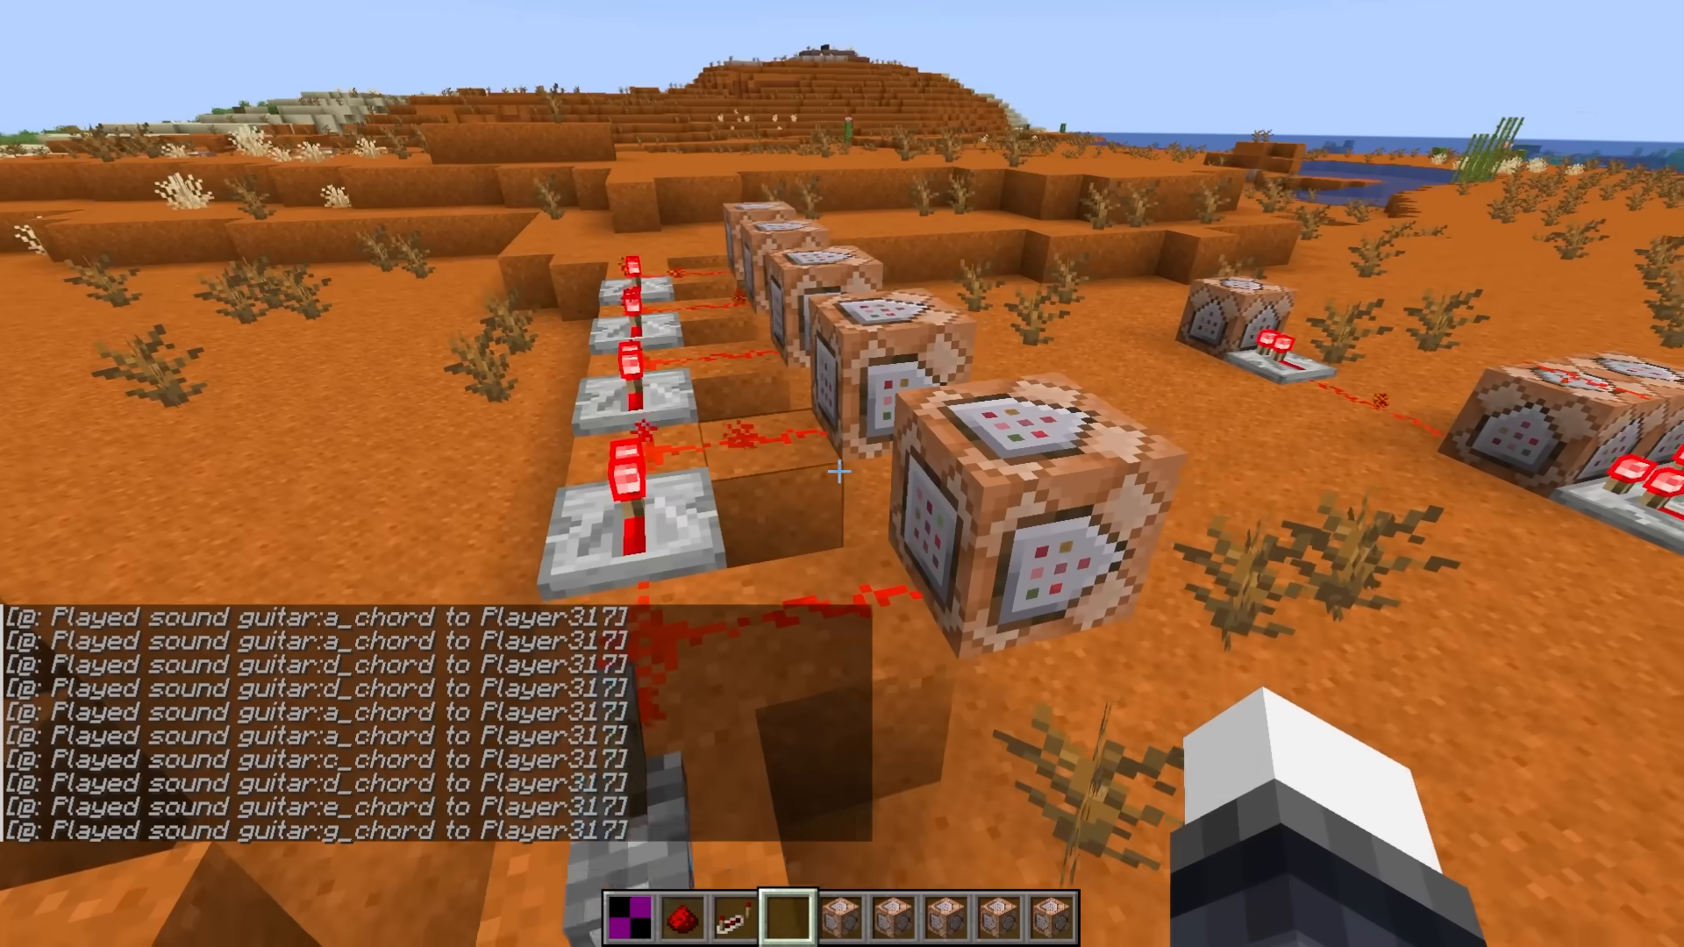
mouse_move(842, 473)
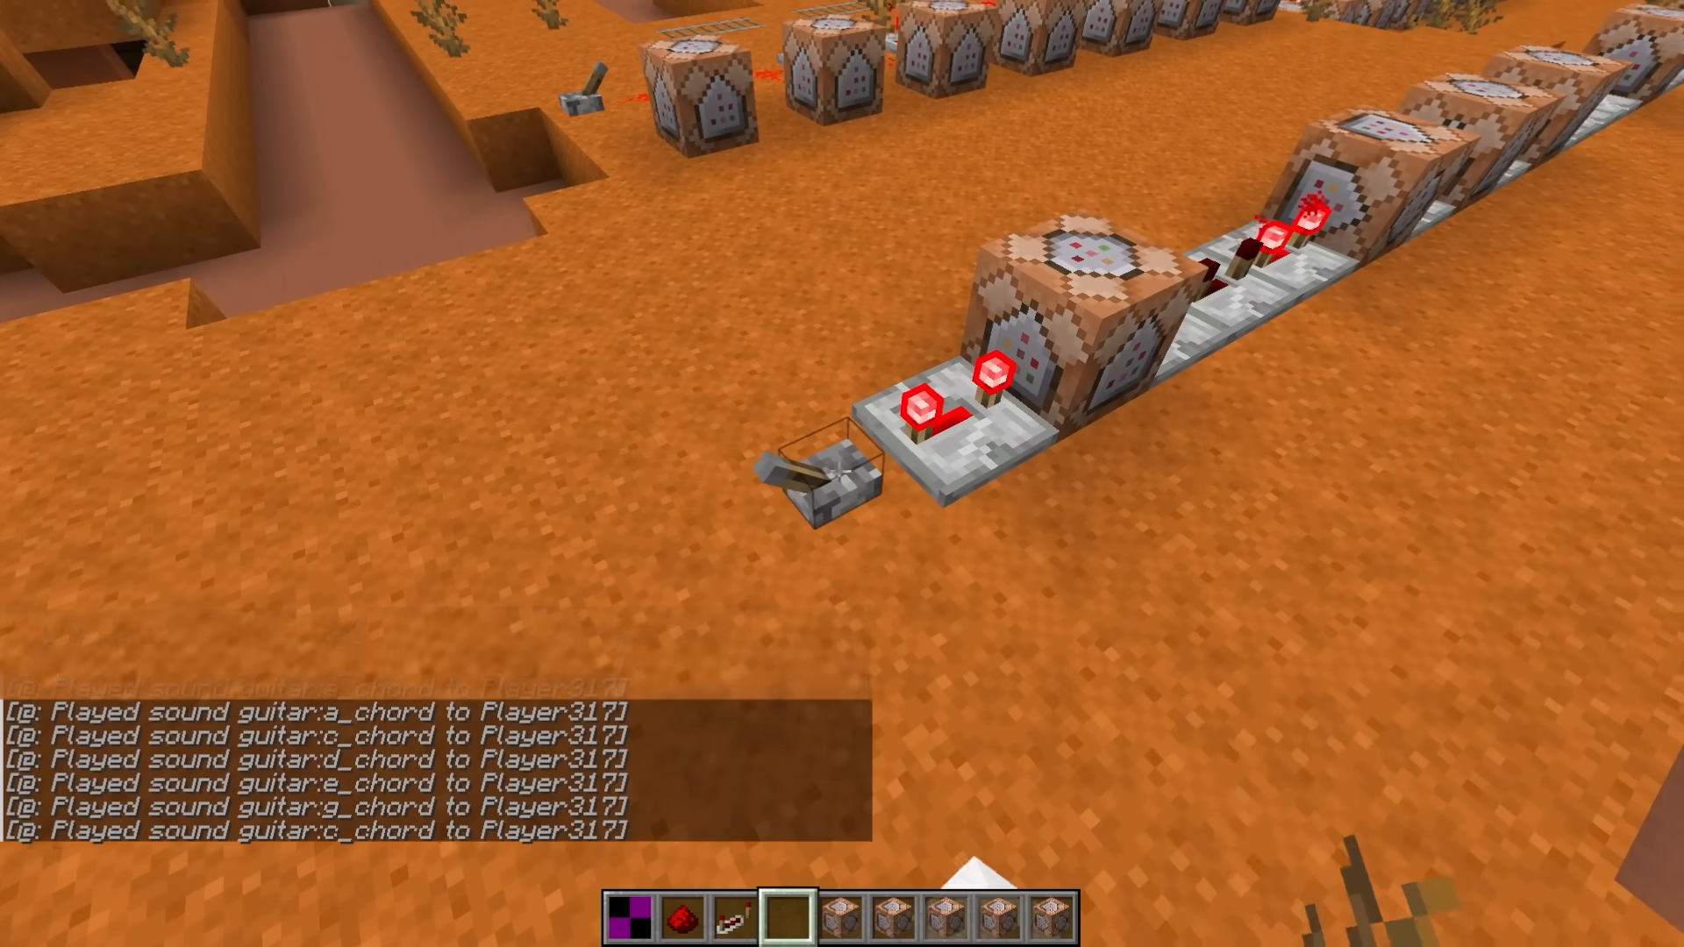
mouse_move(842, 473)
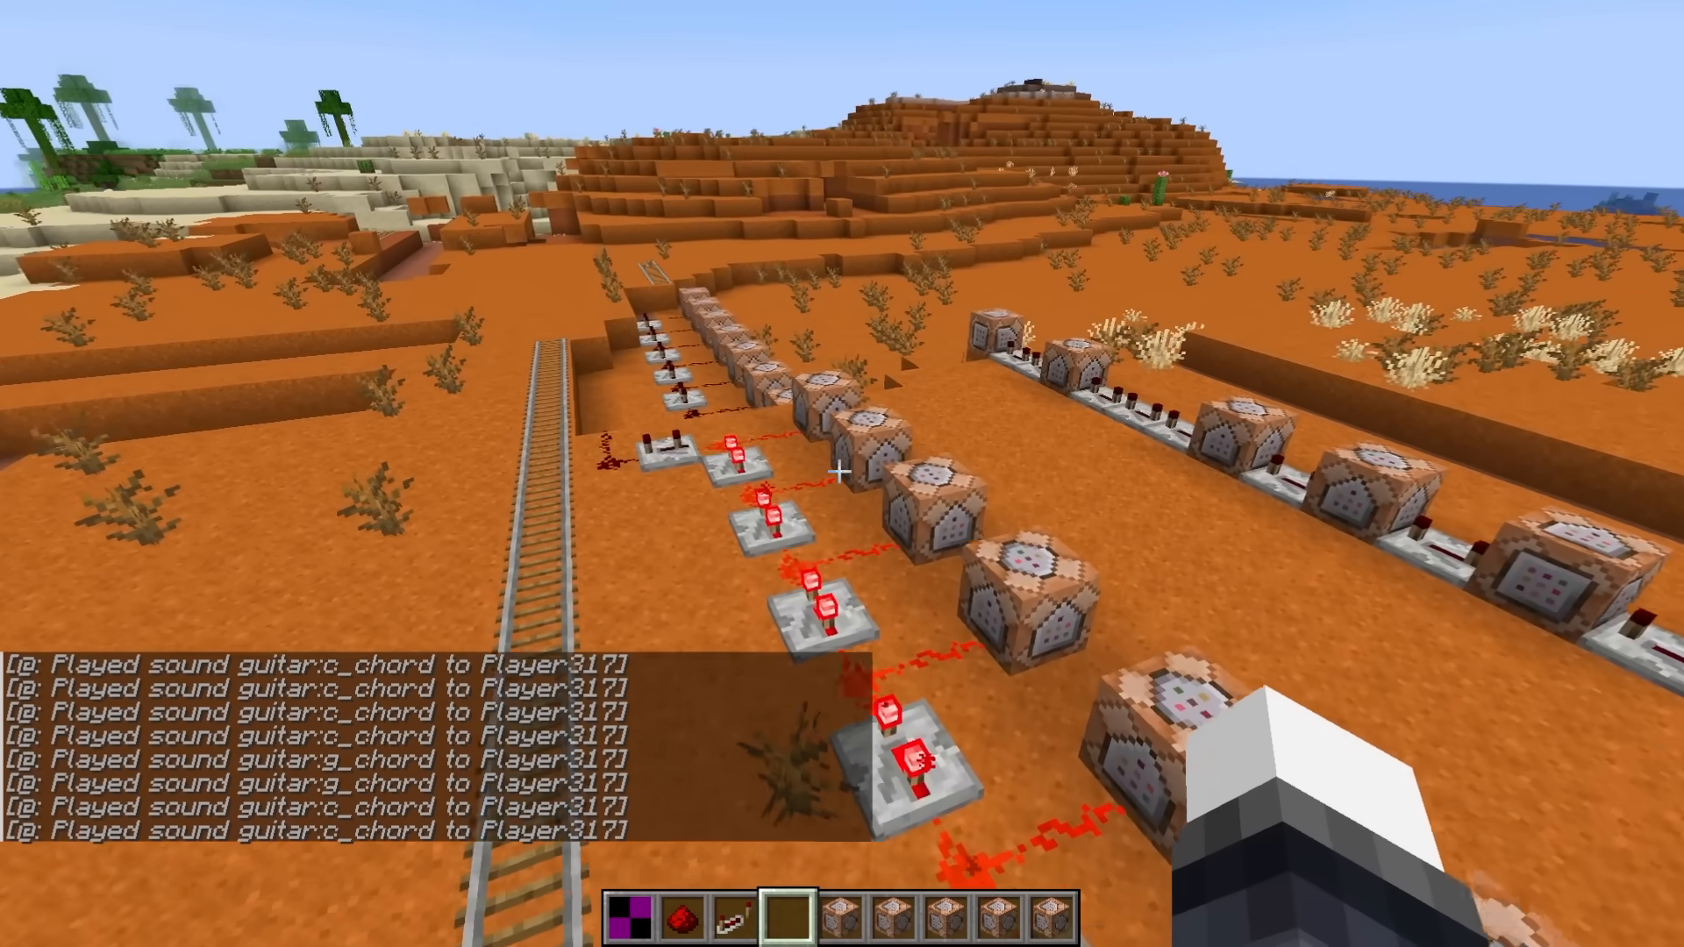
mouse_move(842, 473)
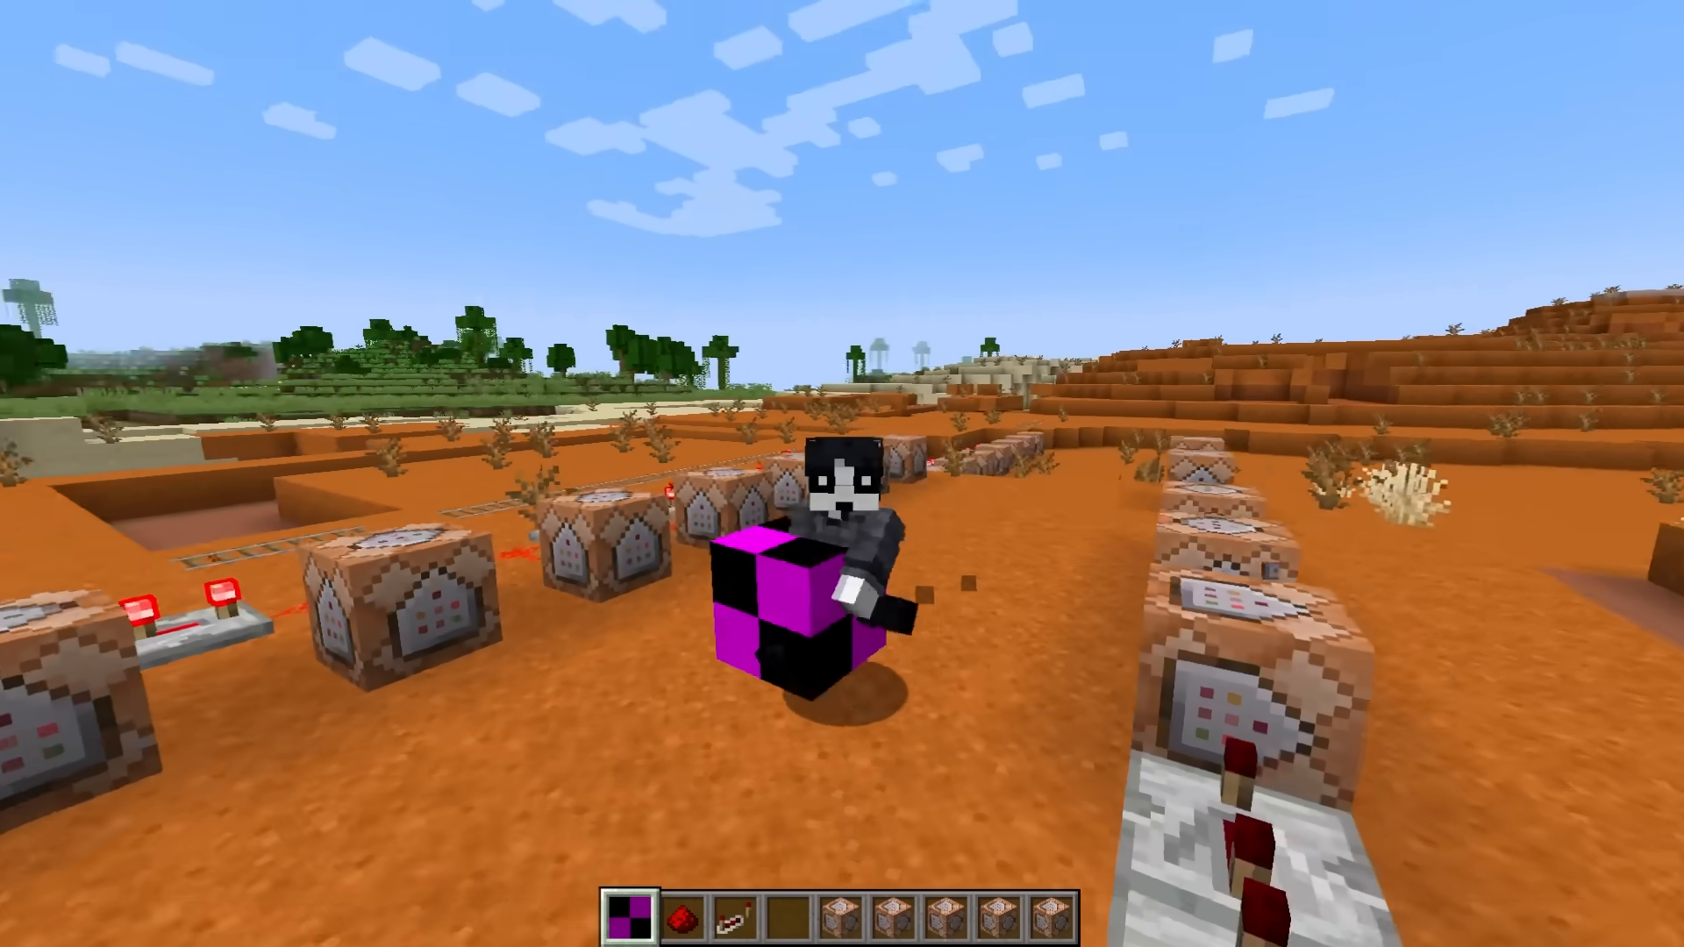
Alt-tab away after the command blocks play the guitar chords
key(alt+tab)
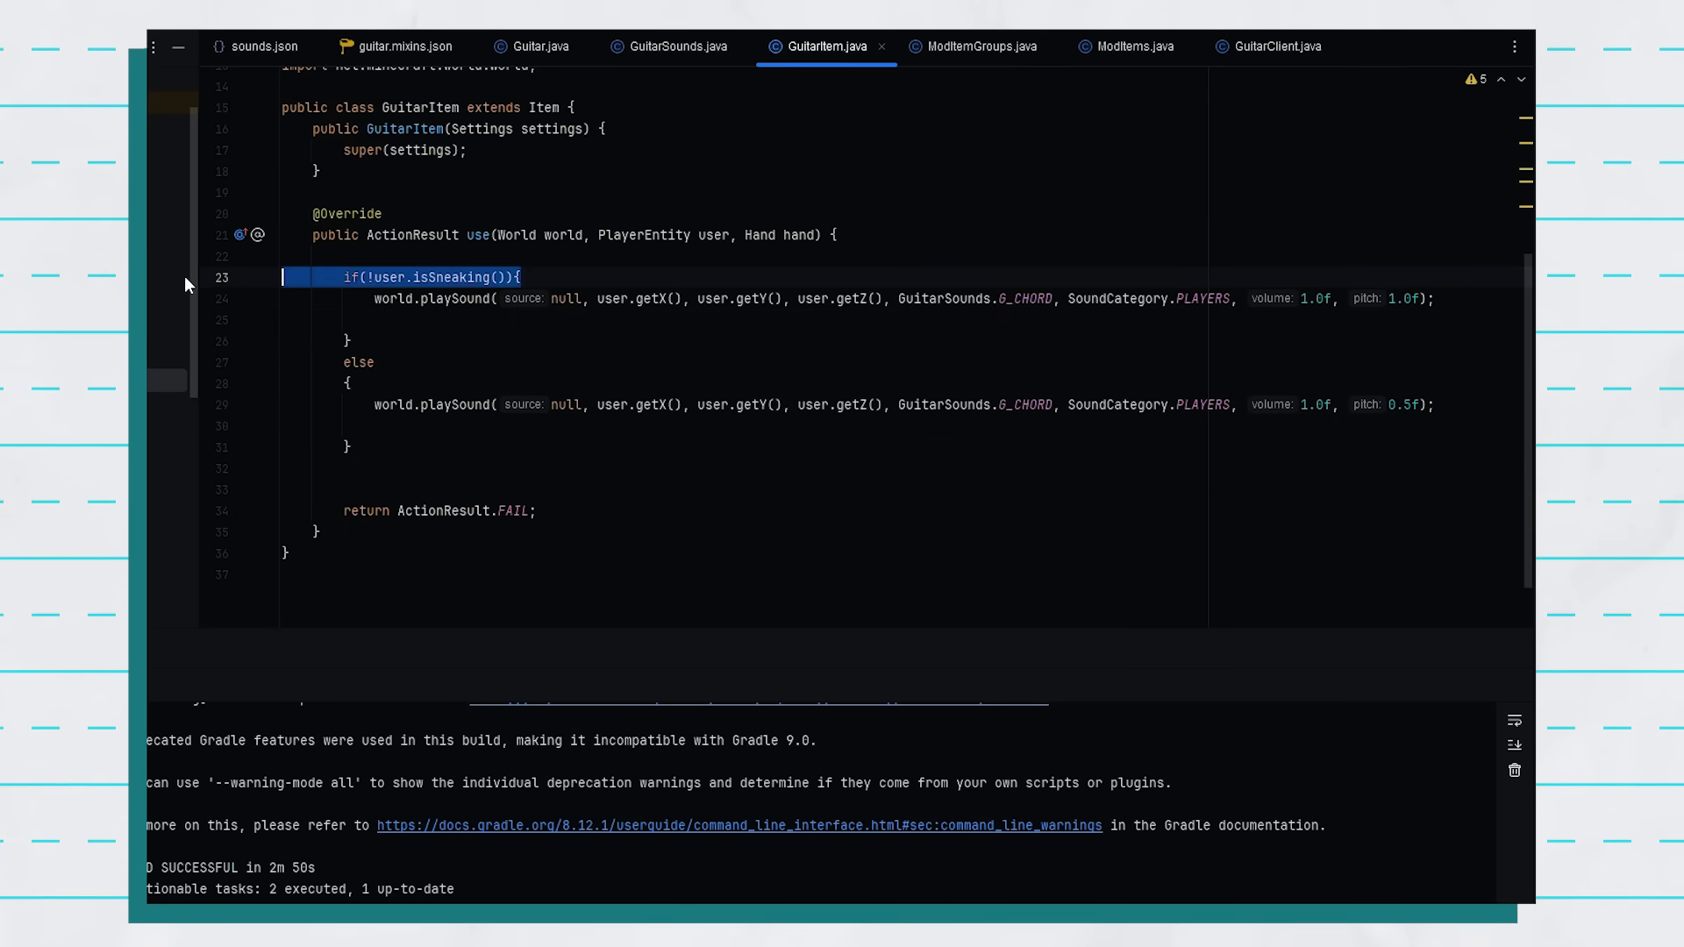
click(350, 340)
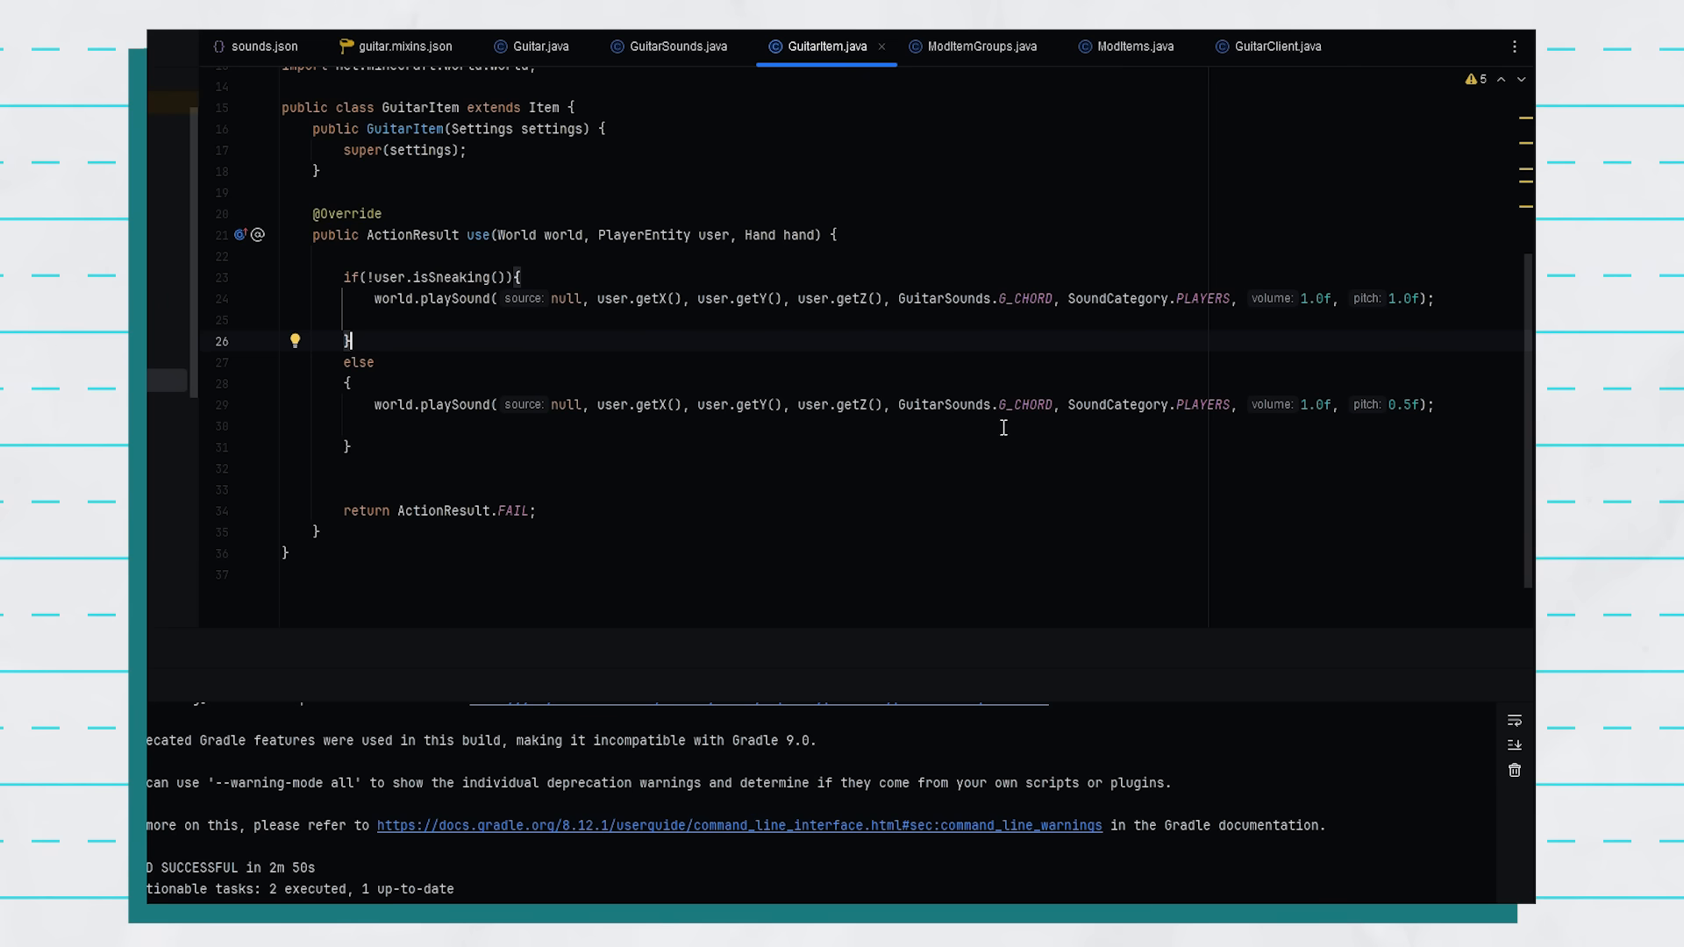
double_click(1402, 404)
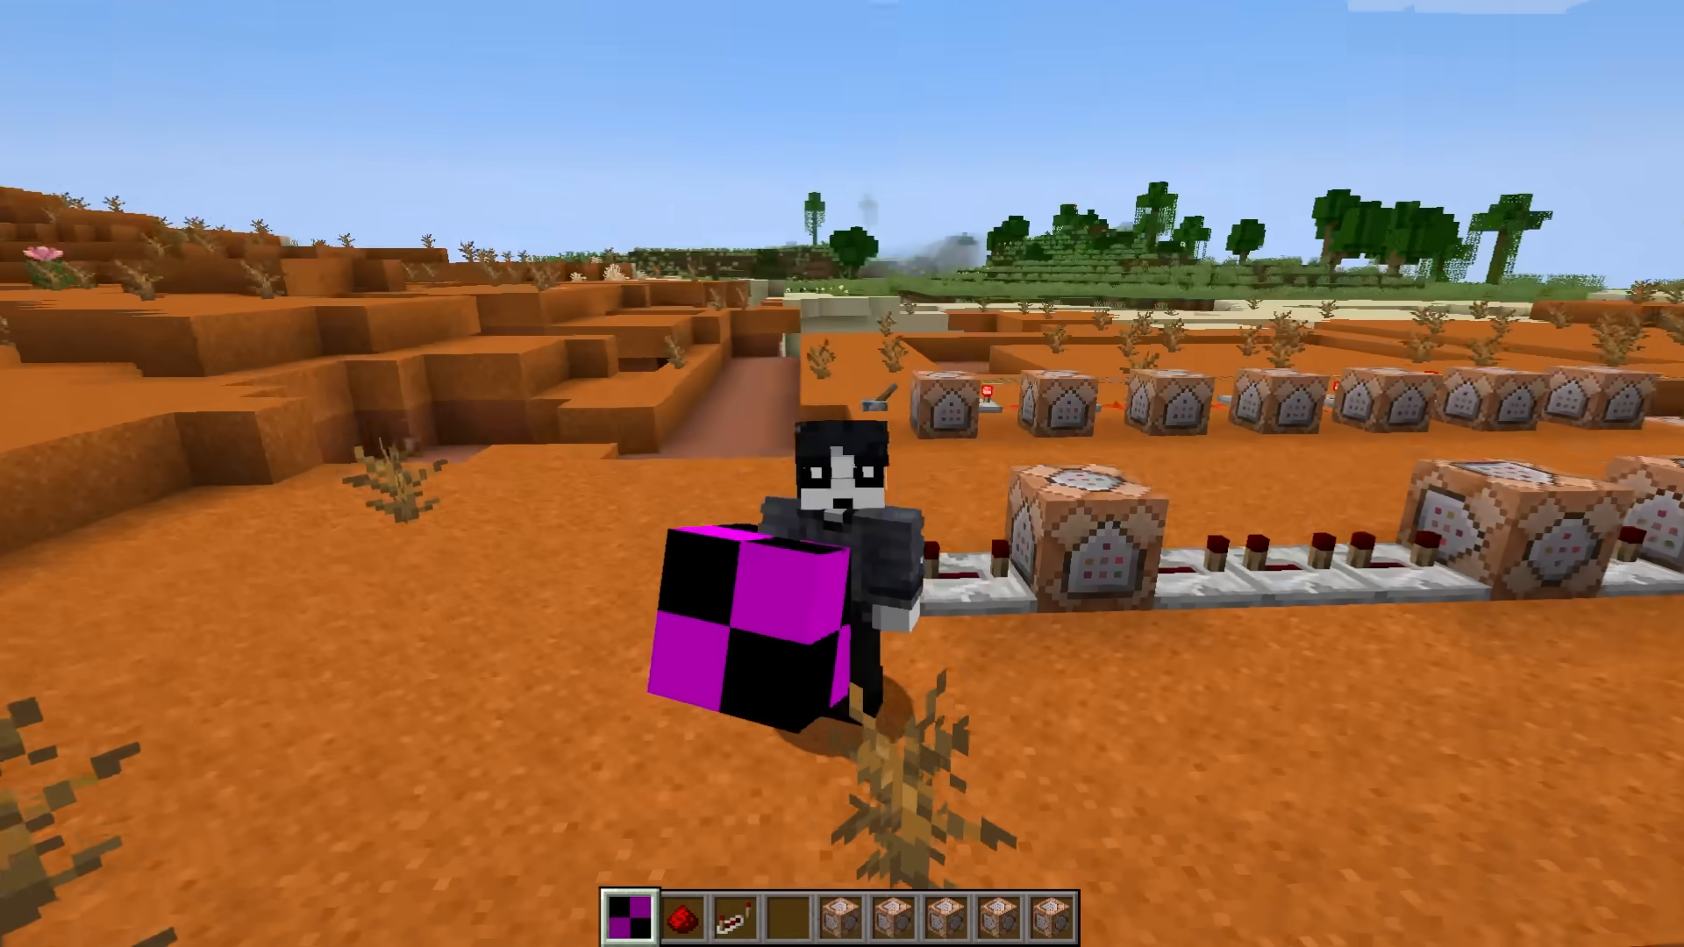
mouse_move(842, 473)
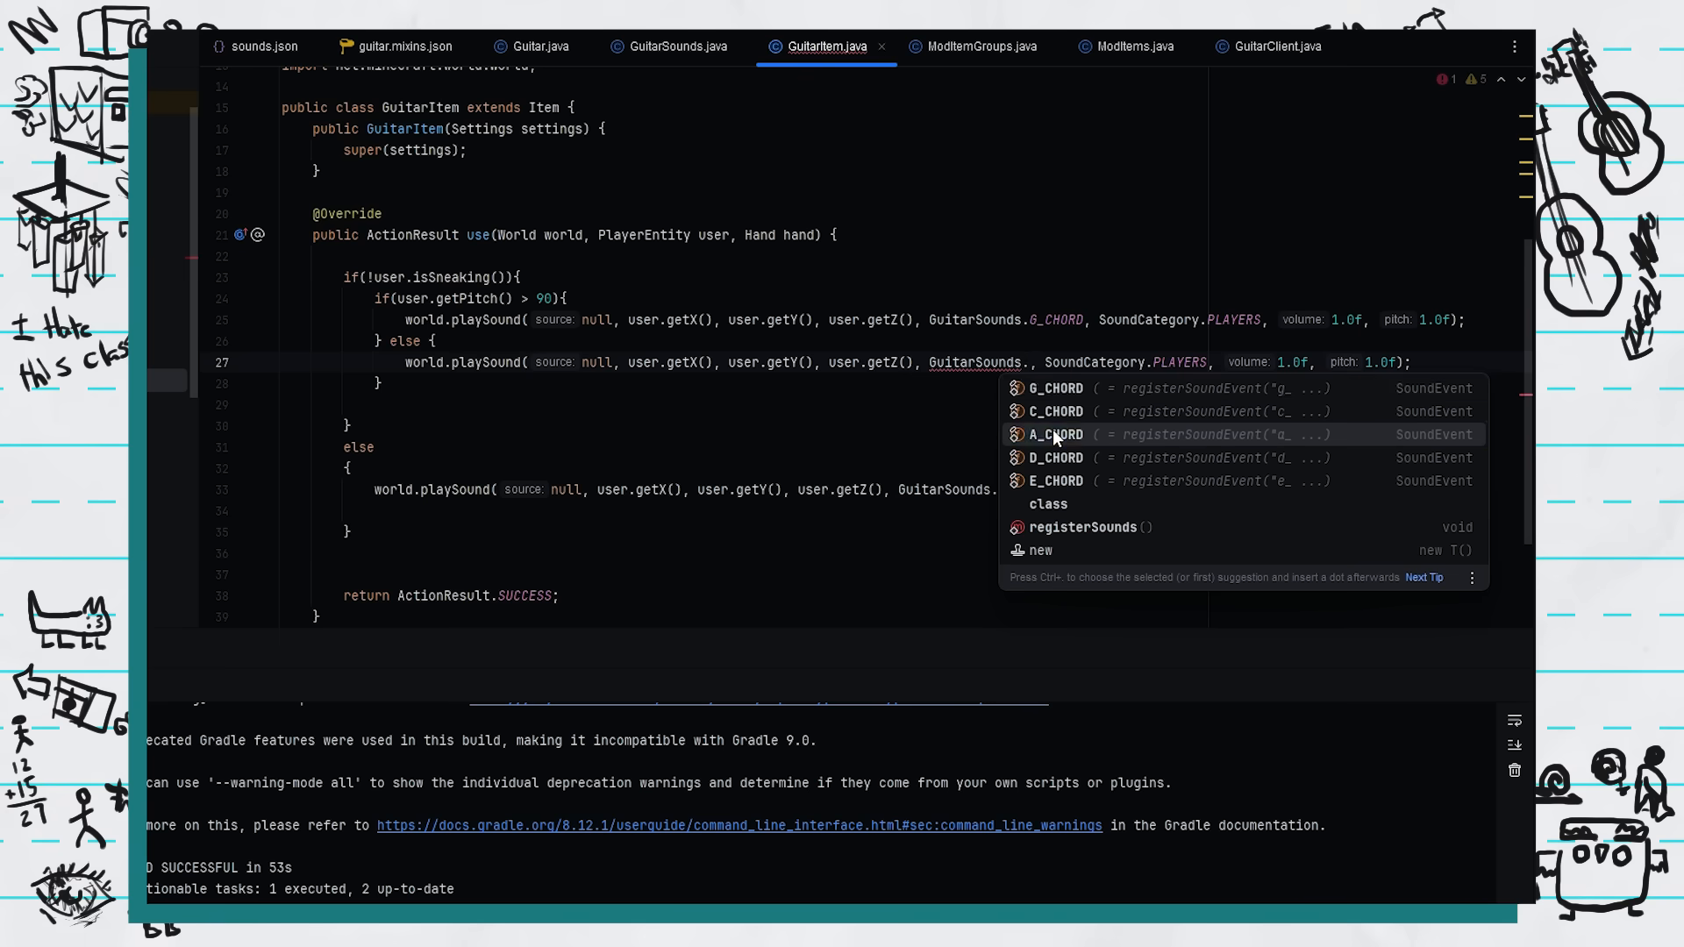
Pick A_CHORD from autocomplete for the second pitch branch in GuitarItem.use
click(1054, 434)
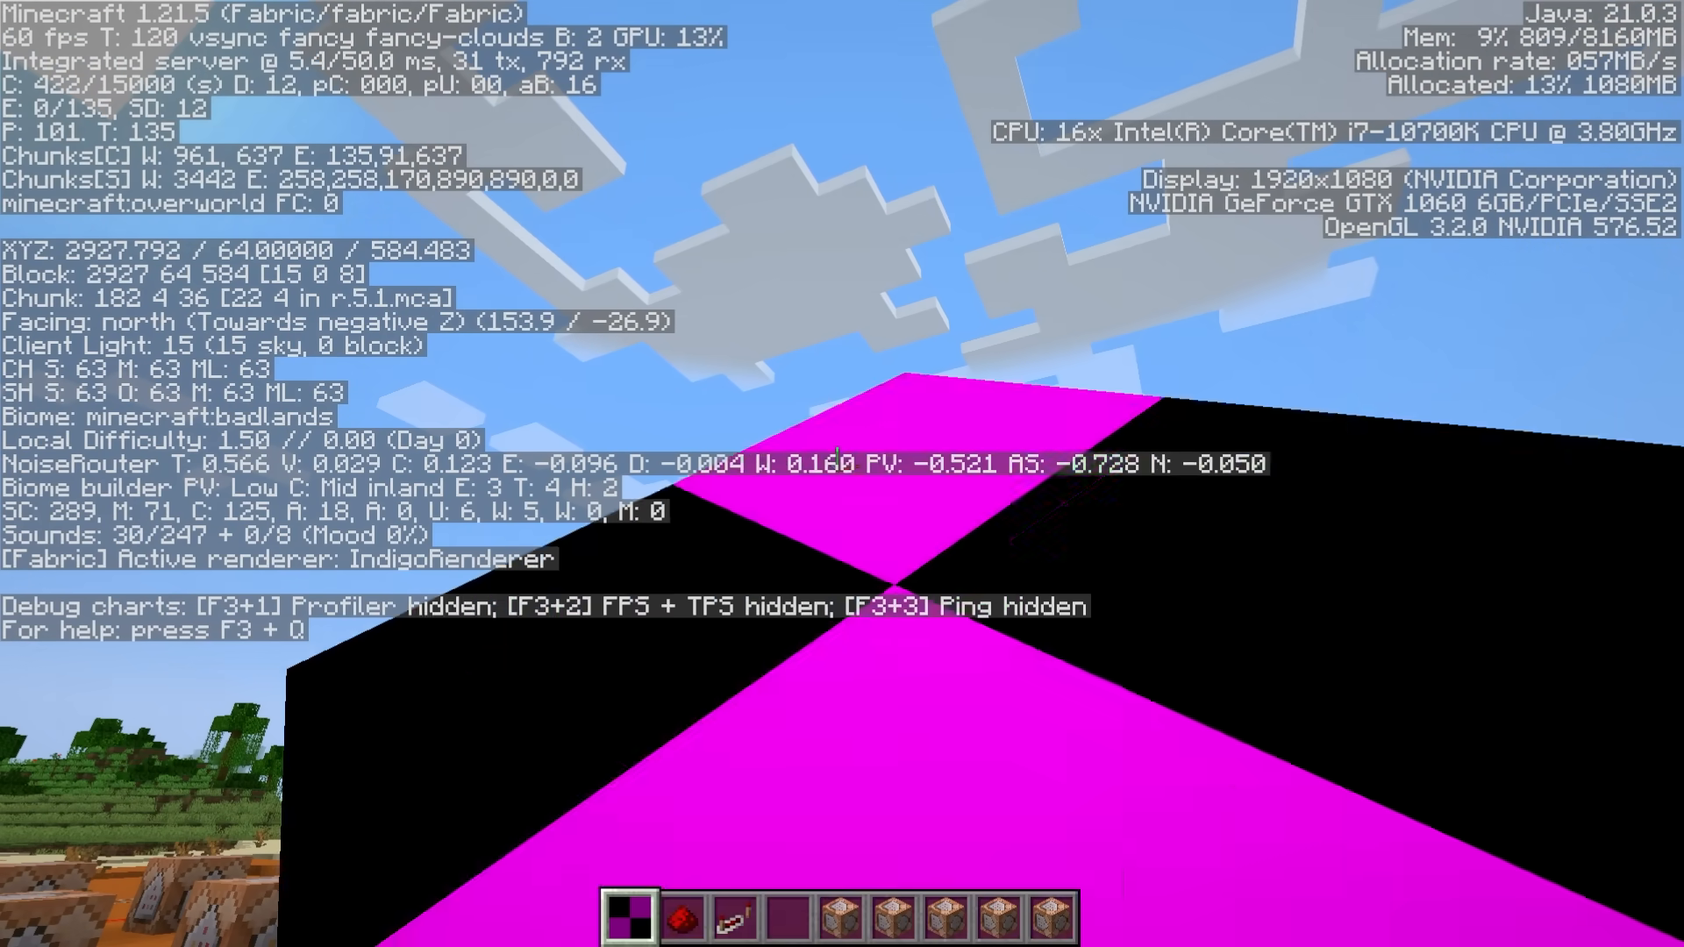
mouse_move(842, 474)
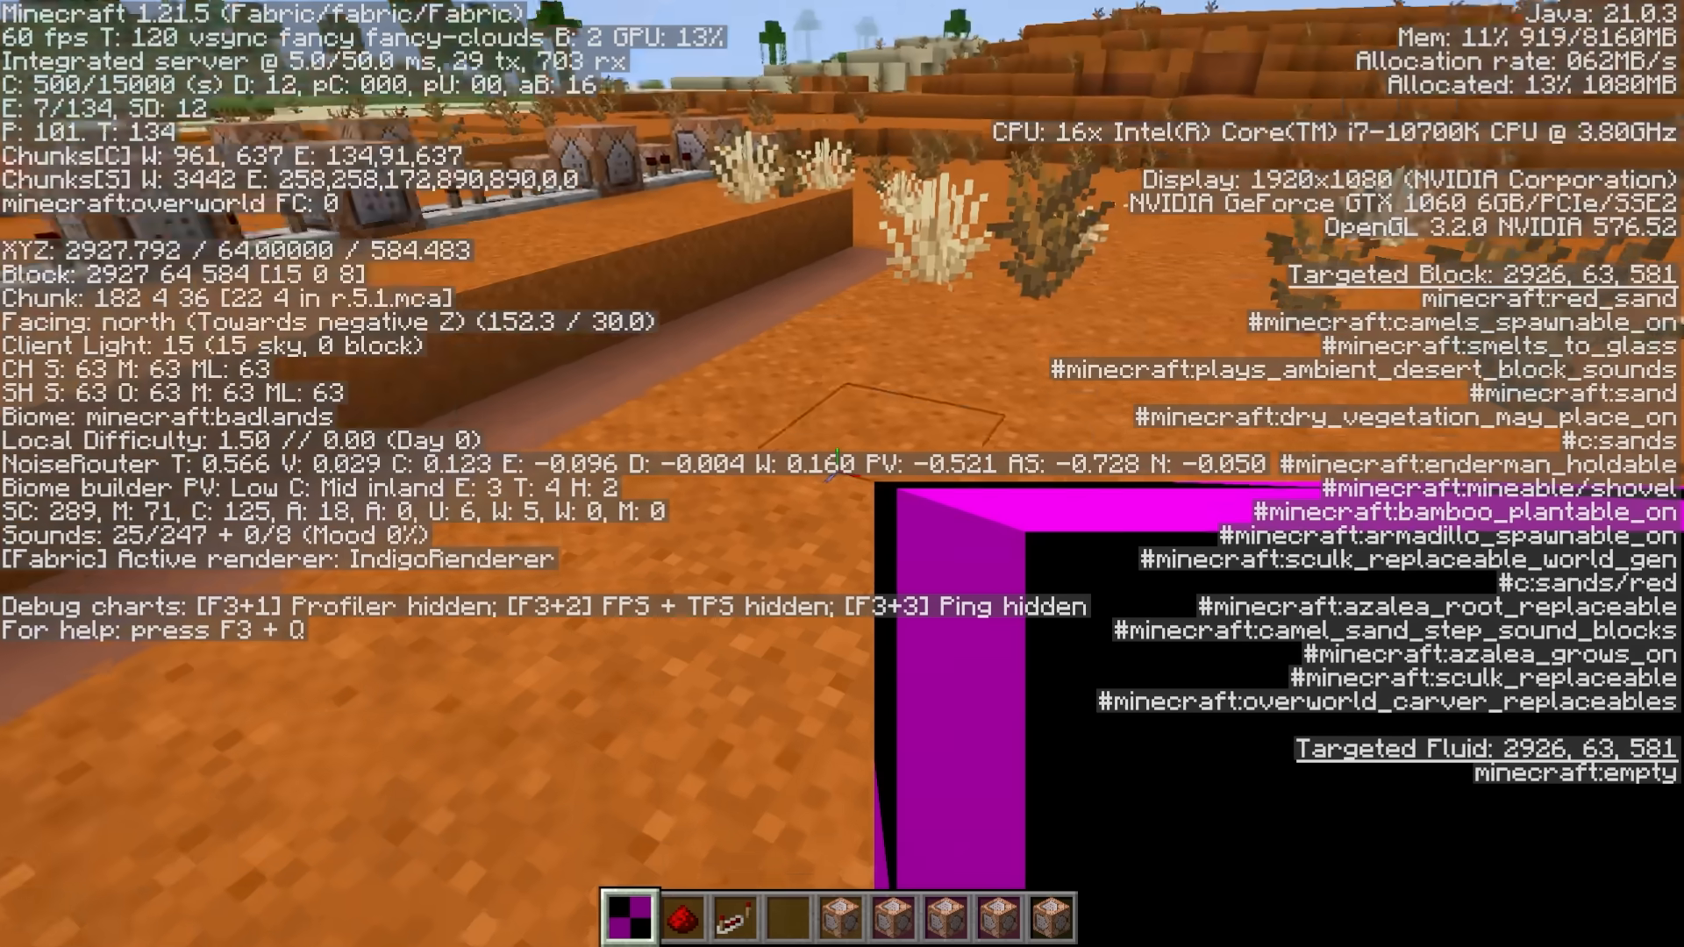
mouse_move(842, 474)
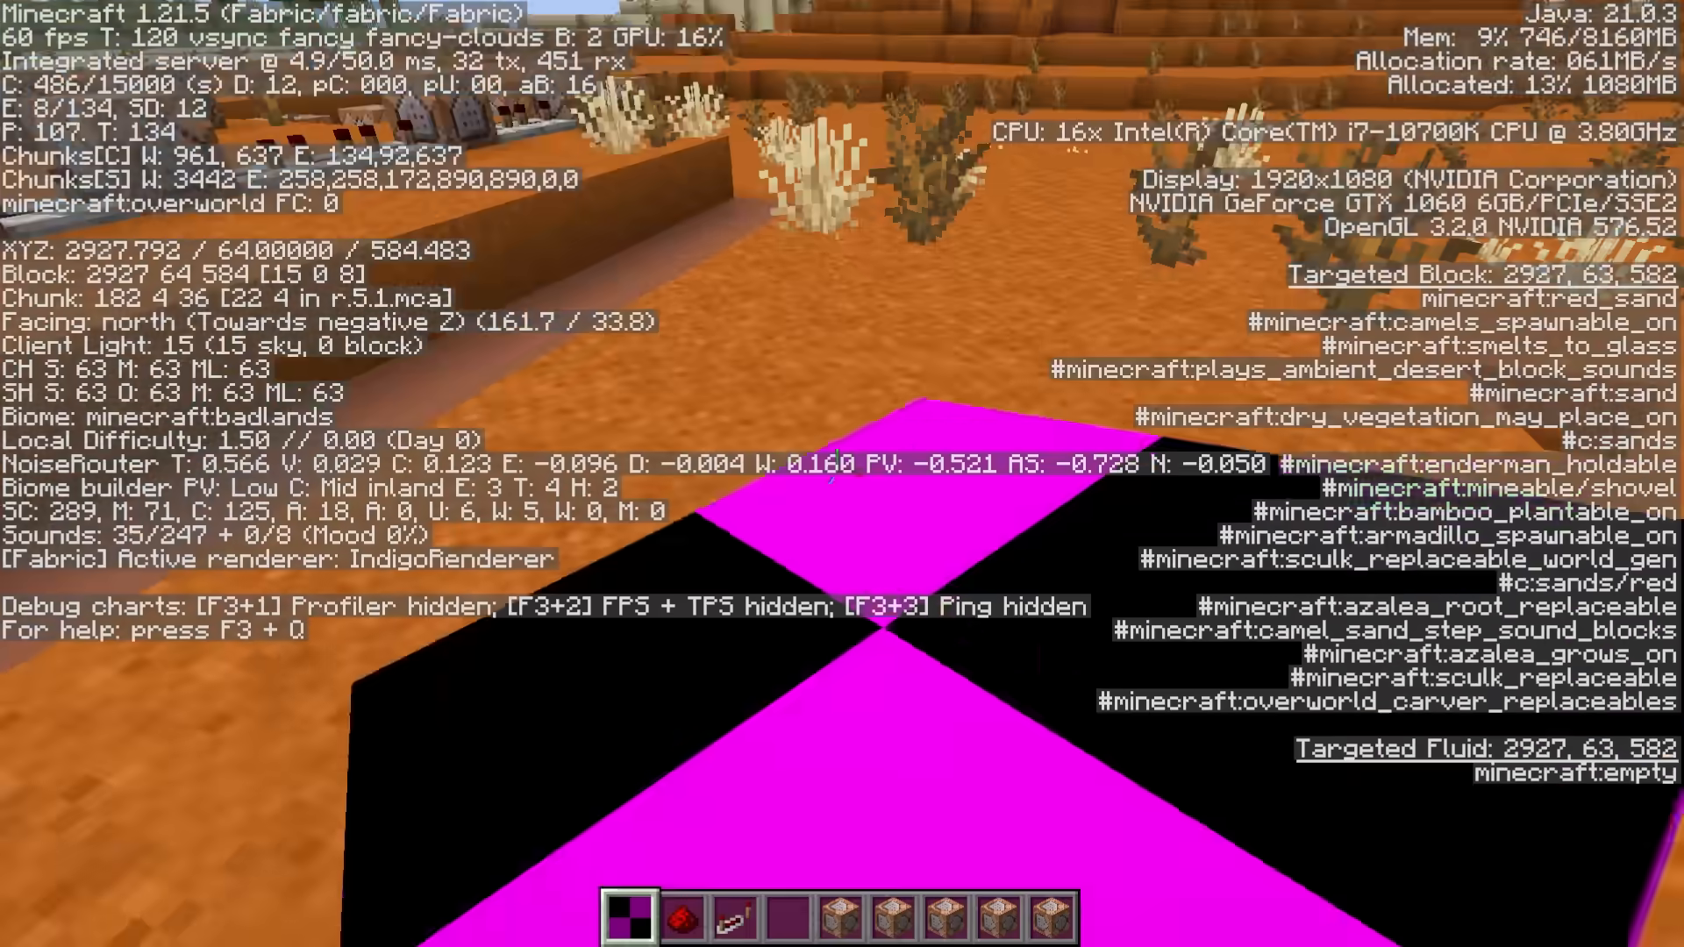
mouse_move(842, 474)
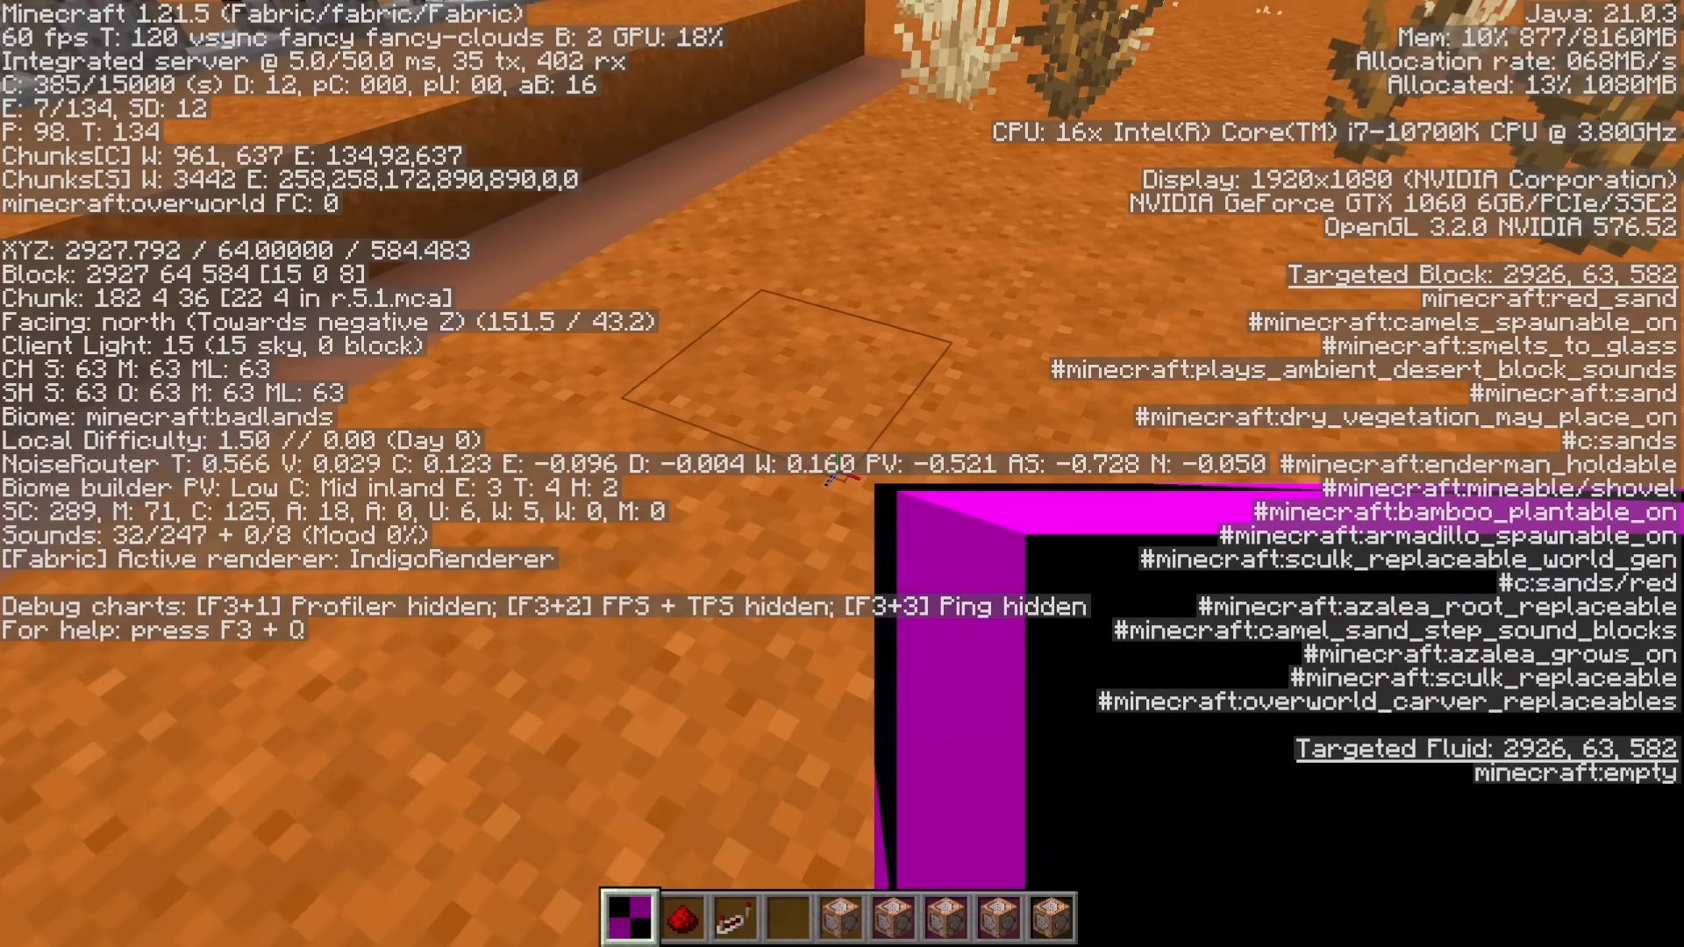
mouse_move(842, 474)
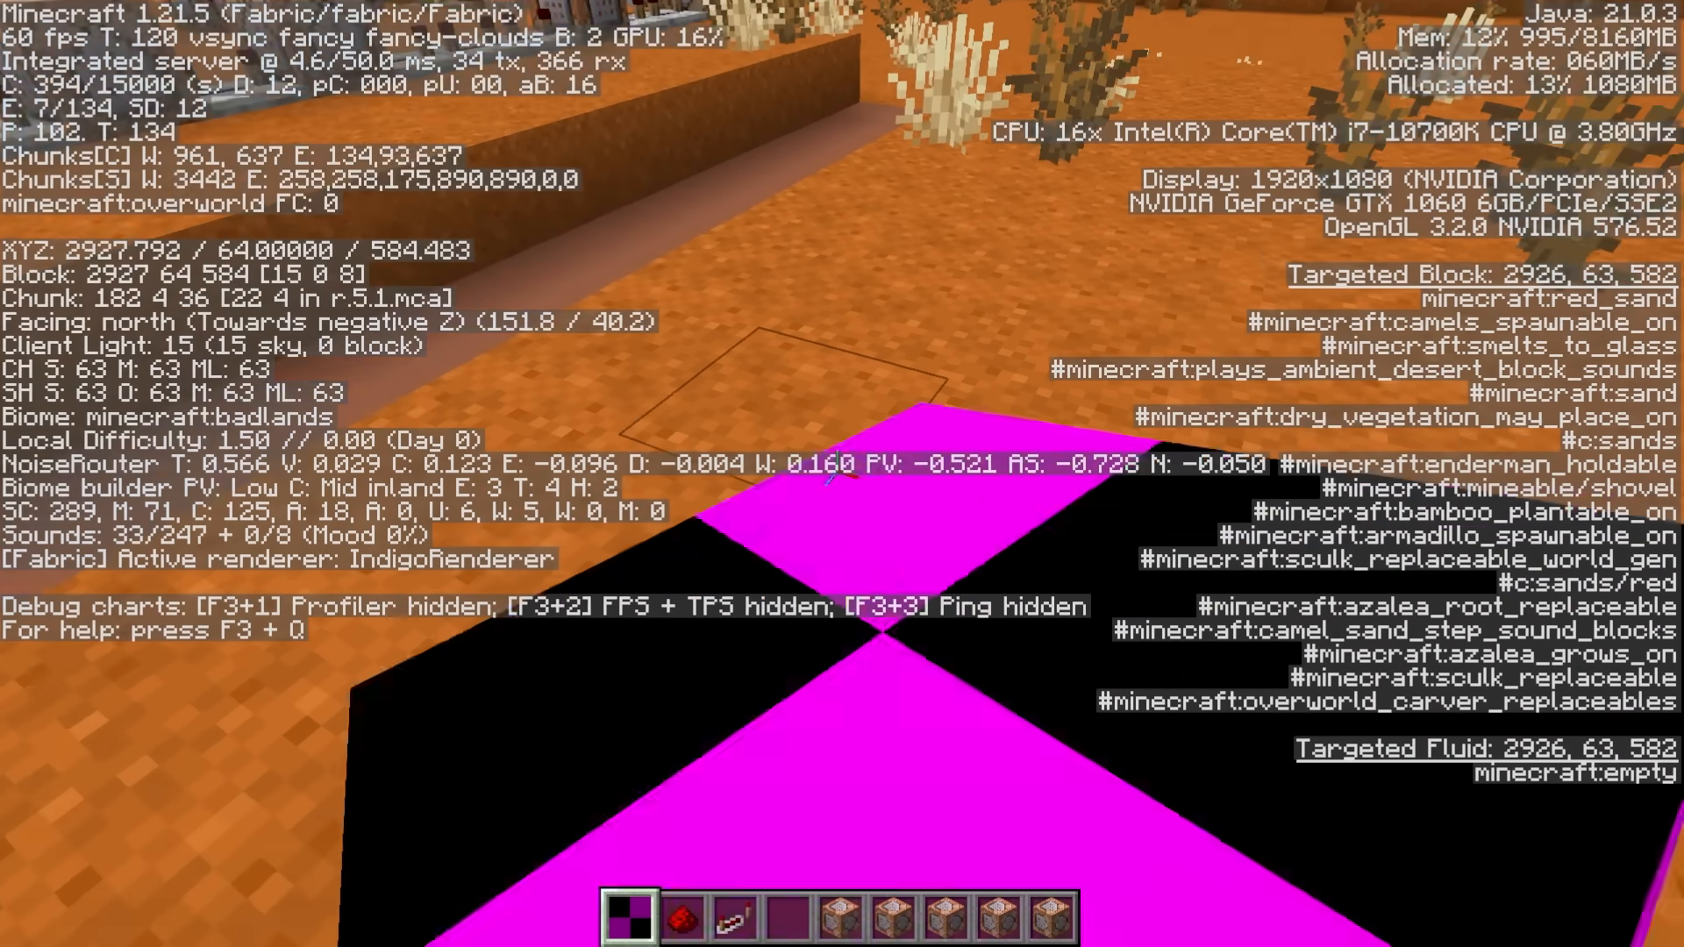
mouse_move(842, 474)
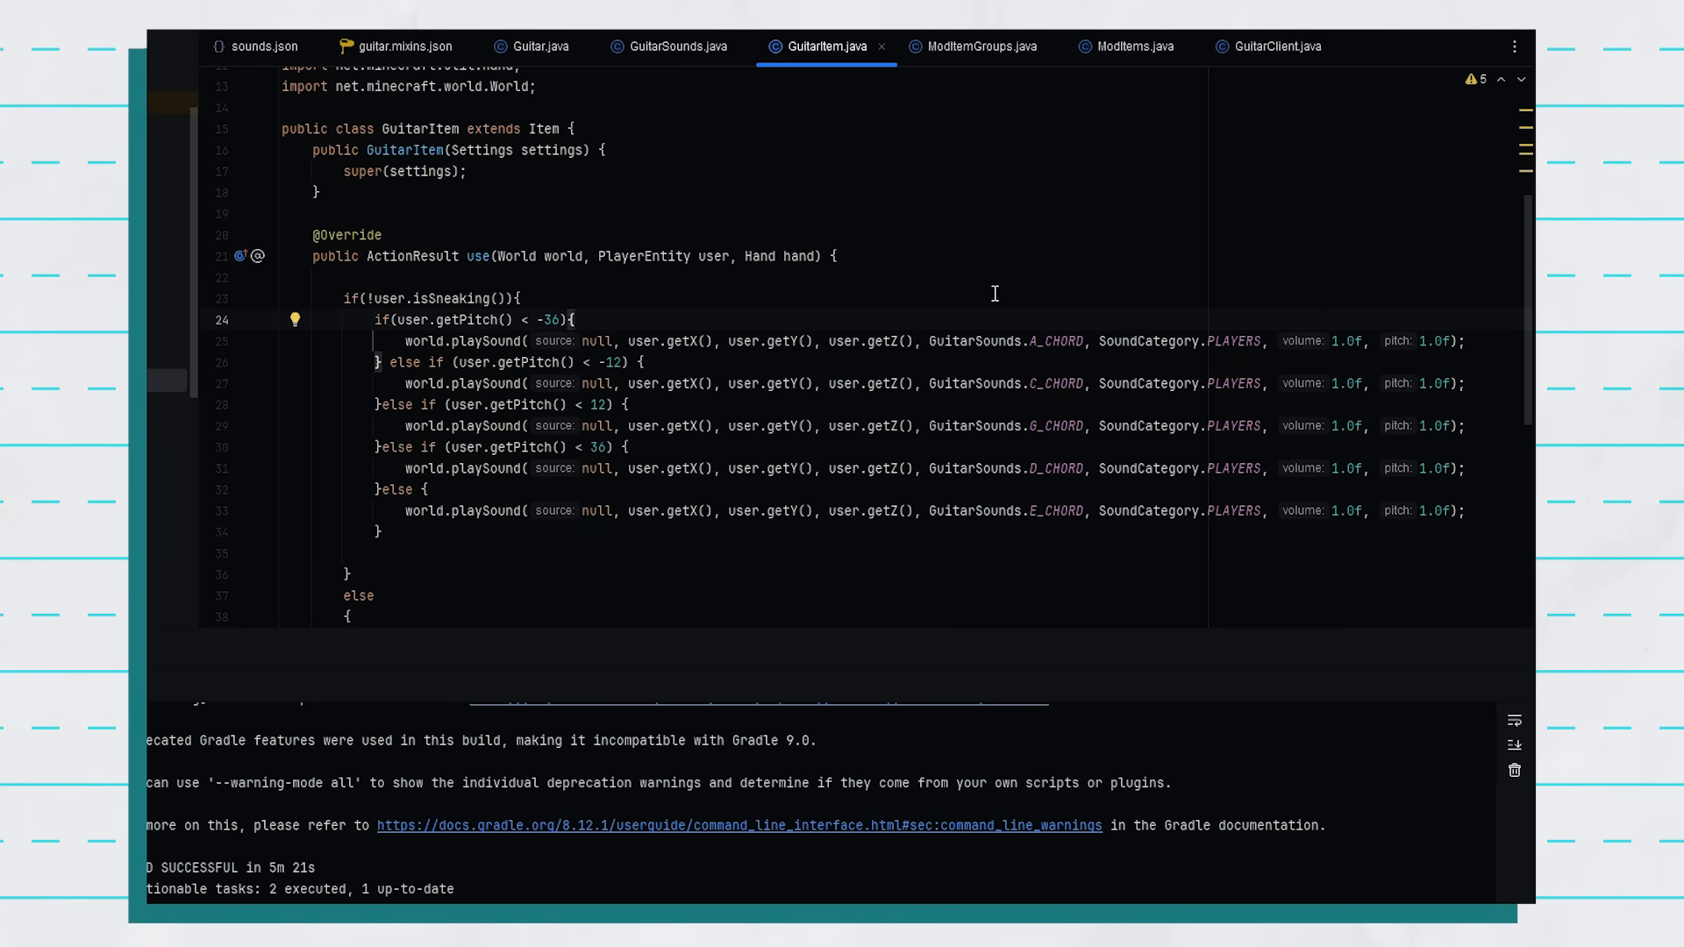
mouse_move(1044, 420)
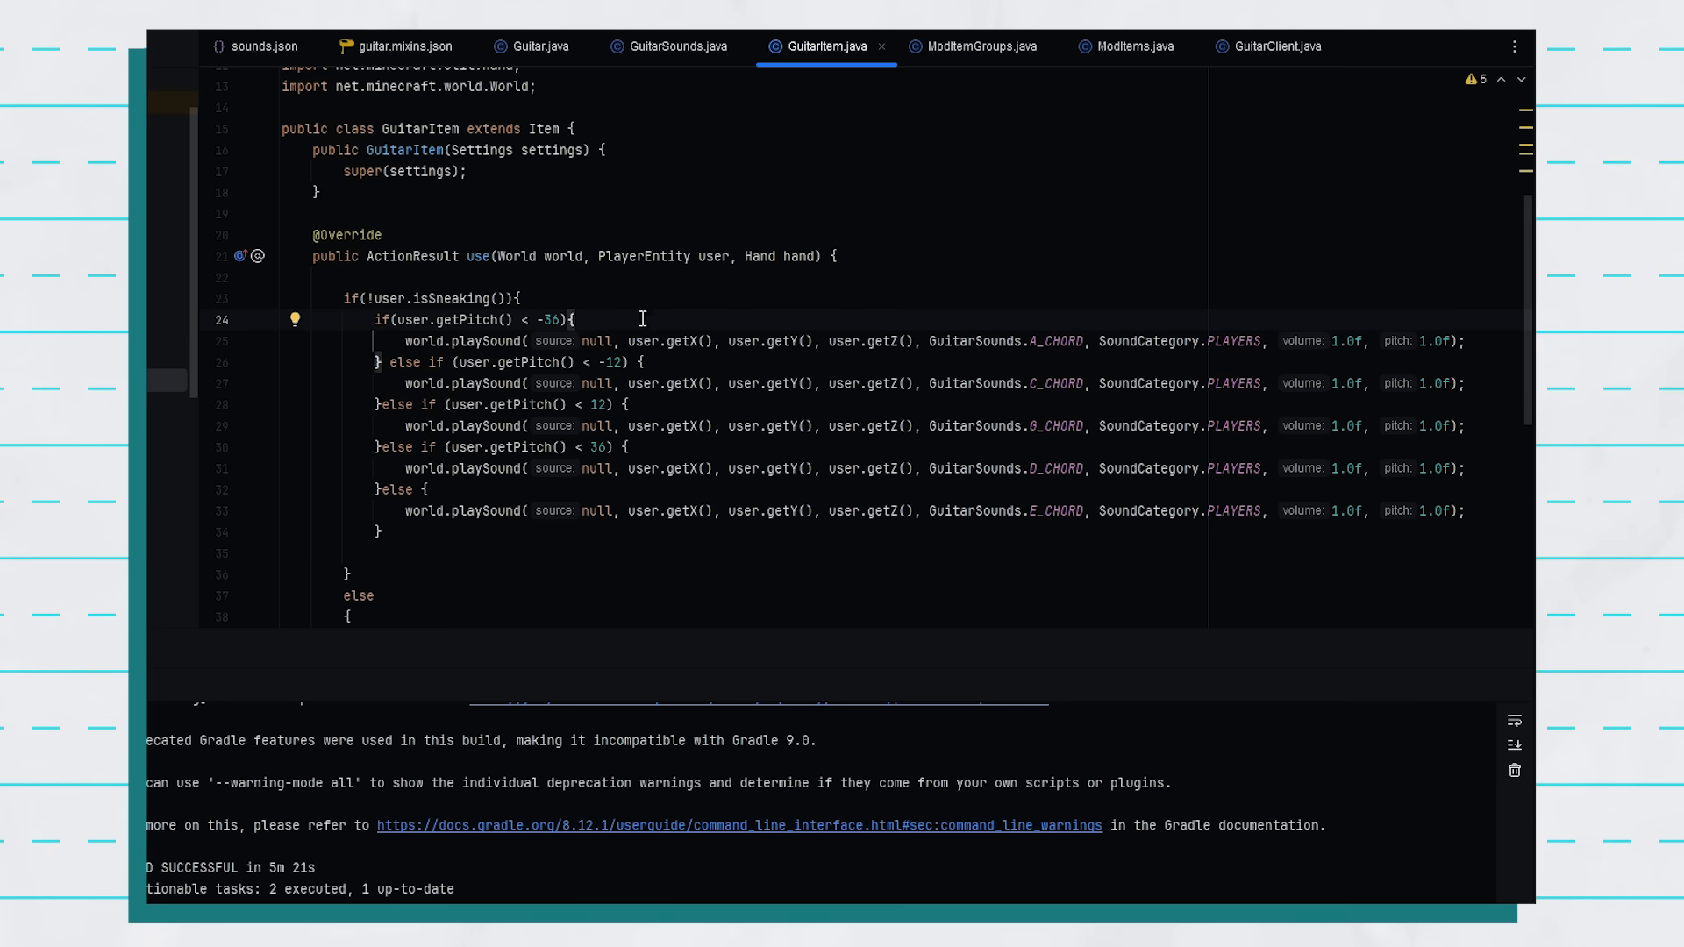
Scroll through the guitar's pitch-to-chord chain at -36, -12, 12 and 36
scroll(down, 3)
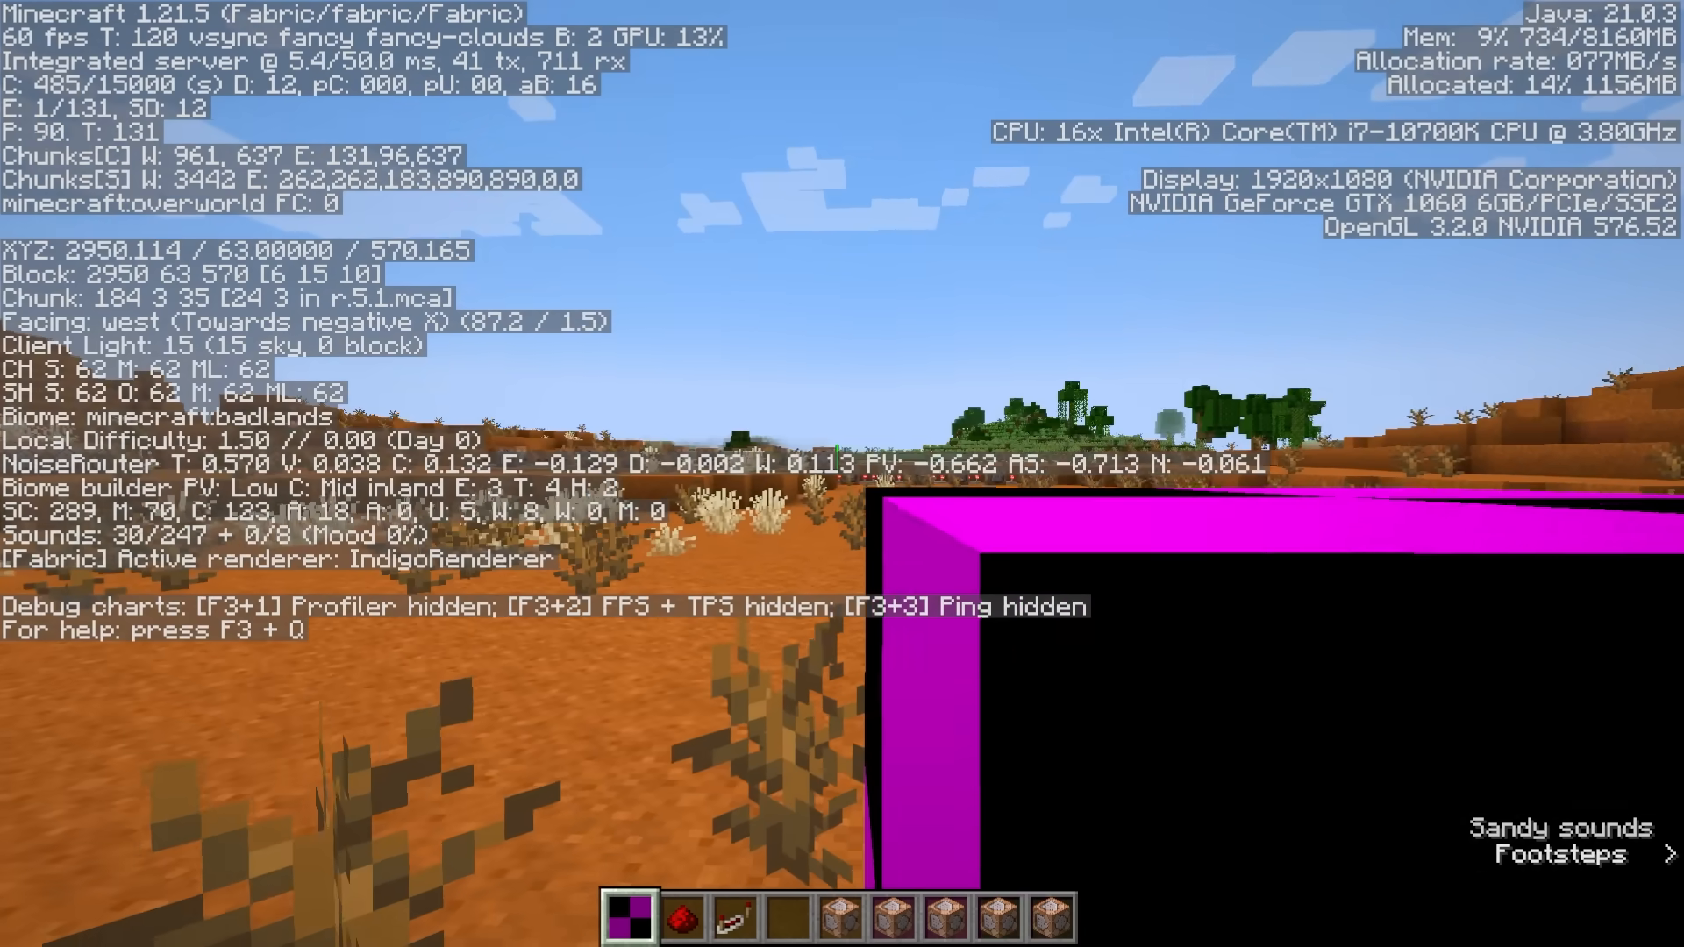
mouse_move(842, 474)
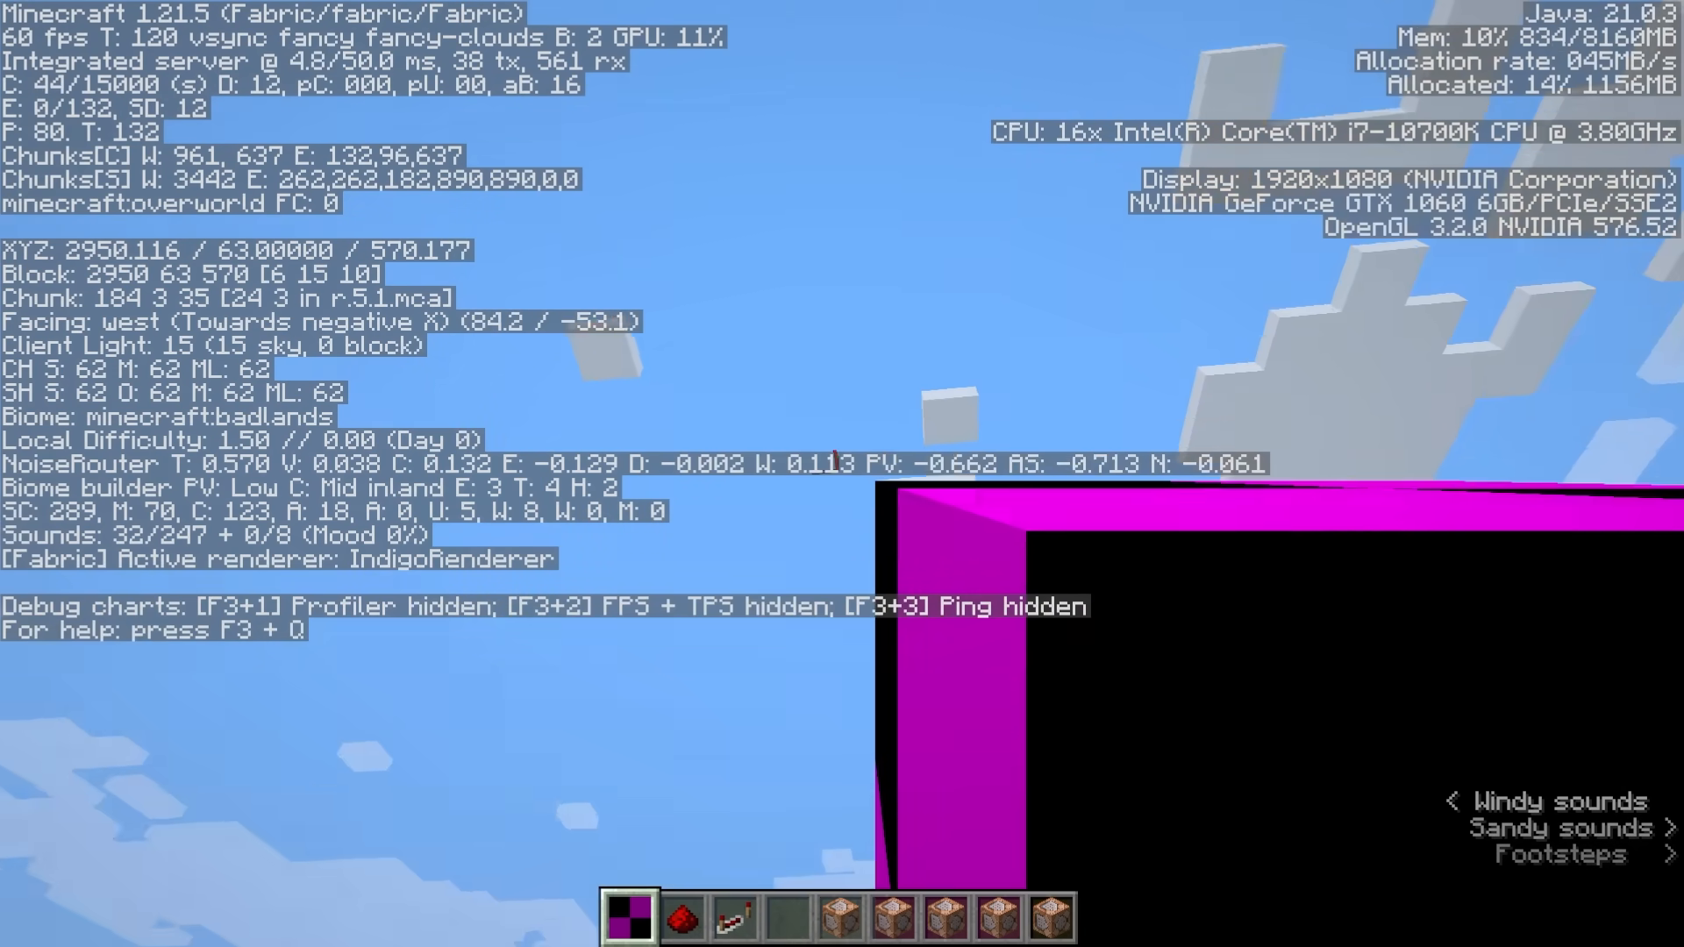